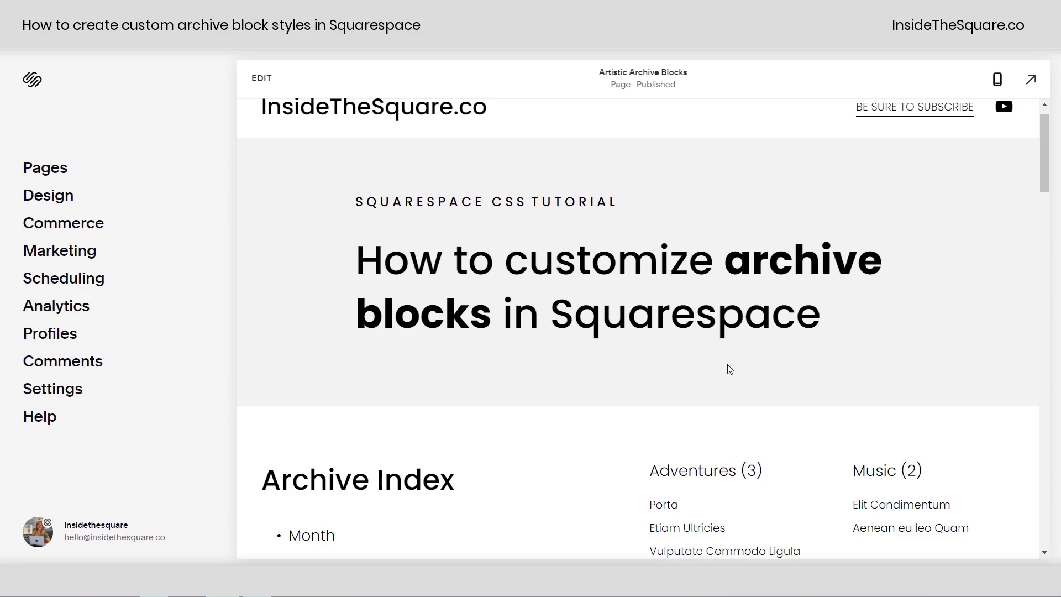
{"action": "mouse_move", "coordinate": [747, 354]}
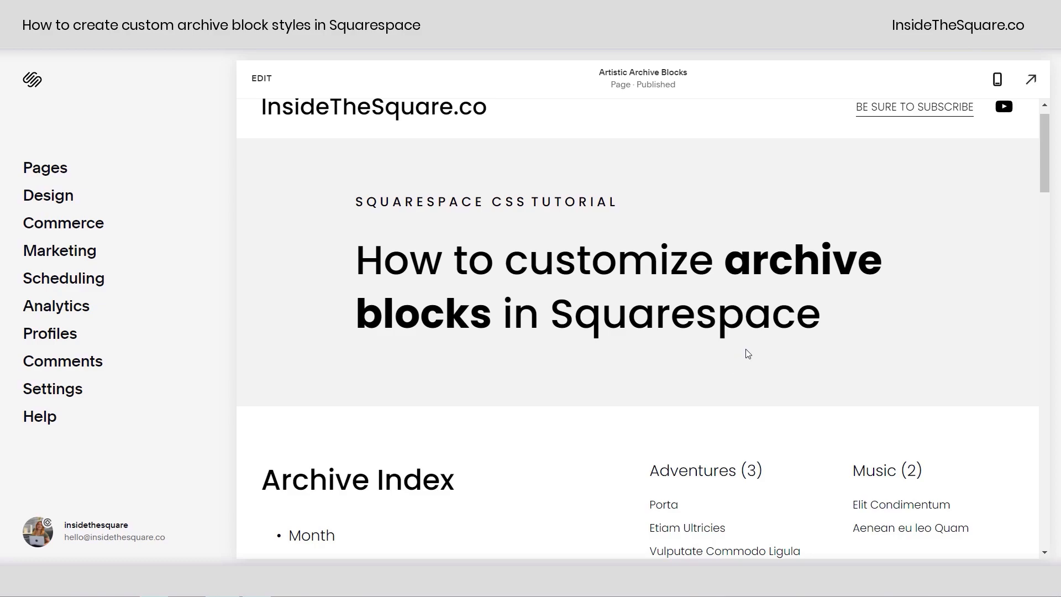
Step: Scroll down through the Archive Index, List and Dropdown block examples
{"action": "scroll", "scroll_direction": "down", "scroll_amount": 3}
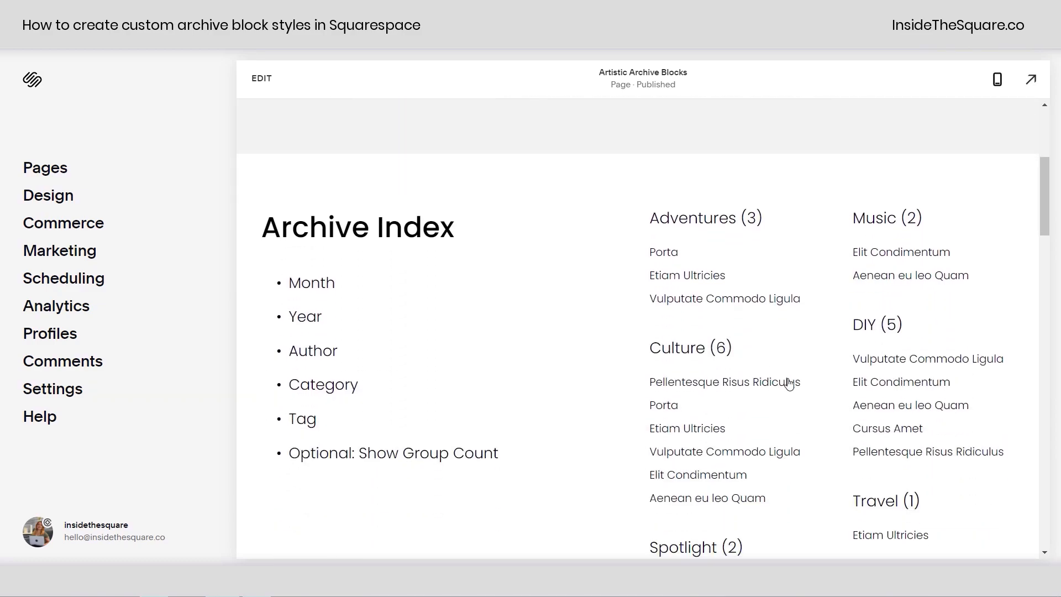
{"action": "mouse_move", "coordinate": [439, 376]}
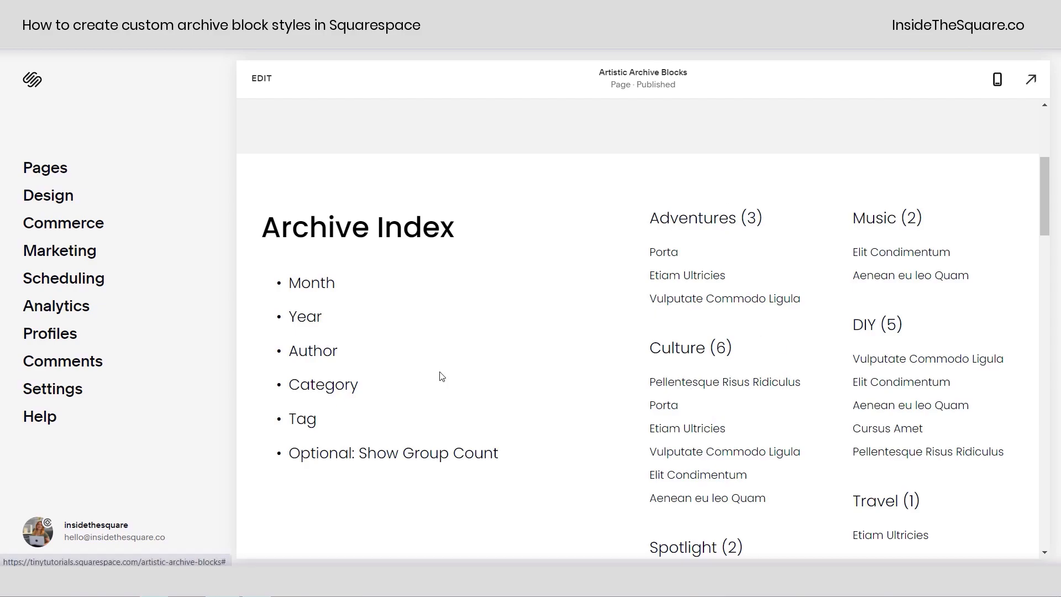
{"action": "mouse_move", "coordinate": [332, 426]}
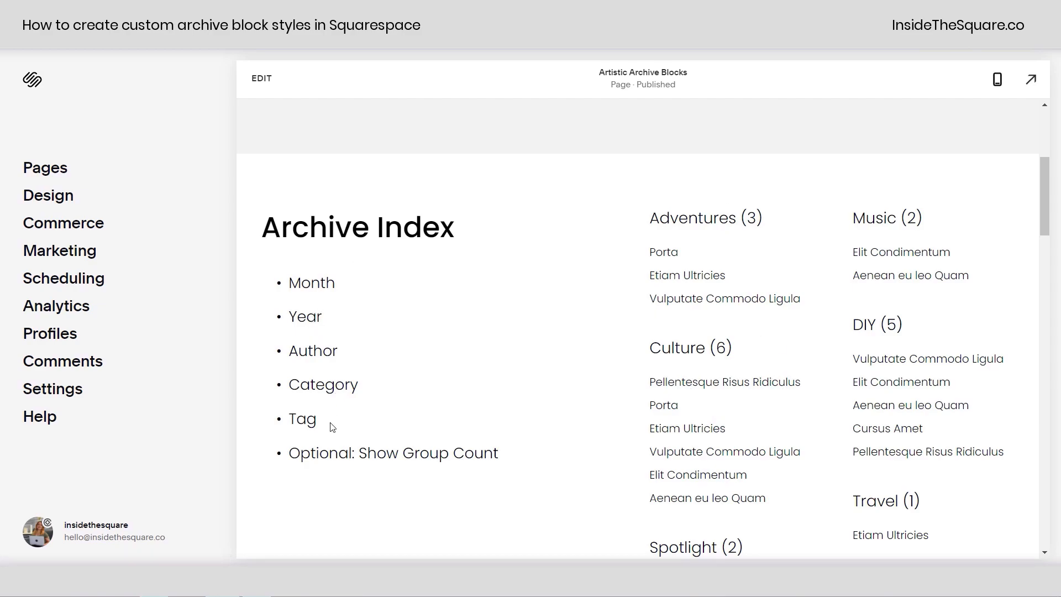
{"action": "mouse_move", "coordinate": [708, 342]}
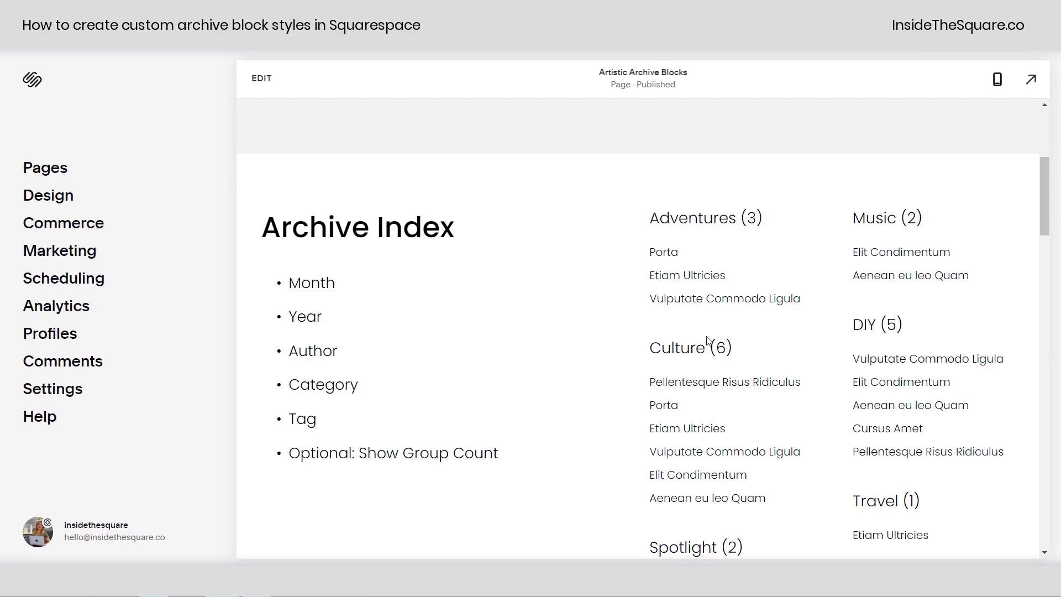
{"action": "mouse_move", "coordinate": [774, 408]}
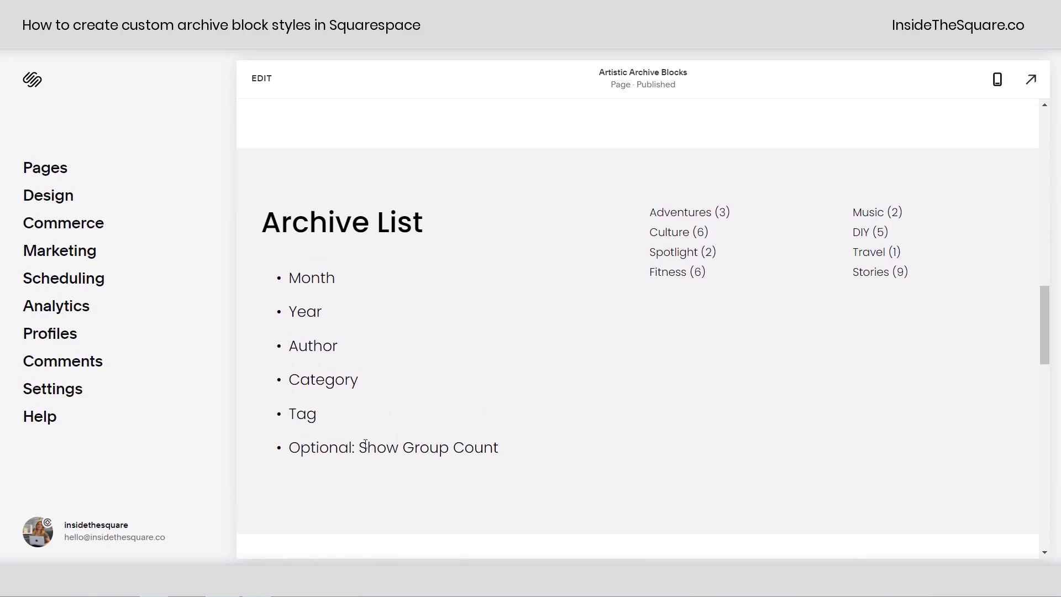
{"action": "mouse_move", "coordinate": [711, 335]}
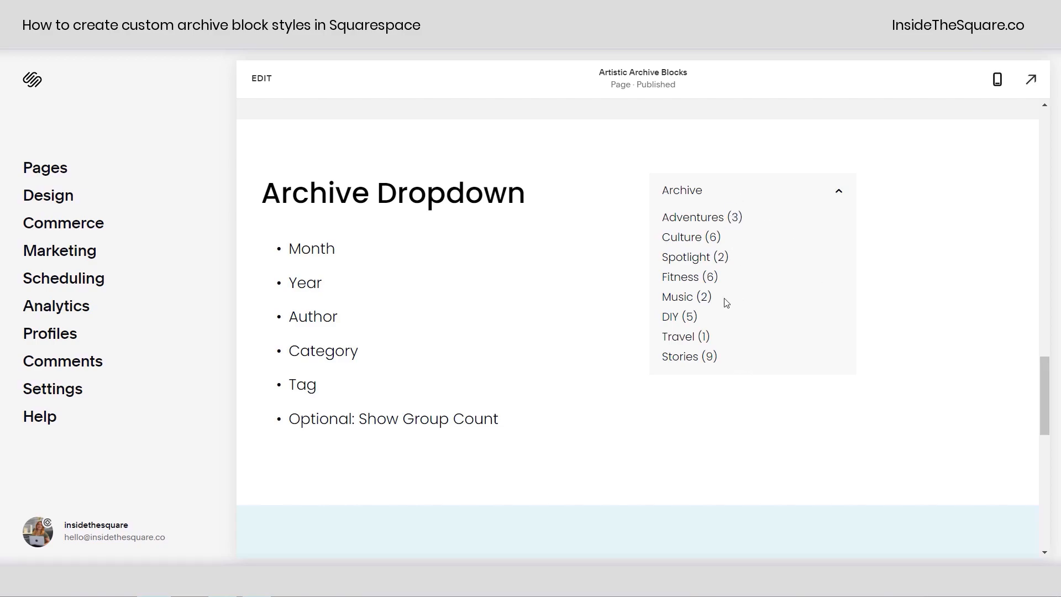
{"action": "mouse_move", "coordinate": [729, 257]}
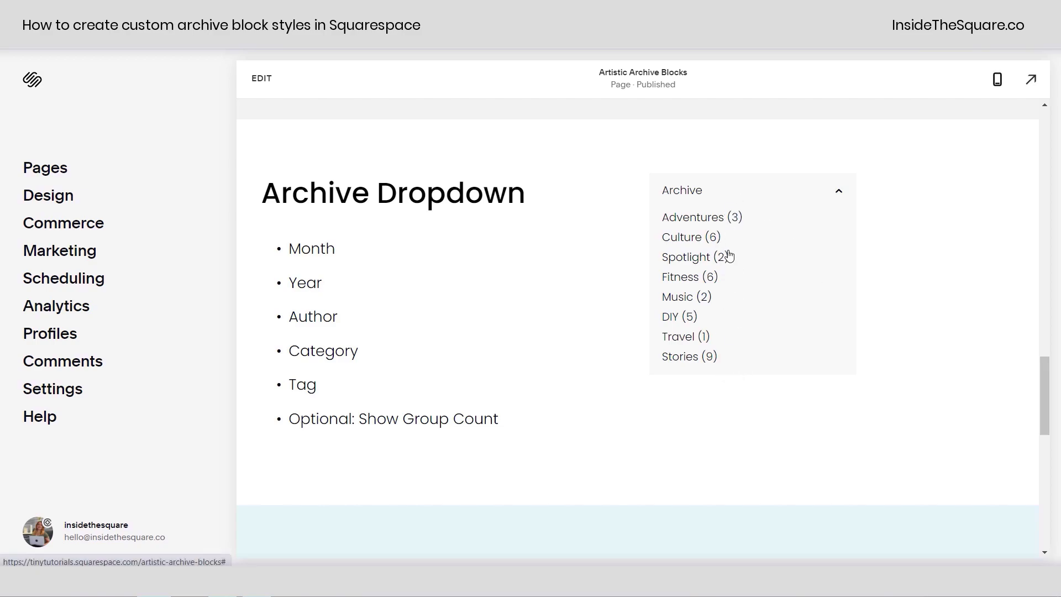
{"action": "mouse_move", "coordinate": [261, 78]}
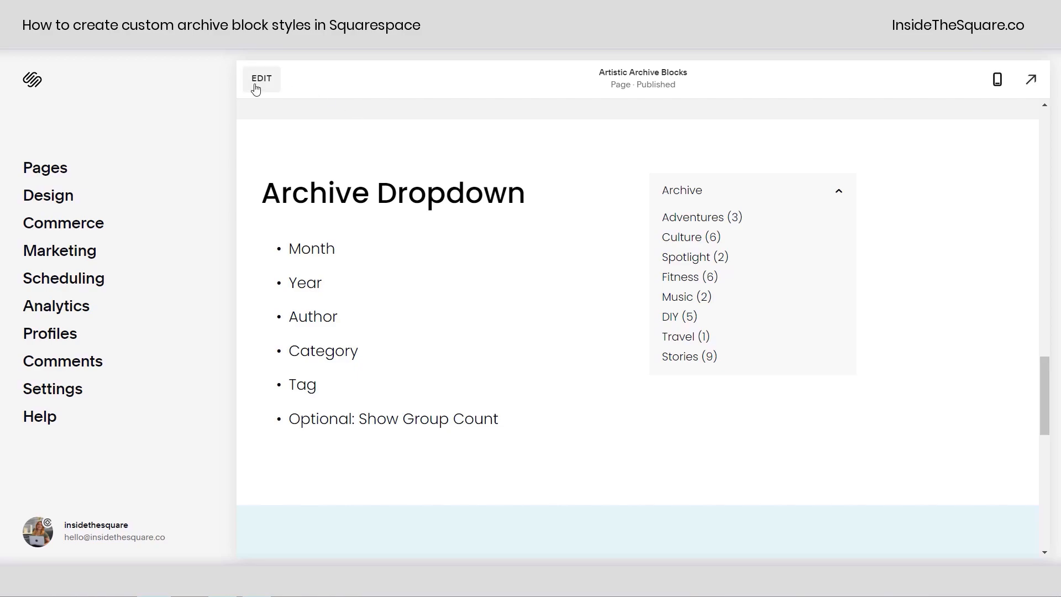
Step: Enter edit mode and view the dropdown archive block's Display layout options
{"action": "left_click", "coordinate": [261, 79]}
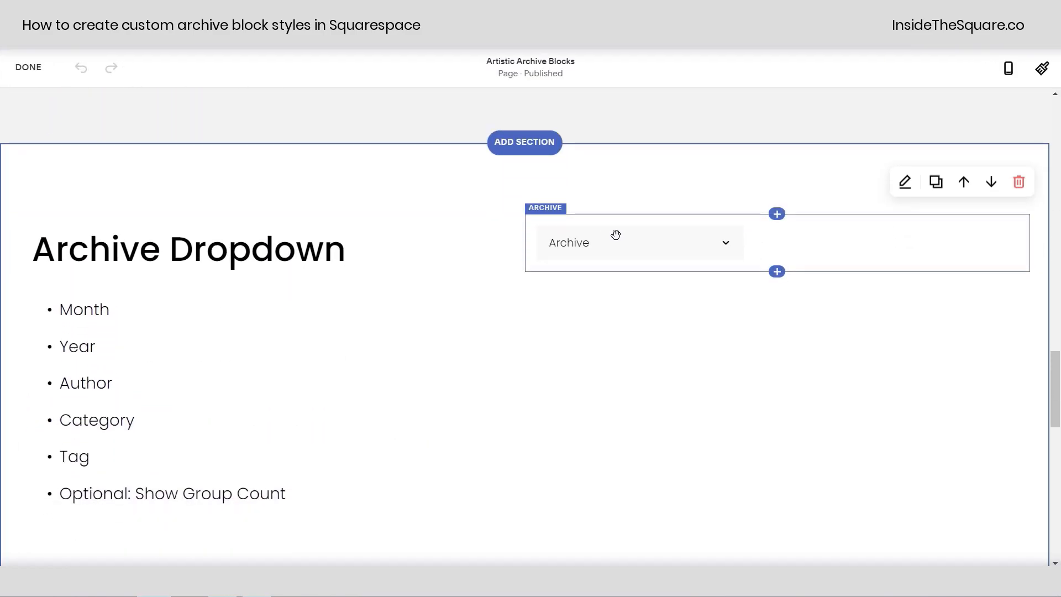
{"action": "left_click", "coordinate": [905, 182]}
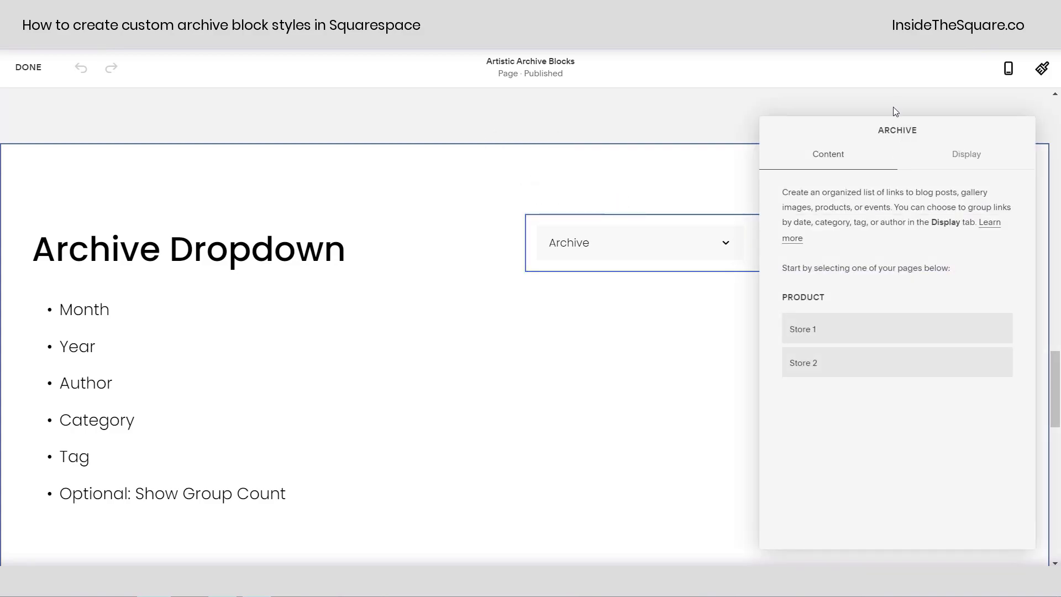
{"action": "left_click", "coordinate": [966, 154]}
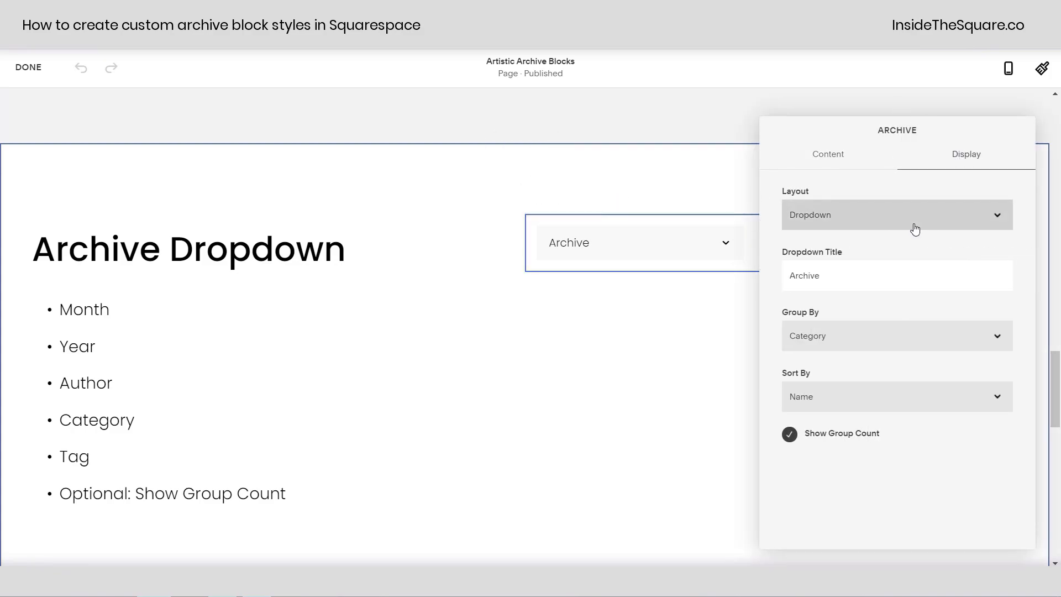
{"action": "left_click", "coordinate": [897, 214]}
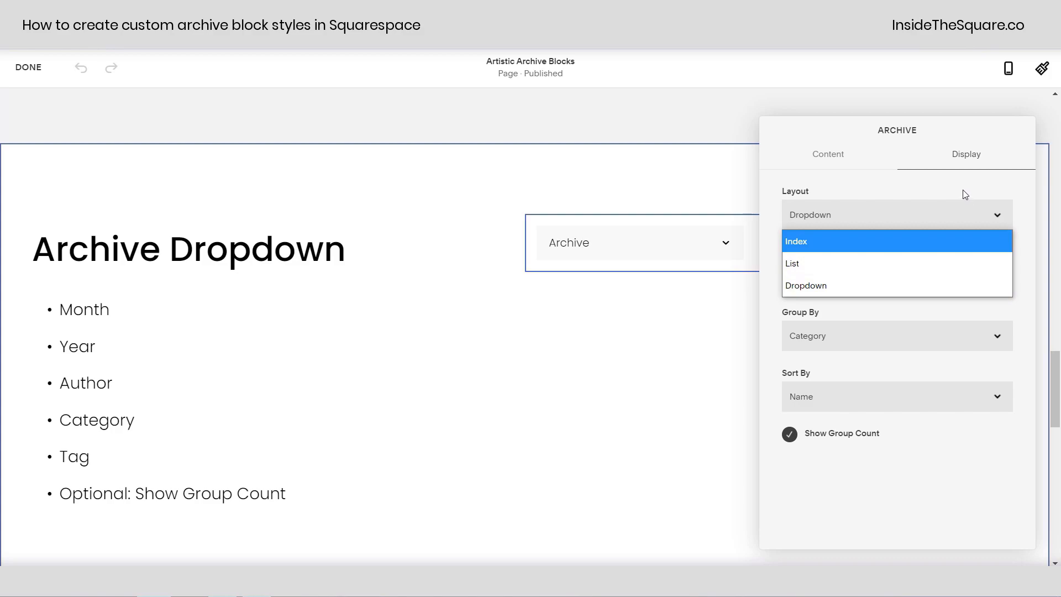
Step: Review the 'Archive' dropdown title and Category grouping, then leave settings unchanged
{"action": "left_click", "coordinate": [806, 285]}
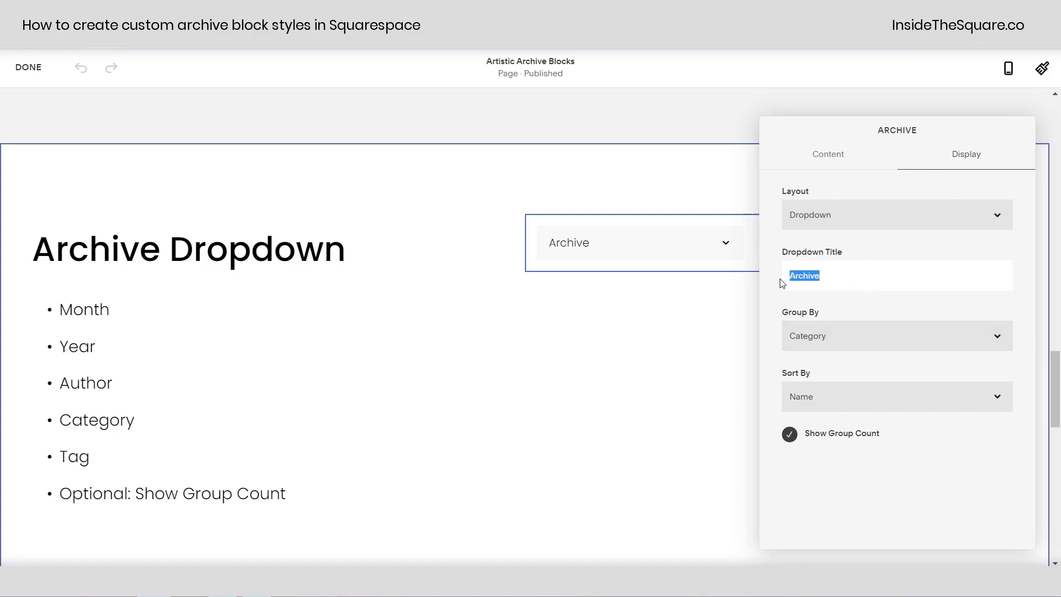
{"action": "left_click", "coordinate": [896, 336]}
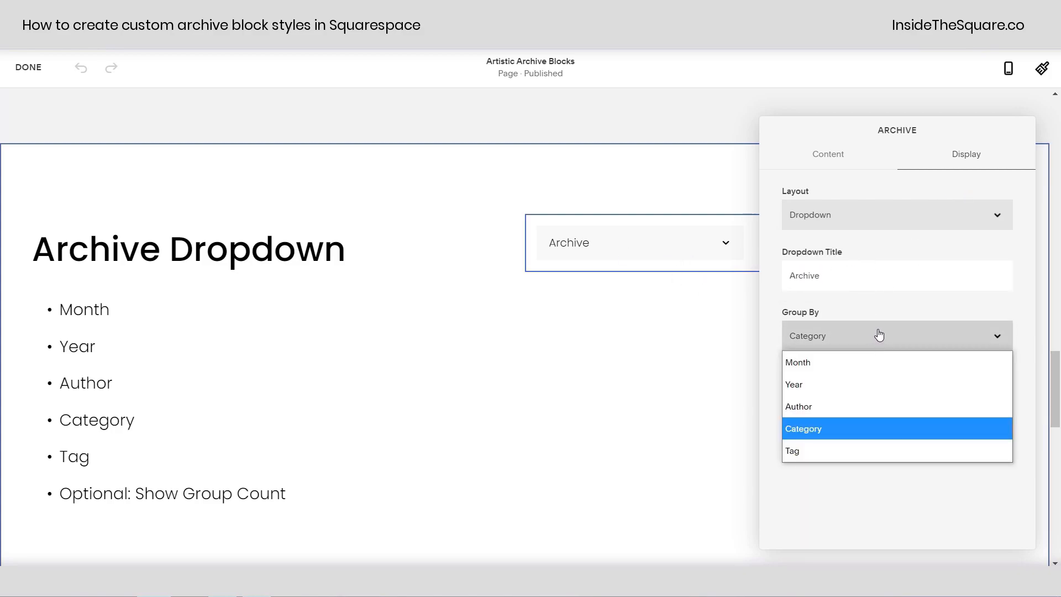
{"action": "left_click", "coordinate": [804, 429]}
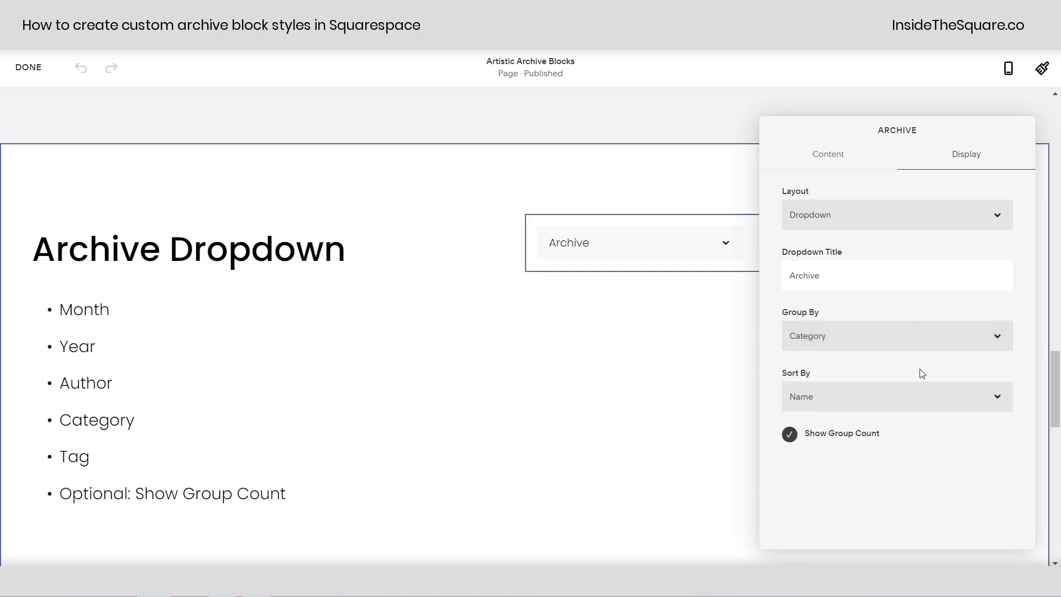
{"action": "left_click", "coordinate": [896, 395]}
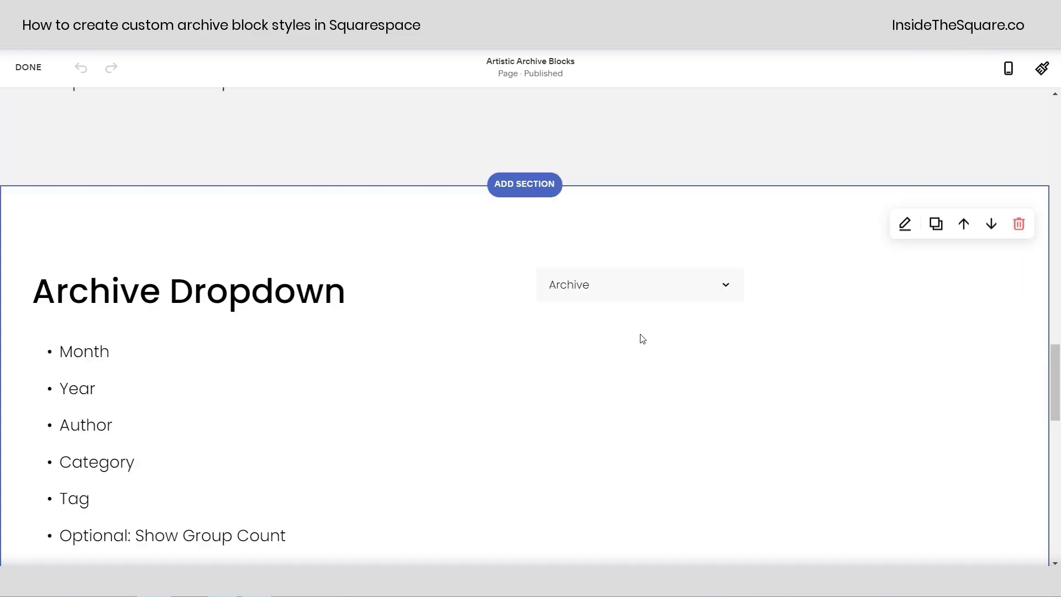
{"action": "scroll", "scroll_direction": "down", "scroll_amount": 3}
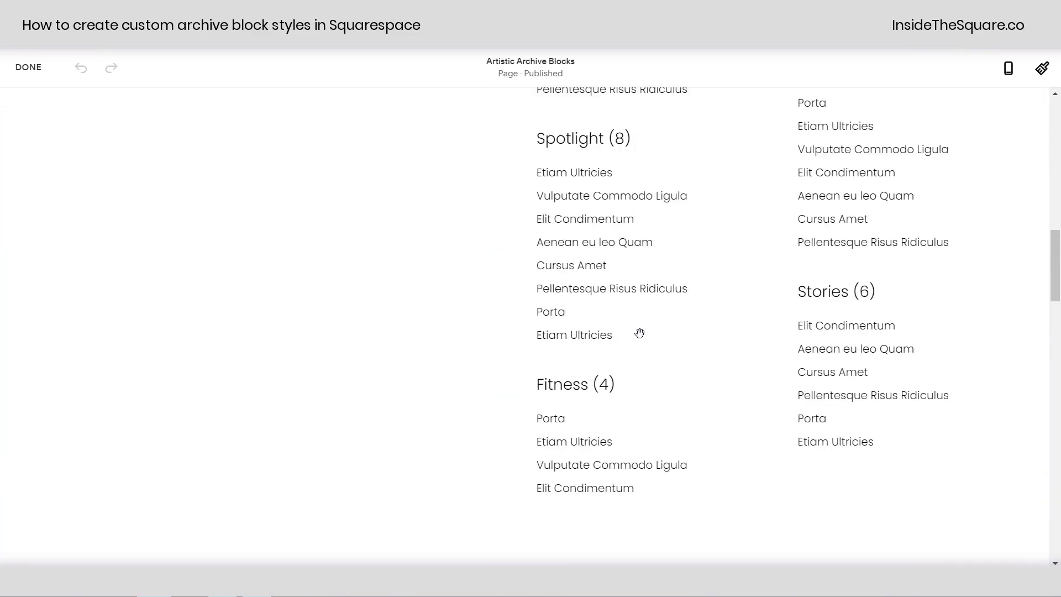
{"action": "scroll", "scroll_direction": "up", "scroll_amount": 3}
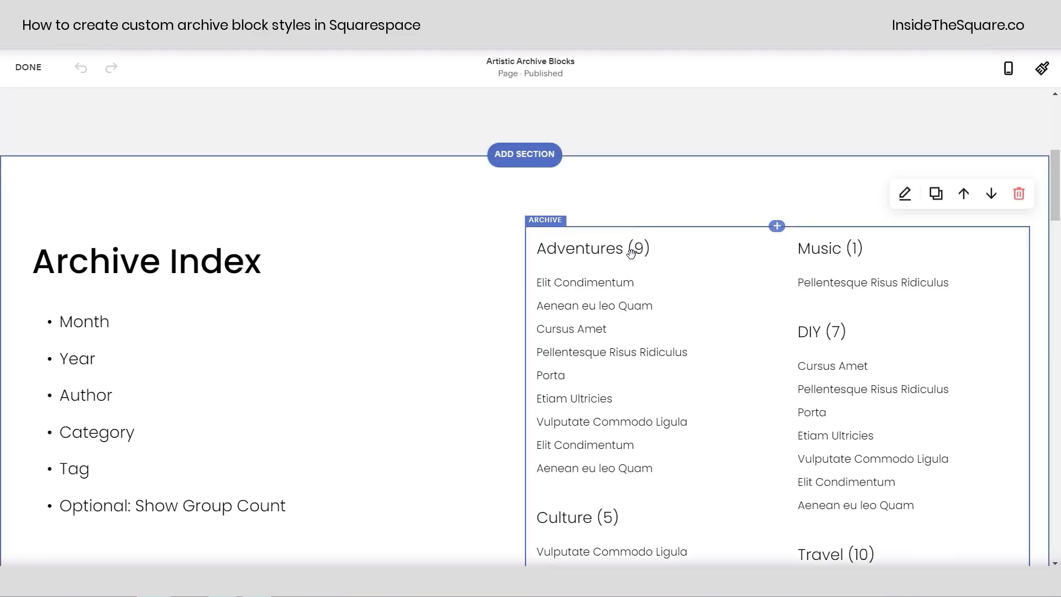
{"action": "left_click", "coordinate": [903, 192]}
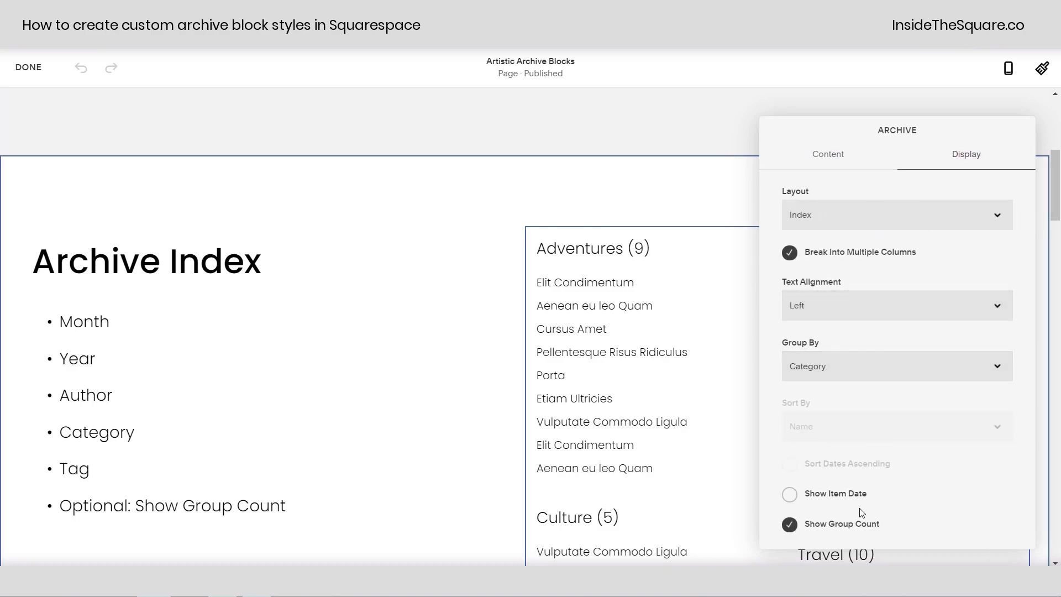
{"action": "left_click", "coordinate": [790, 494]}
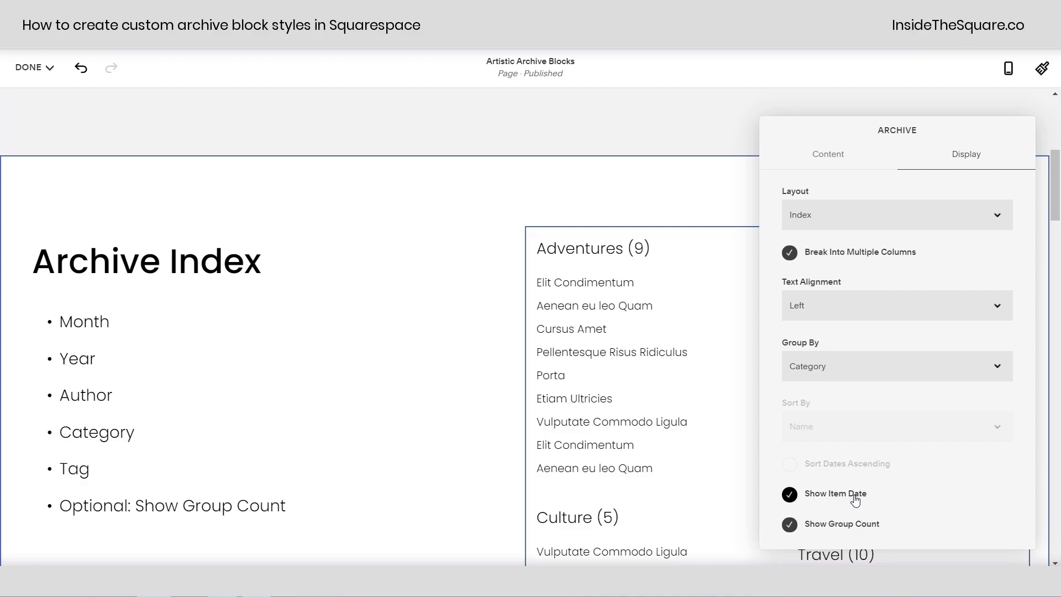
{"action": "left_click", "coordinate": [789, 494]}
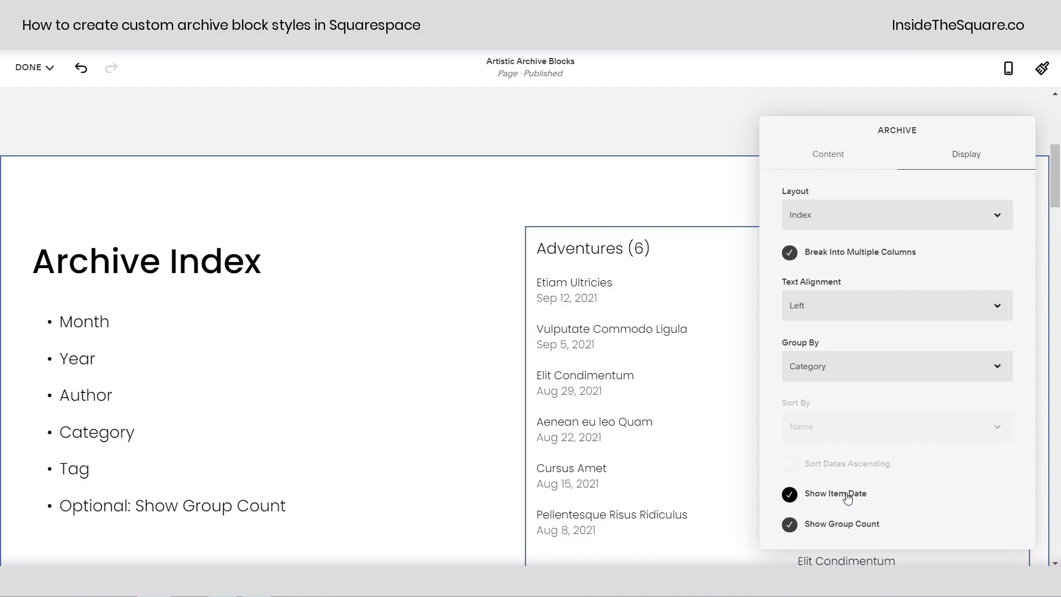
{"action": "mouse_move", "coordinate": [852, 499]}
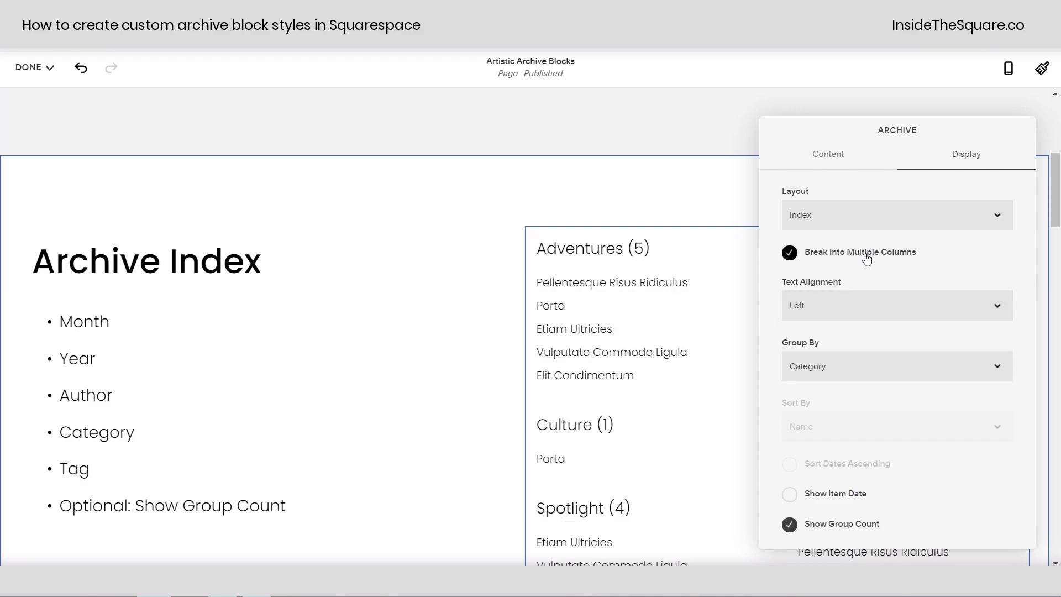
{"action": "mouse_move", "coordinate": [702, 197]}
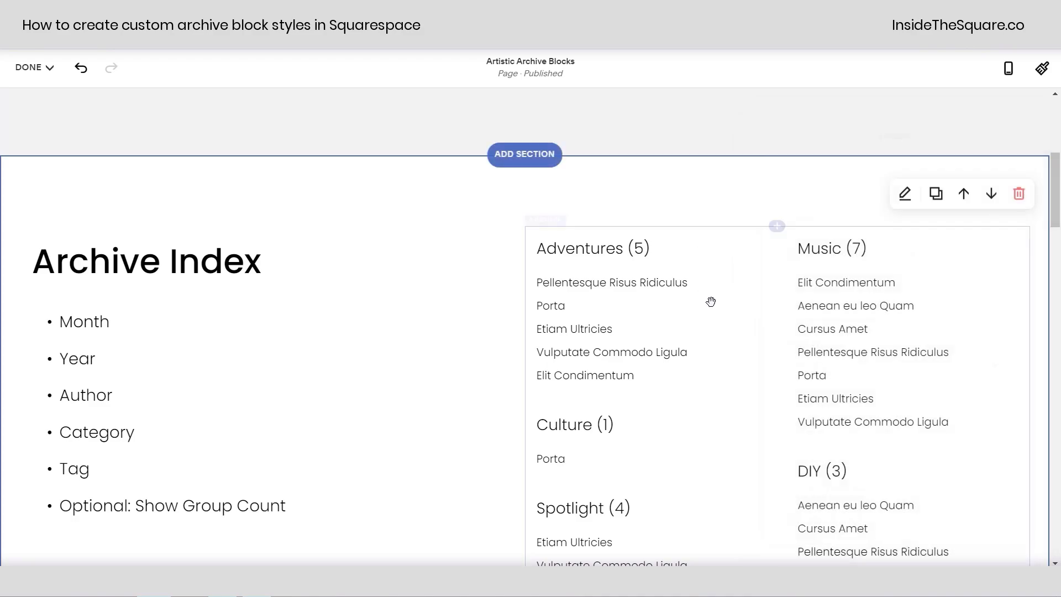
{"action": "scroll", "scroll_direction": "down", "scroll_amount": 3}
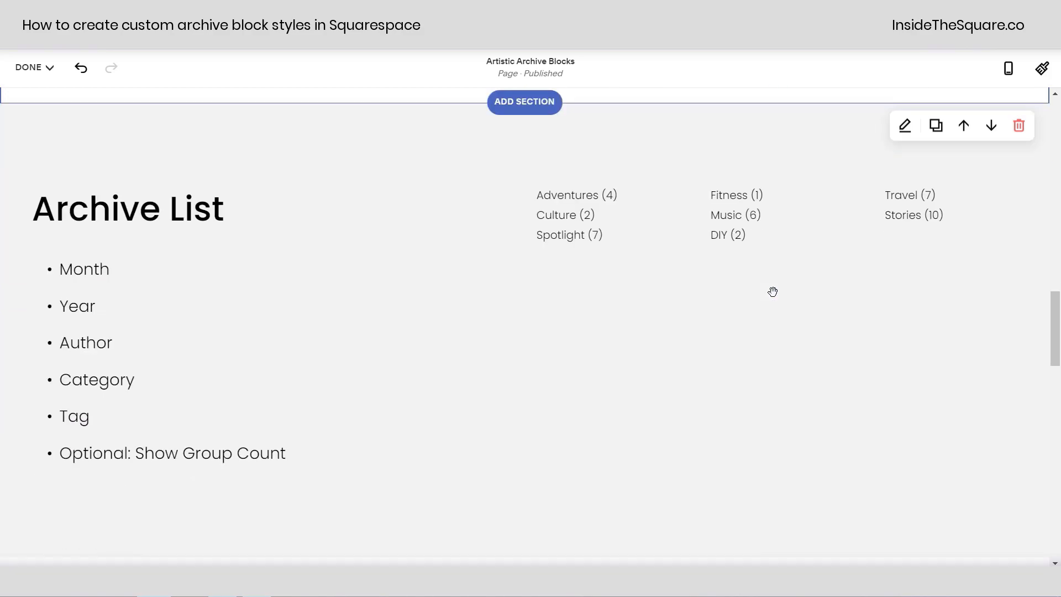
{"action": "scroll", "scroll_direction": "down", "scroll_amount": 3}
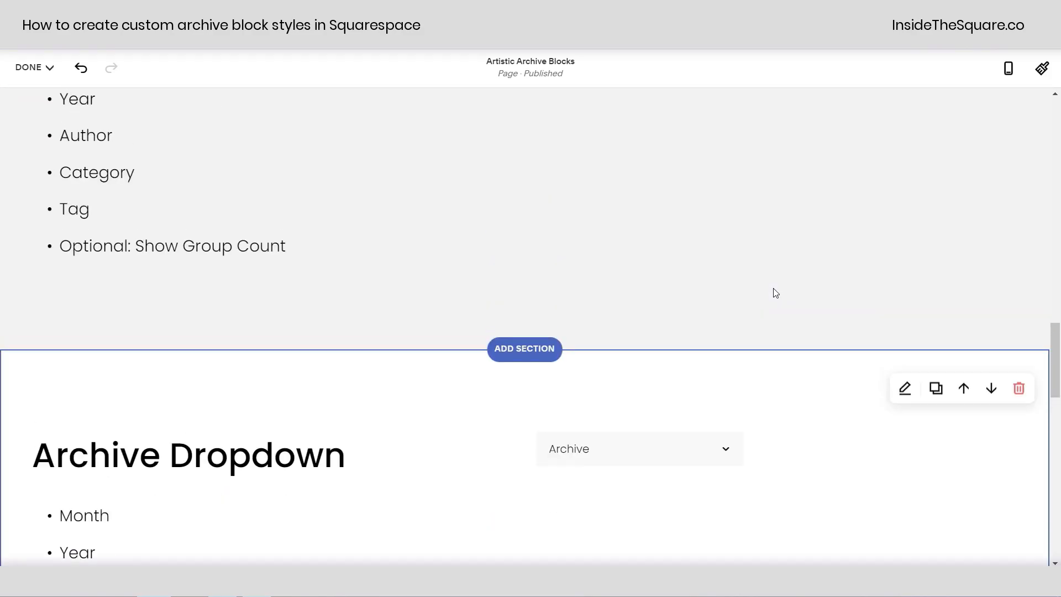
{"action": "scroll", "scroll_direction": "up", "scroll_amount": 3}
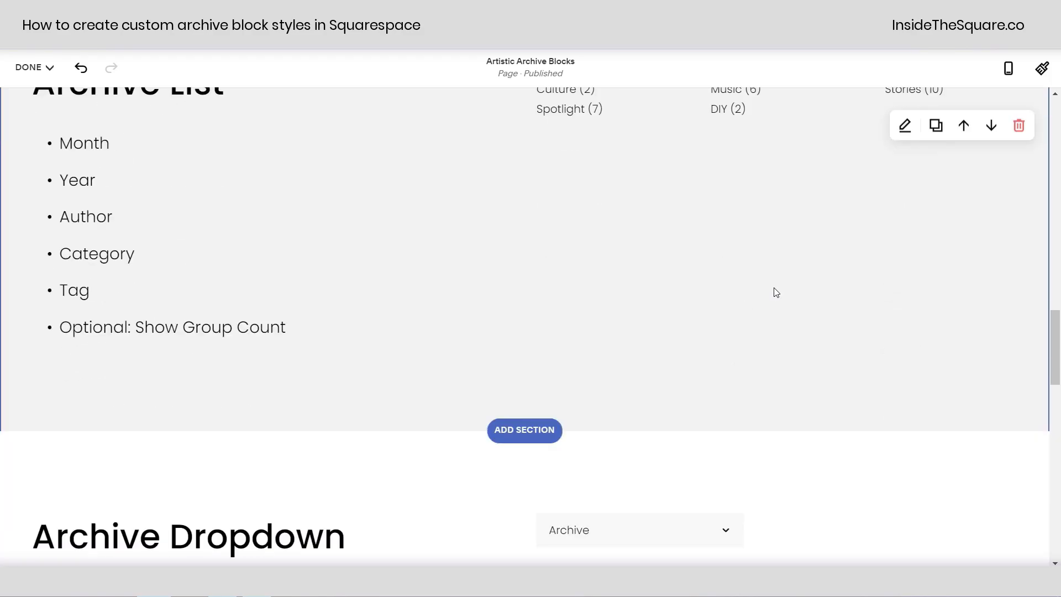
{"action": "scroll", "scroll_direction": "down", "scroll_amount": 3}
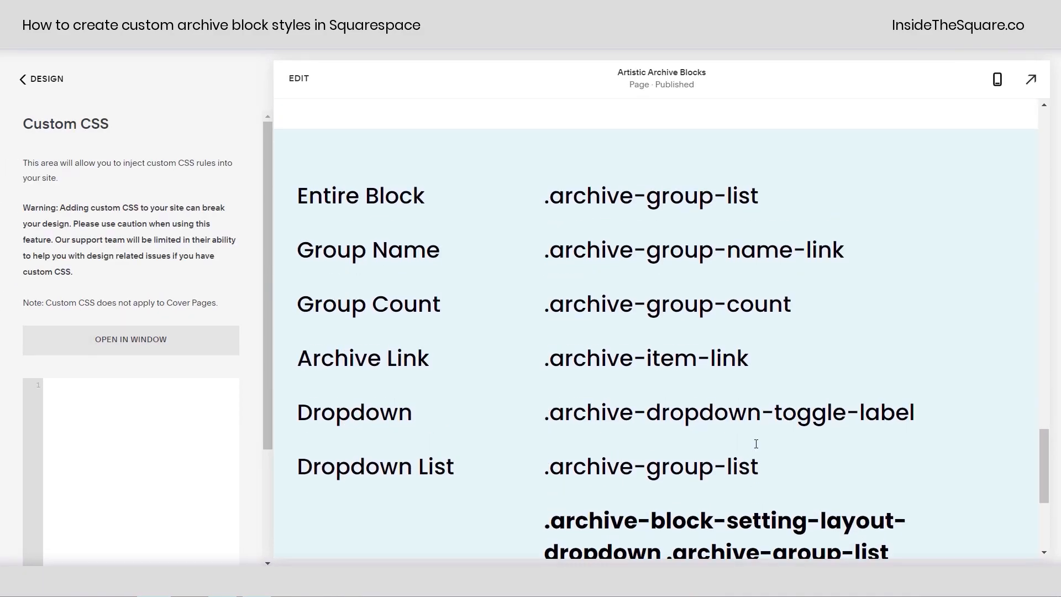
{"action": "mouse_move", "coordinate": [764, 200]}
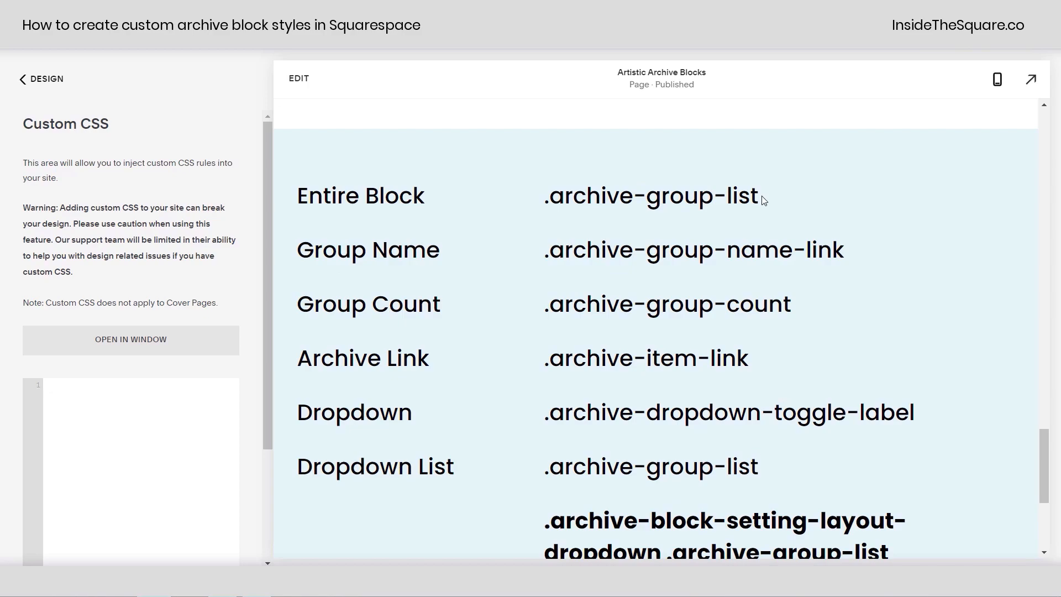
Step: Start a .archive-group-list rule in Custom CSS and begin its border: 5px declaration
{"action": "double_click", "coordinate": [650, 195]}
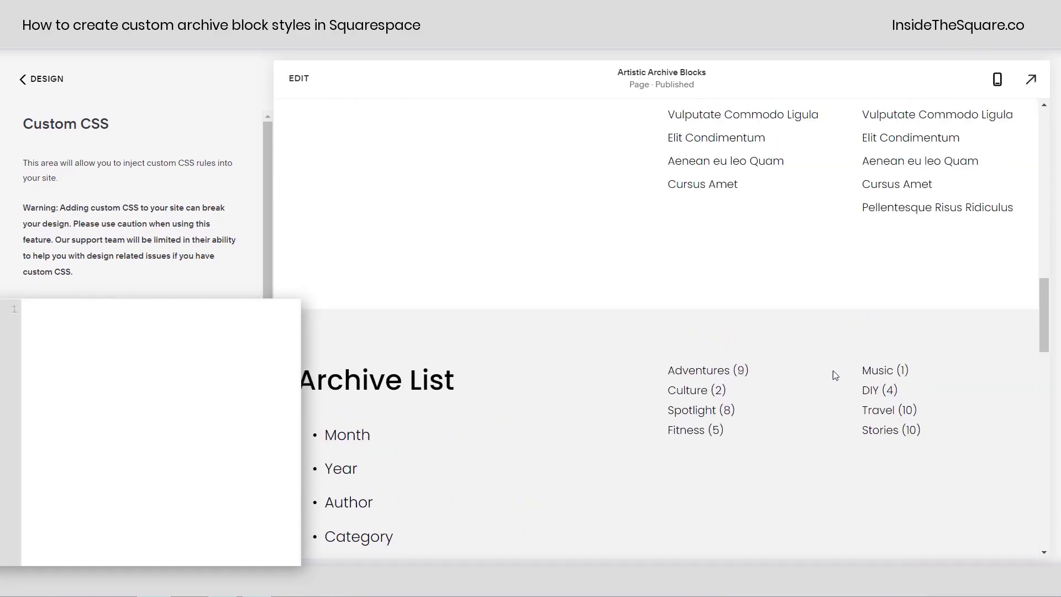
{"action": "type", "text": ".archive-group-list"}
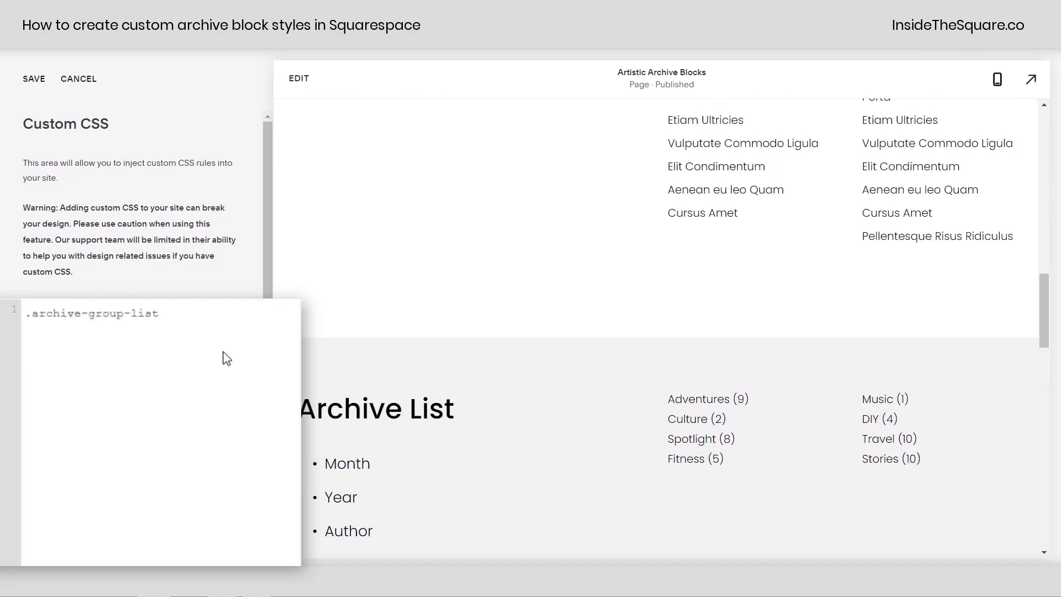
{"action": "type", "text": "{}"}
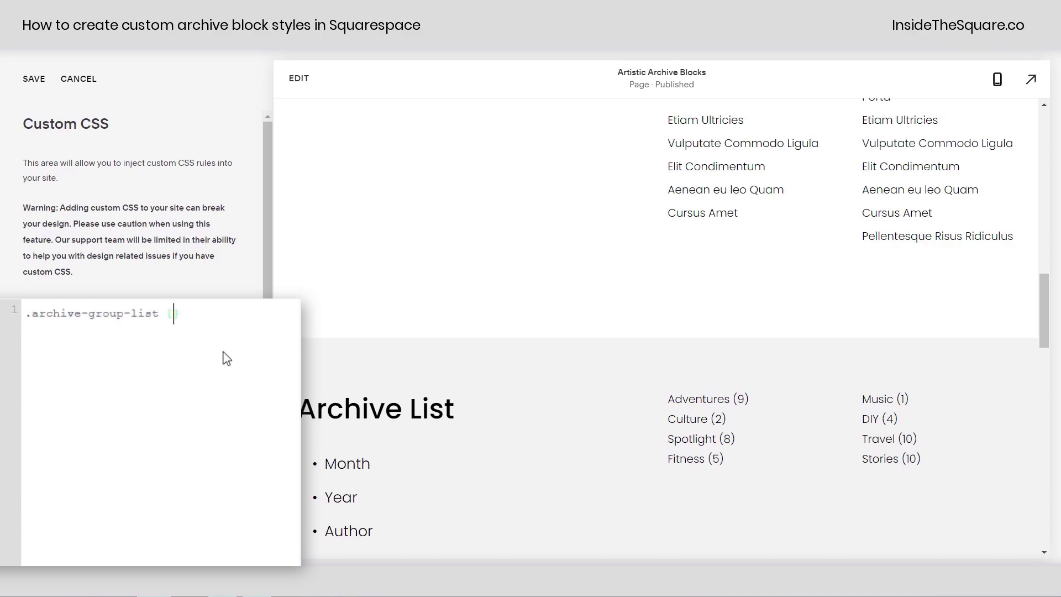
{"action": "type", "text": "{bor"}
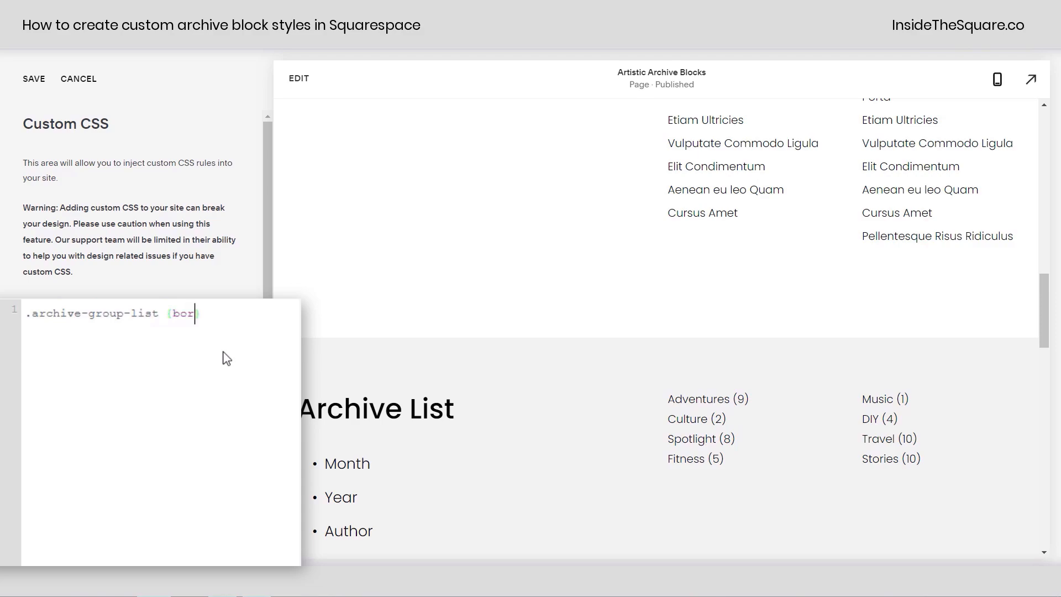
{"action": "type", "text": "der: 5px s"}
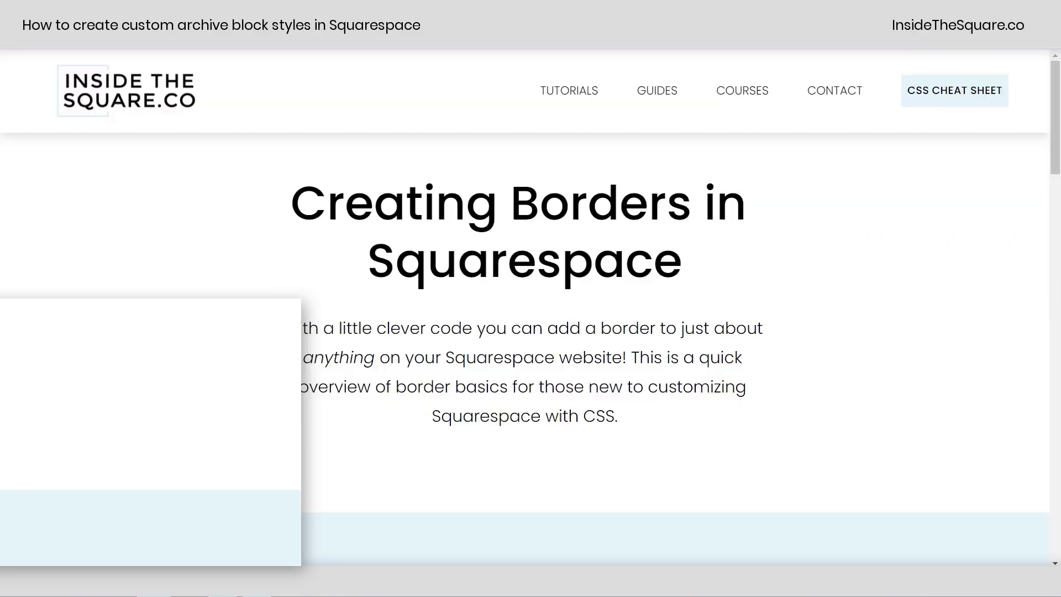
{"action": "scroll", "scroll_direction": "up", "scroll_amount": 3}
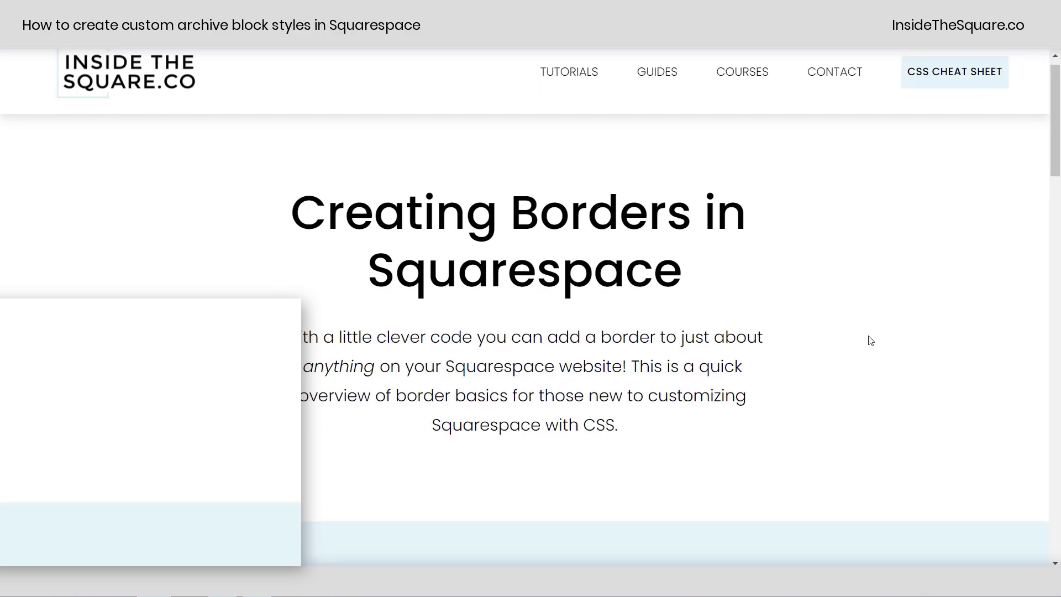
{"action": "scroll", "scroll_direction": "down", "scroll_amount": 3}
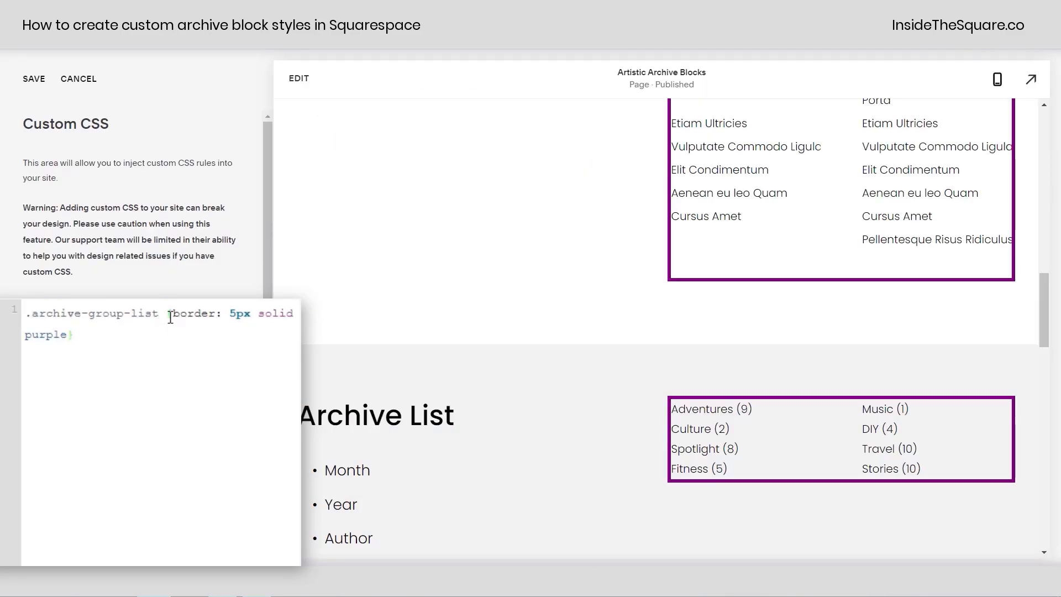
Step: Check the 5px solid purple border on the index, list and opened Archive dropdown list
{"action": "scroll", "scroll_direction": "down", "scroll_amount": 3}
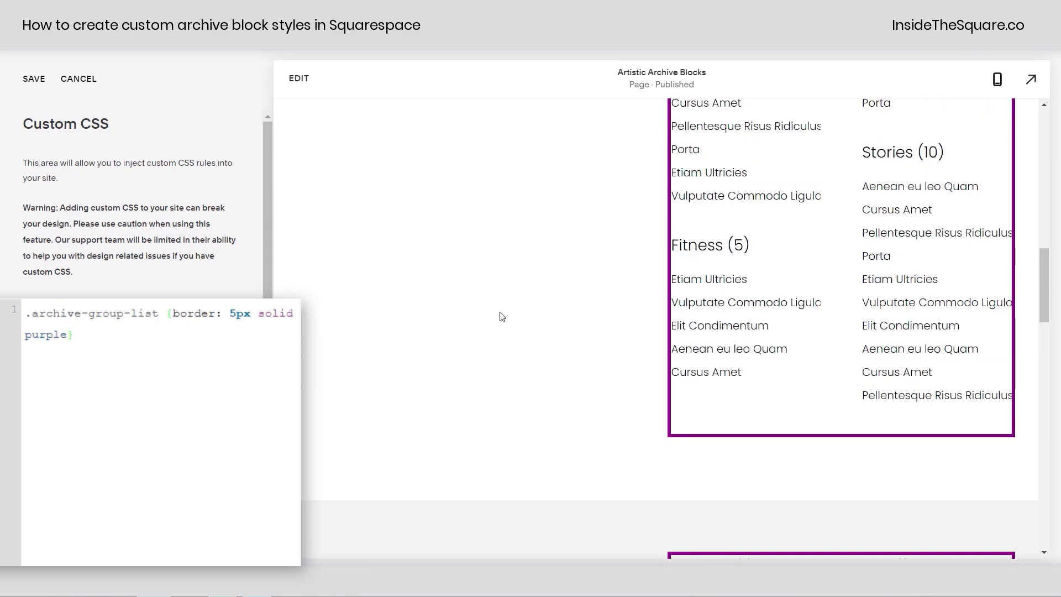
{"action": "scroll", "scroll_direction": "up", "scroll_amount": 3}
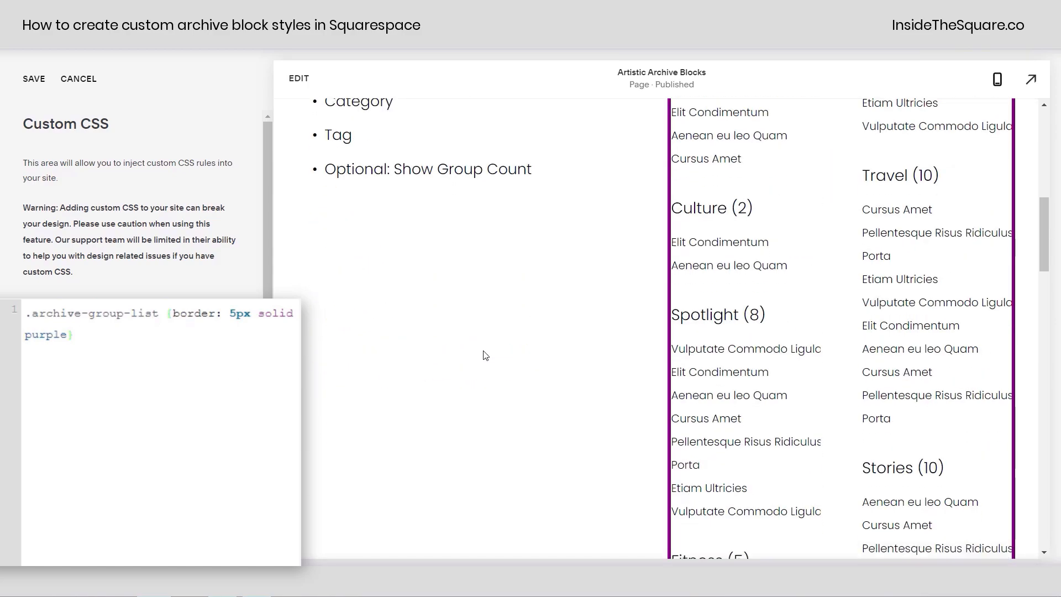
{"action": "scroll", "scroll_direction": "up", "scroll_amount": 3}
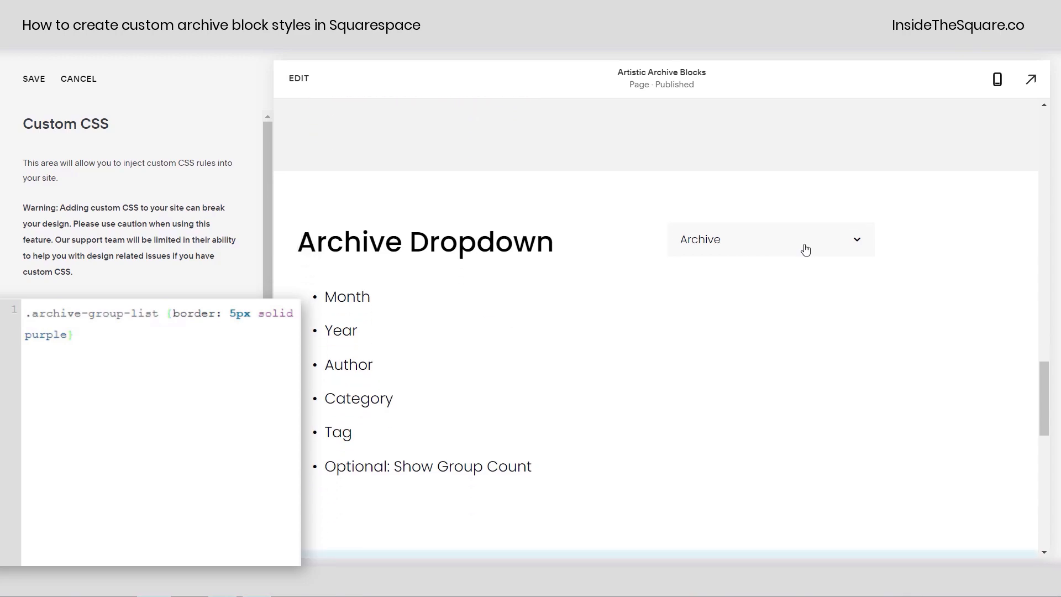
{"action": "left_click", "coordinate": [769, 238]}
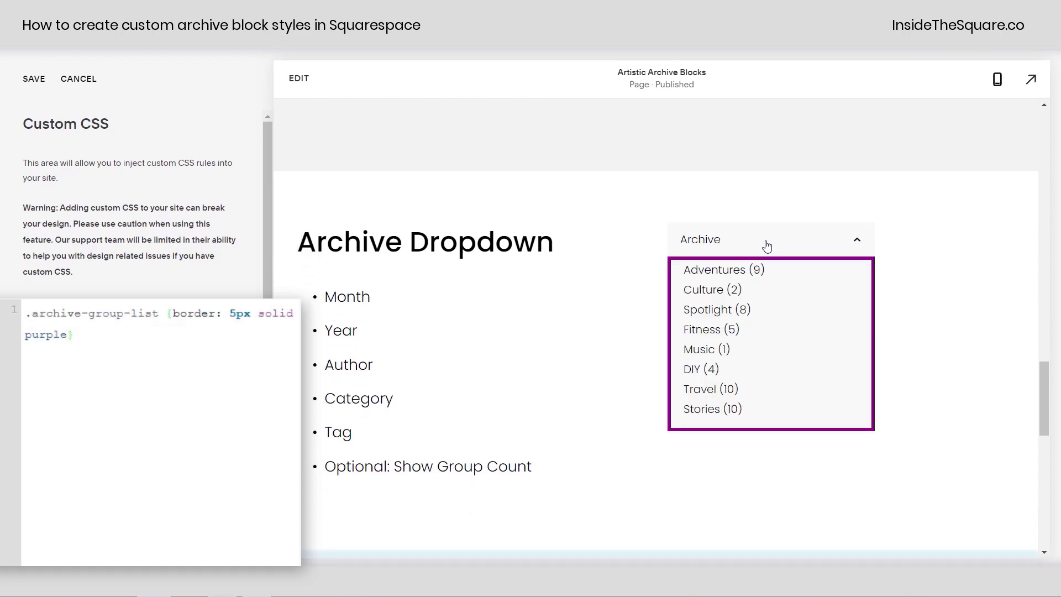
{"action": "left_click", "coordinate": [769, 239]}
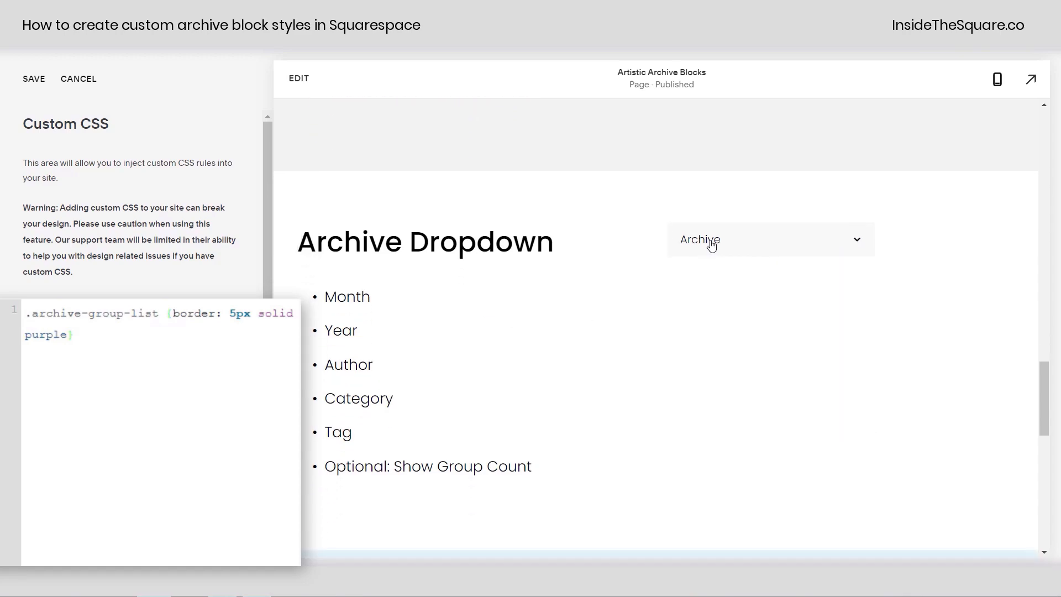
{"action": "left_click", "coordinate": [770, 239]}
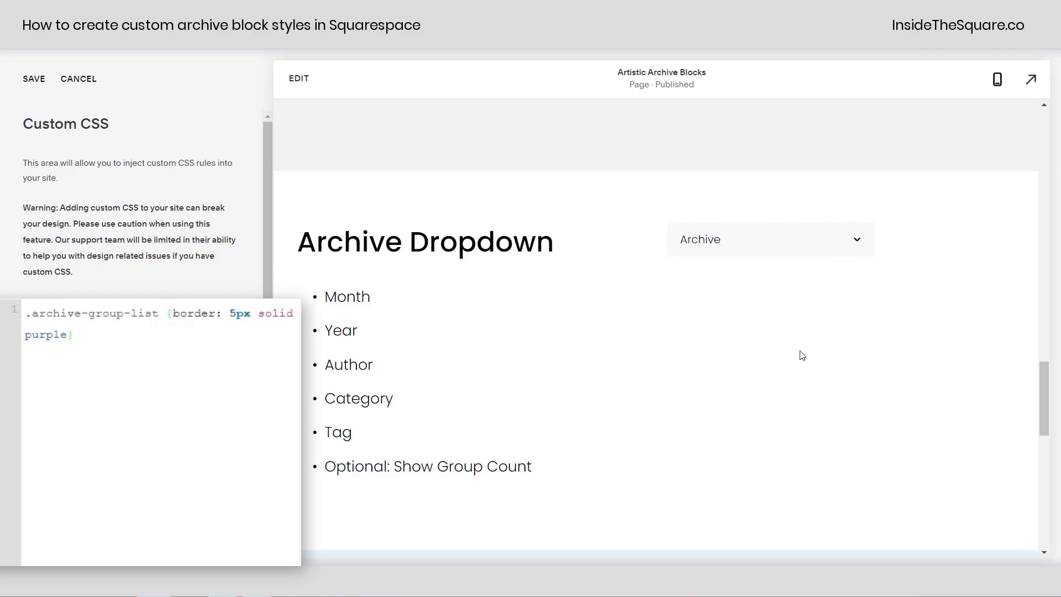
{"action": "scroll", "scroll_direction": "down", "scroll_amount": 3}
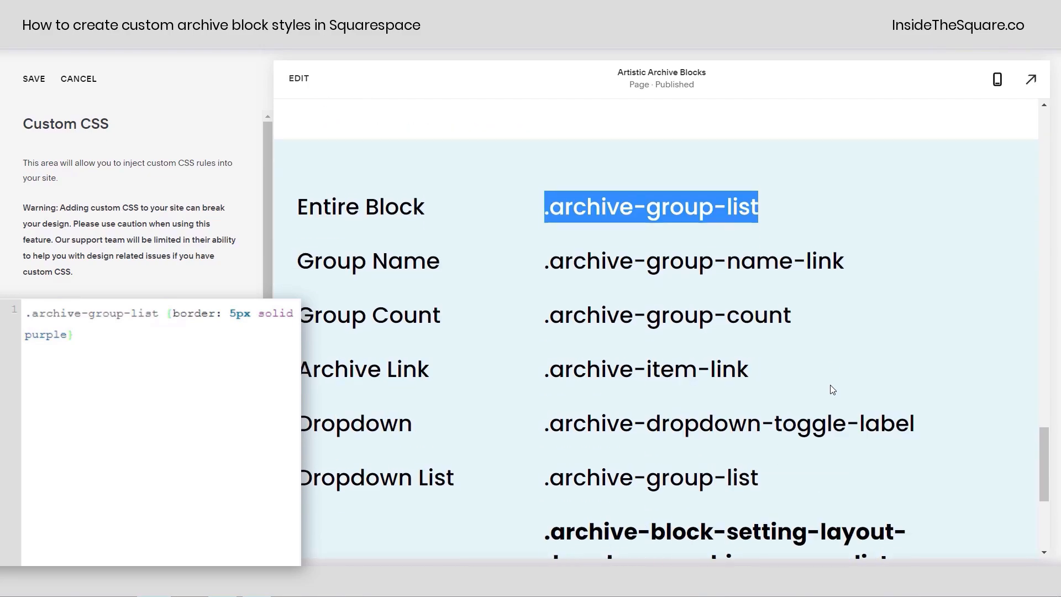
Step: Retarget the border rule to .archive-dropdown-toggle-label so the dropdown itself is outlined
{"action": "scroll", "scroll_direction": "down", "scroll_amount": 3}
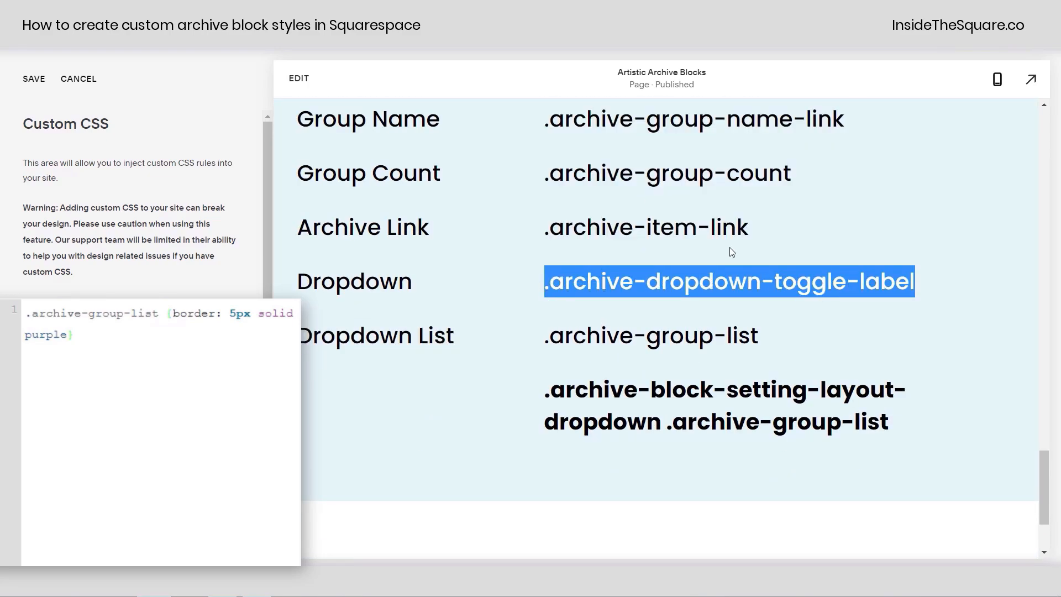
{"action": "scroll", "scroll_direction": "down", "scroll_amount": 3}
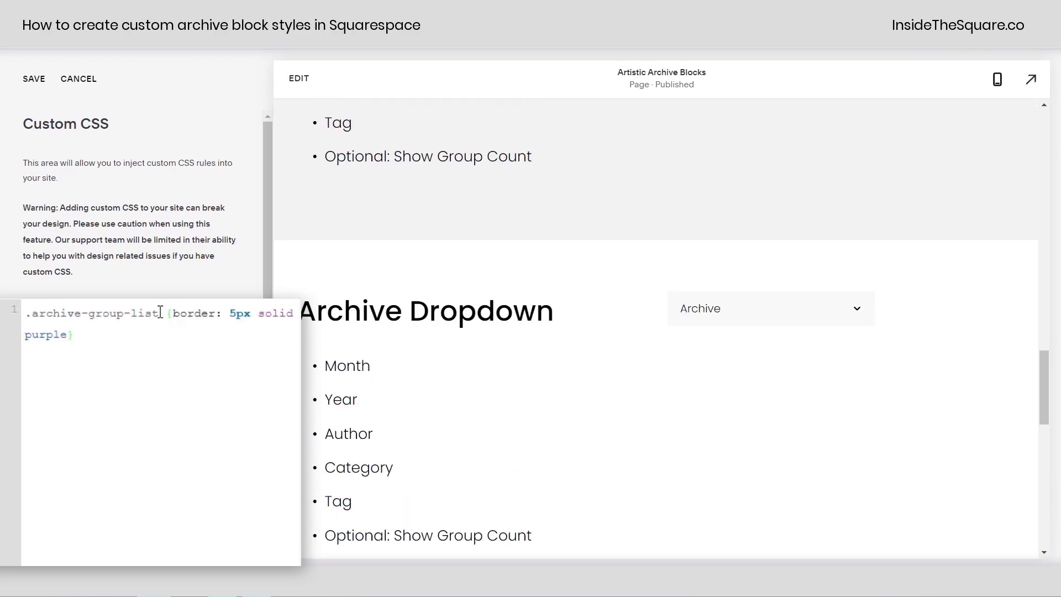
{"action": "type", "text": ".archive-dropdown-toggle-label"}
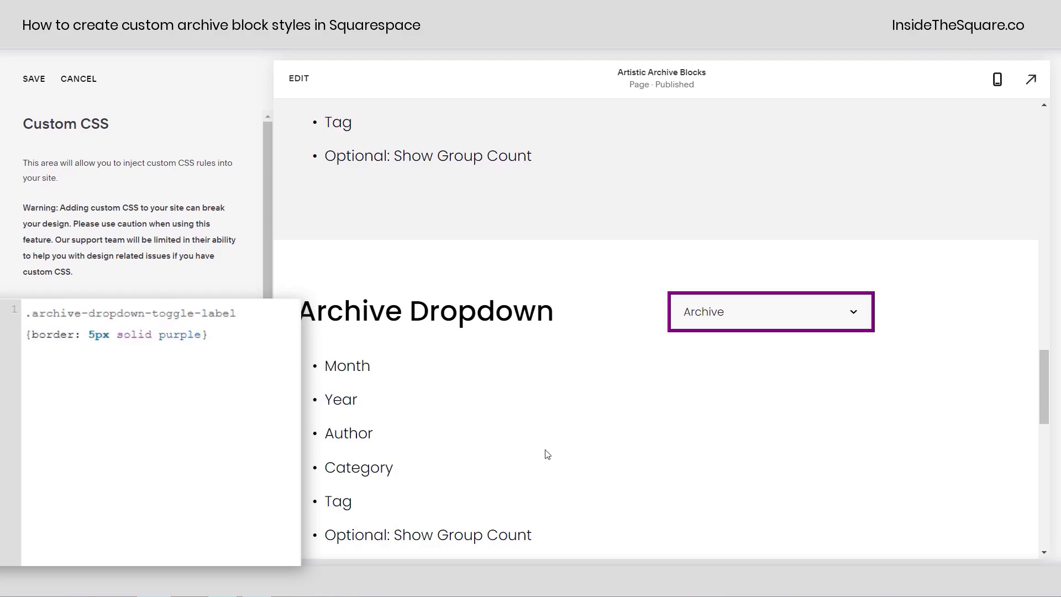
{"action": "mouse_move", "coordinate": [661, 344]}
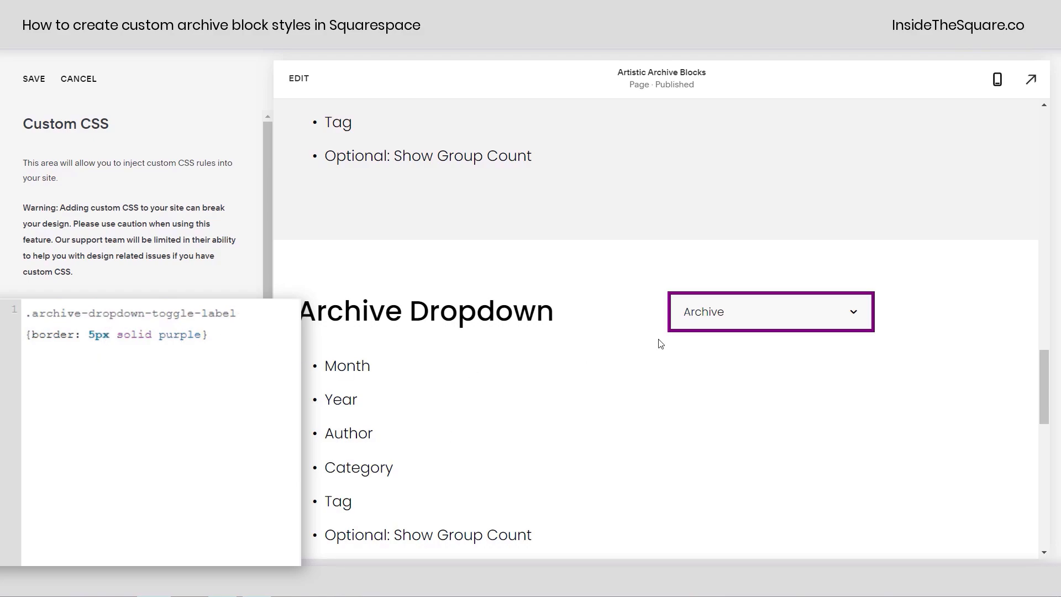
{"action": "mouse_move", "coordinate": [768, 329]}
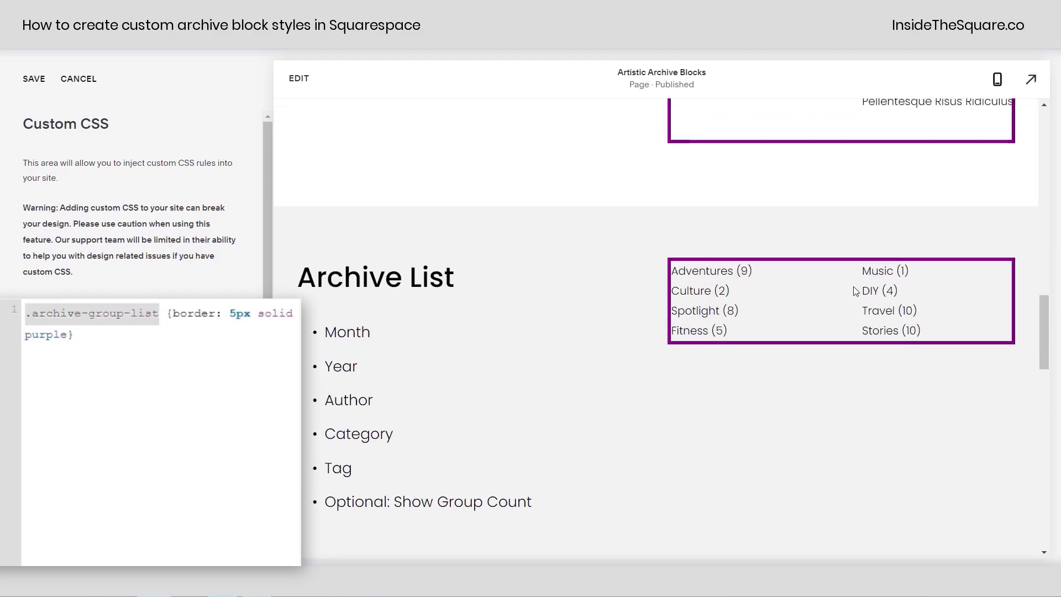
Step: Add padding: 10px !important to the .archive-group-list border rule
{"action": "scroll", "scroll_direction": "down", "scroll_amount": 3}
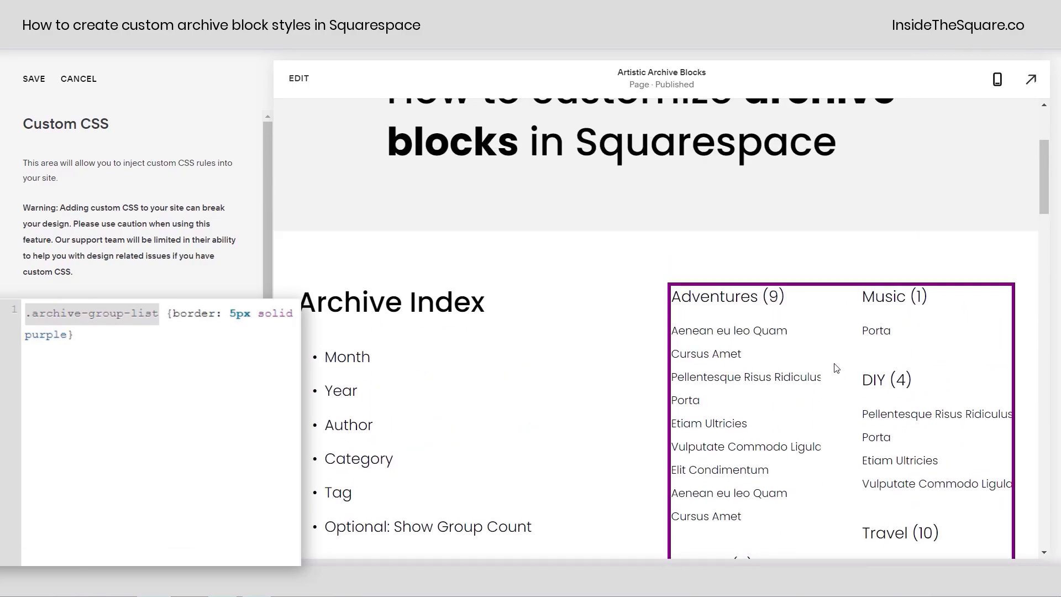
{"action": "mouse_move", "coordinate": [674, 304]}
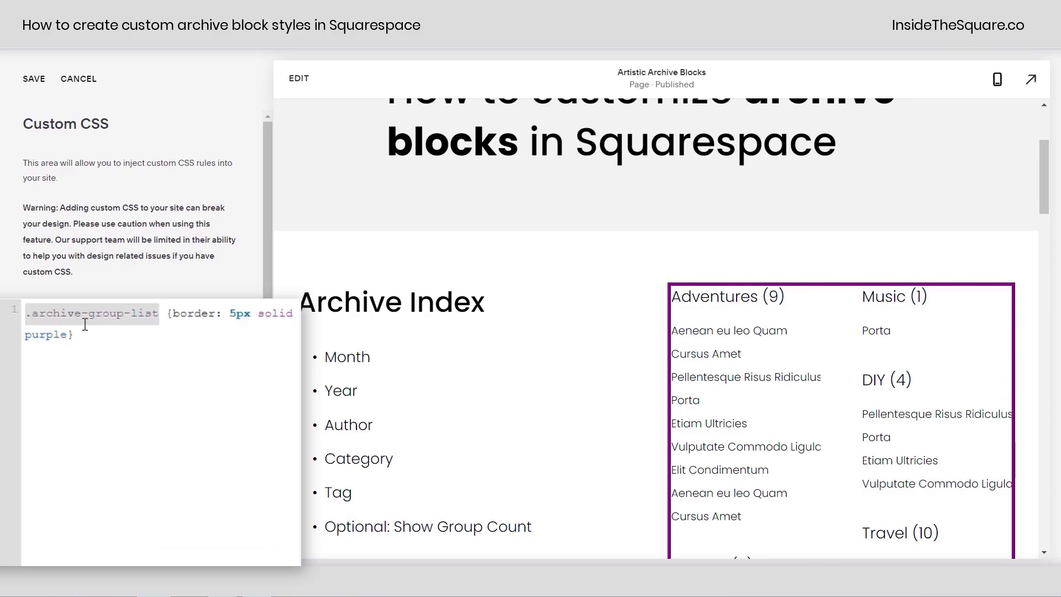
{"action": "type", "text": ";"}
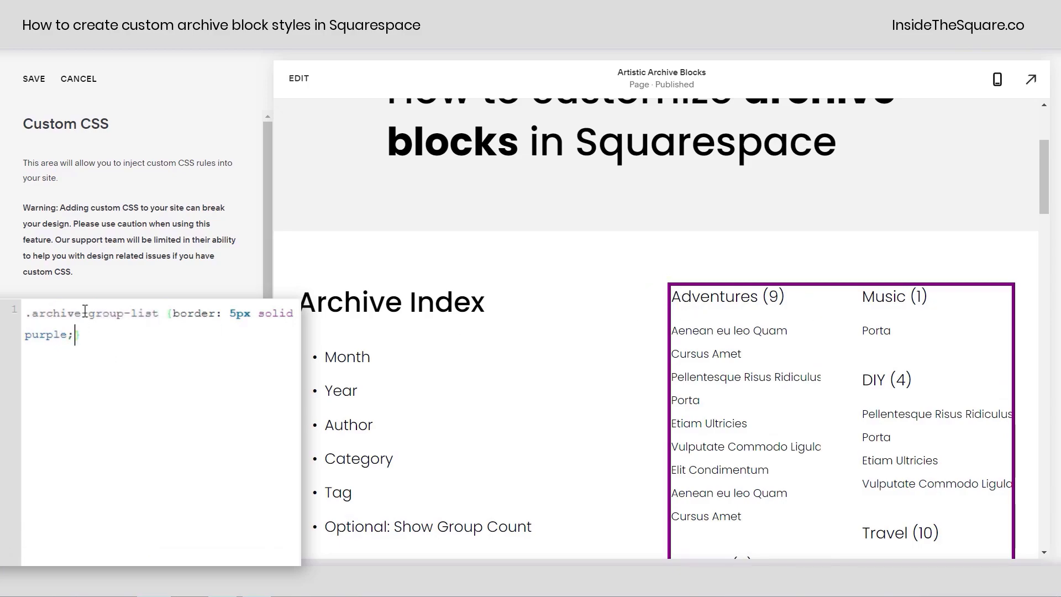
{"action": "type", "text": "padding"}
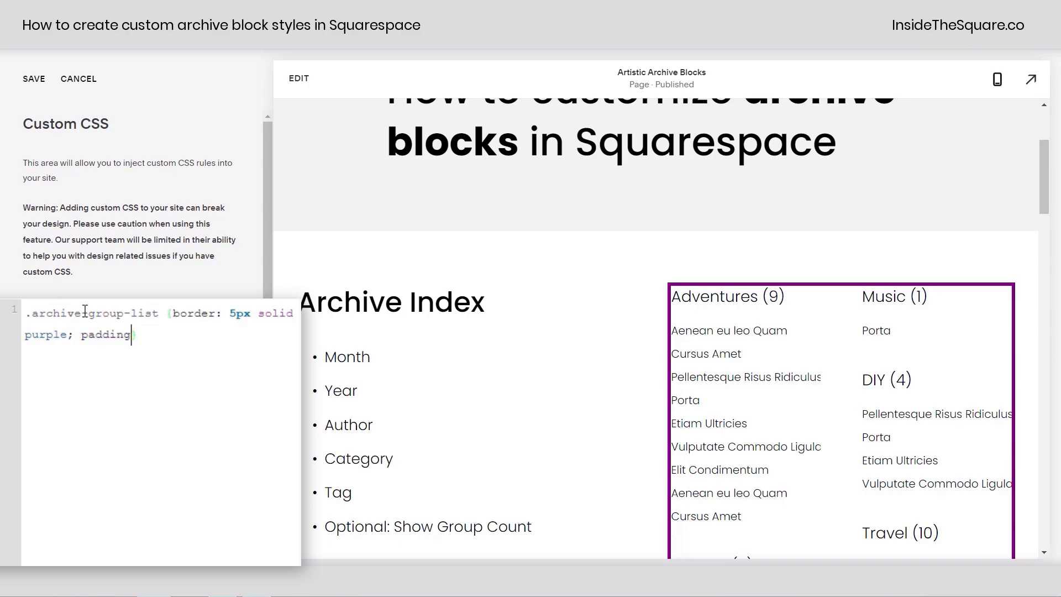
{"action": "type", "text": "10"}
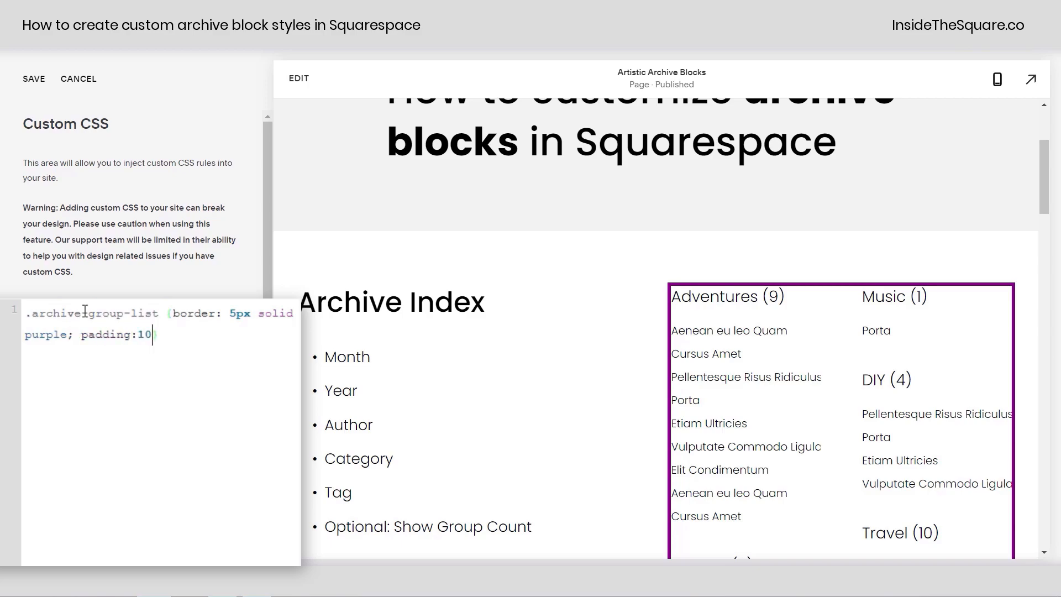
{"action": "type", "text": "px }"}
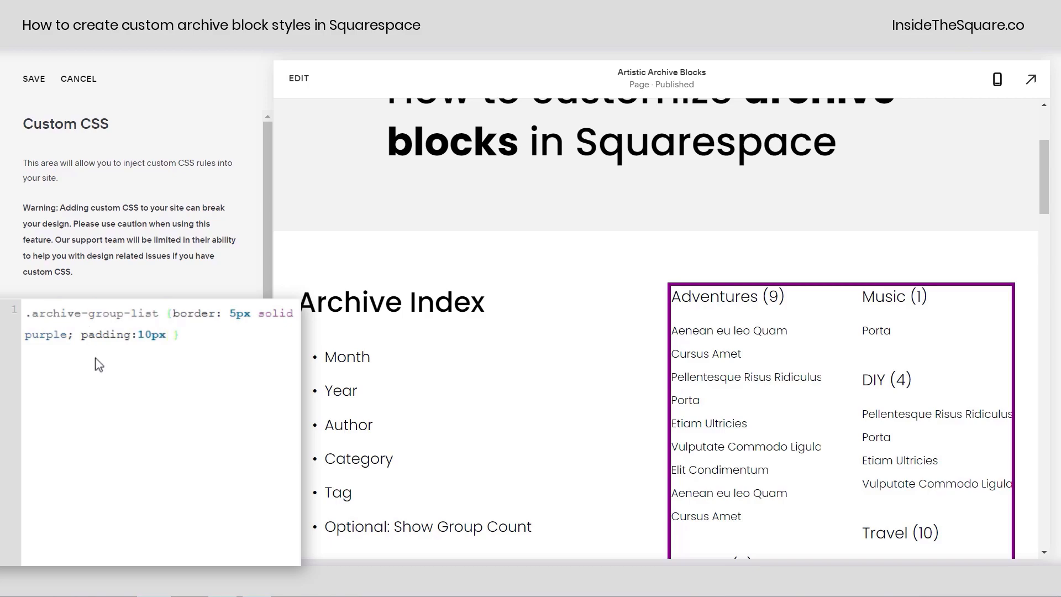
{"action": "type", "text": "!important"}
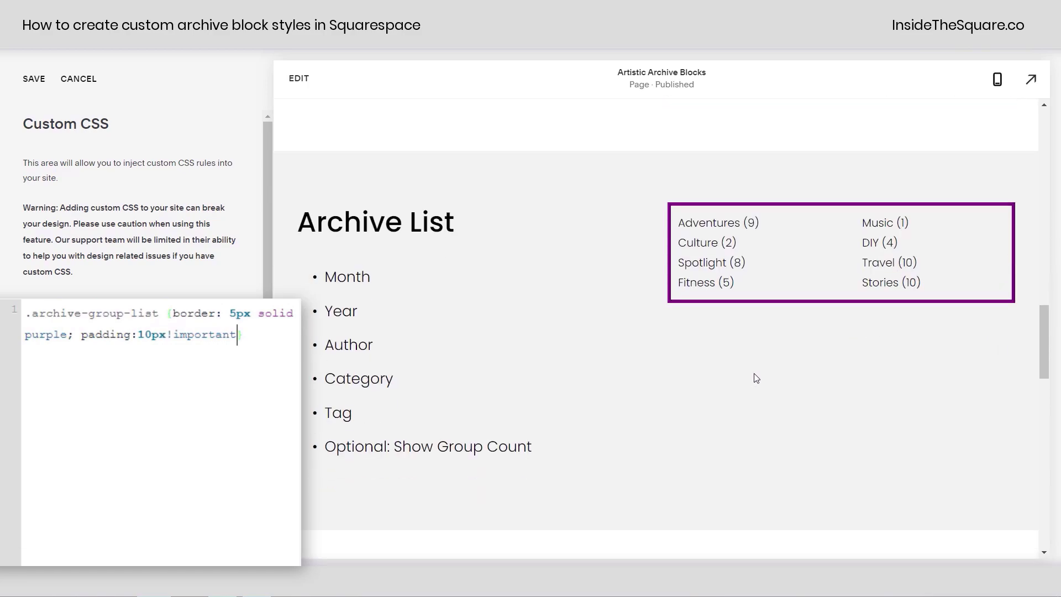
{"action": "scroll", "scroll_direction": "down", "scroll_amount": 3}
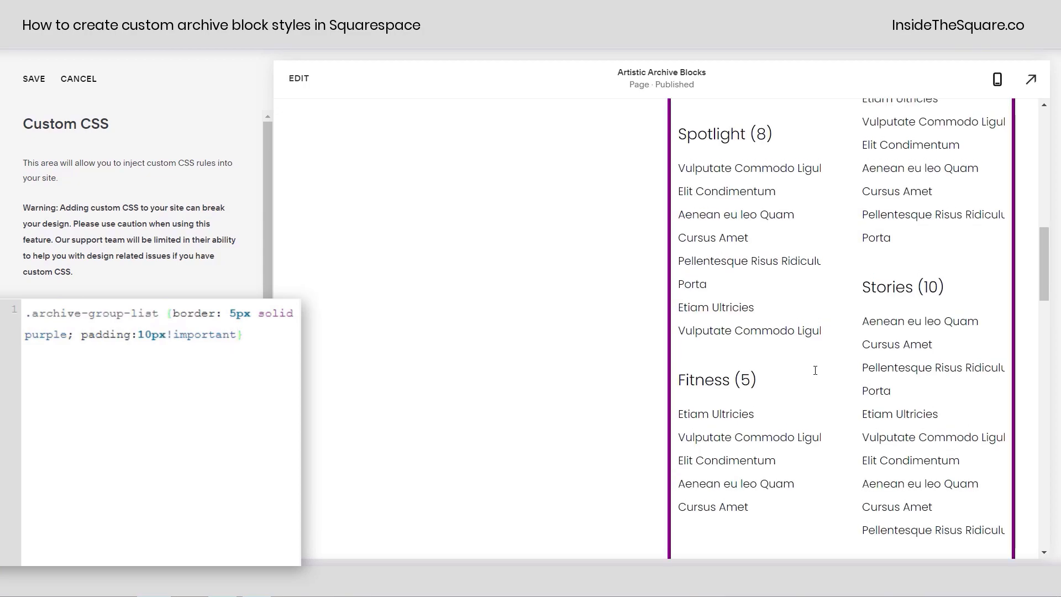
Step: Add border-radius: 25px and background-color: rgba(100,0,100,.1) to the archive group lists
{"action": "scroll", "scroll_direction": "up", "scroll_amount": 3}
{"action": "type", "text": "; "}
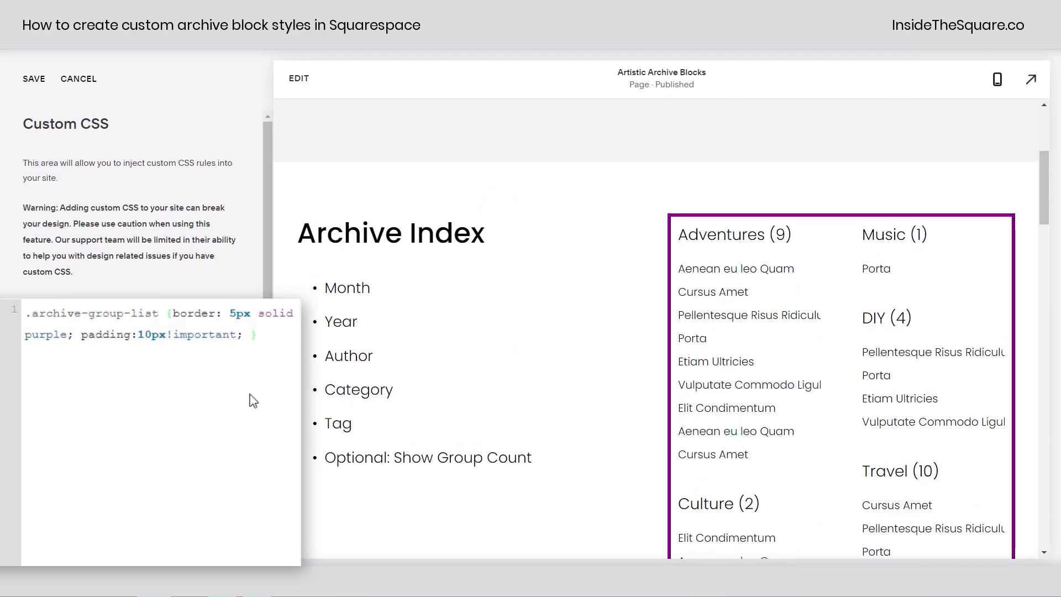
{"action": "type", "text": "border-radi"}
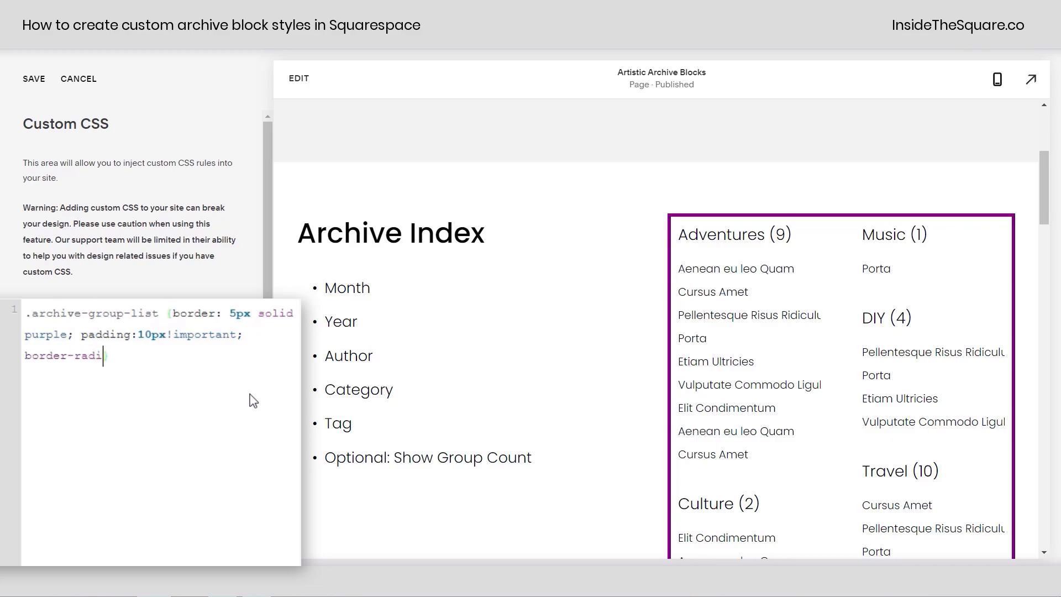
{"action": "type", "text": "us: 25px"}
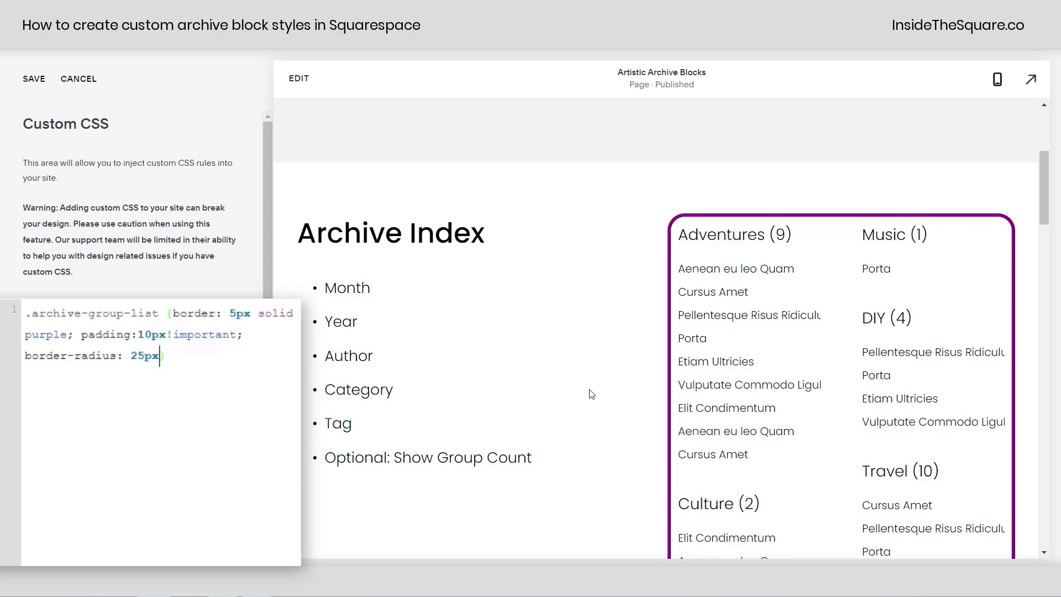
{"action": "type", "text": "; background-color: rgba(100,0,100,.1)"}
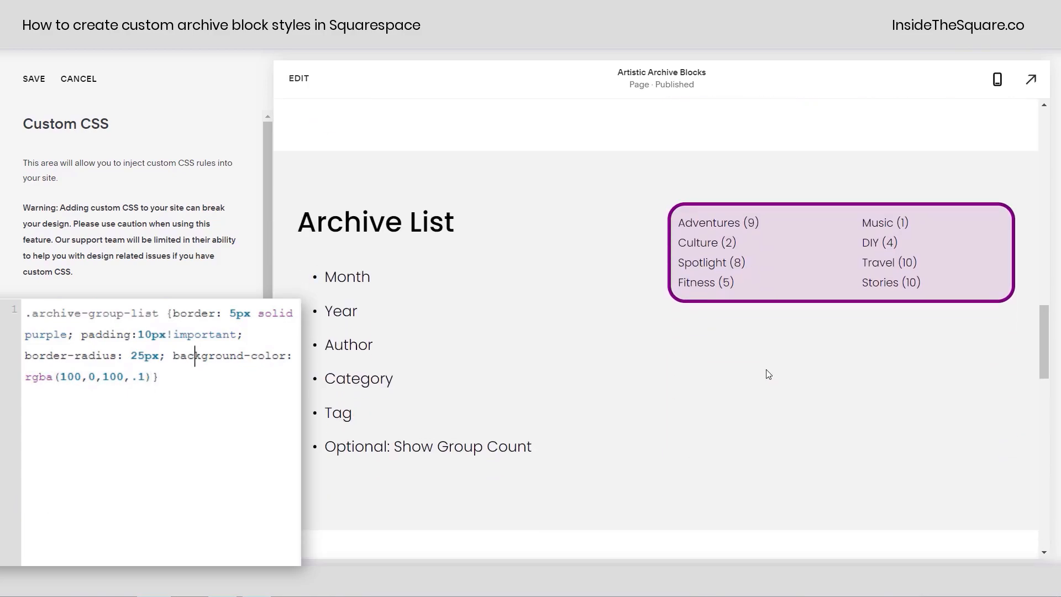
{"action": "mouse_move", "coordinate": [715, 444]}
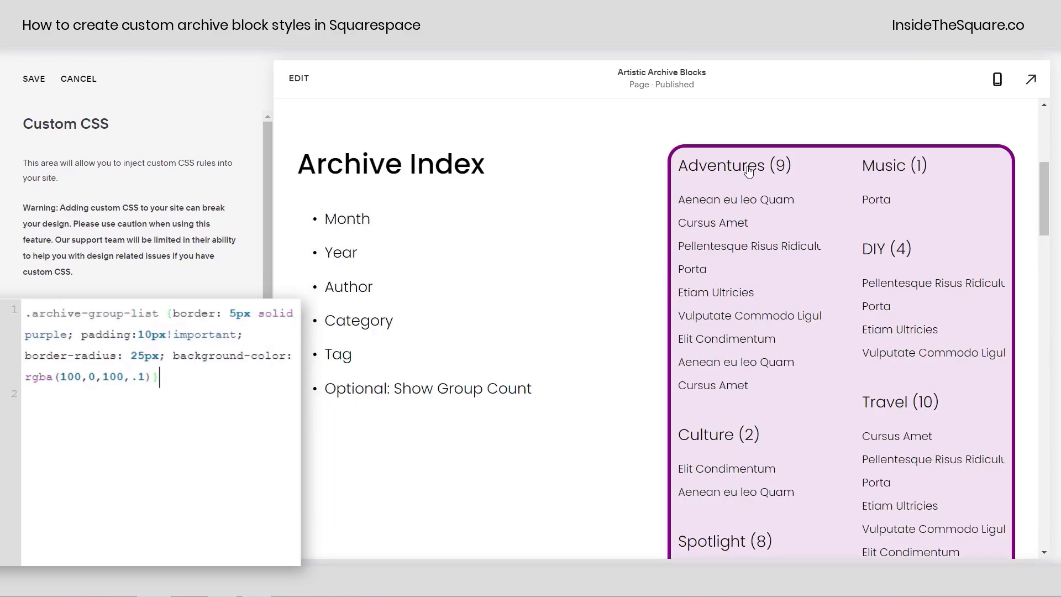
{"action": "mouse_move", "coordinate": [430, 279]}
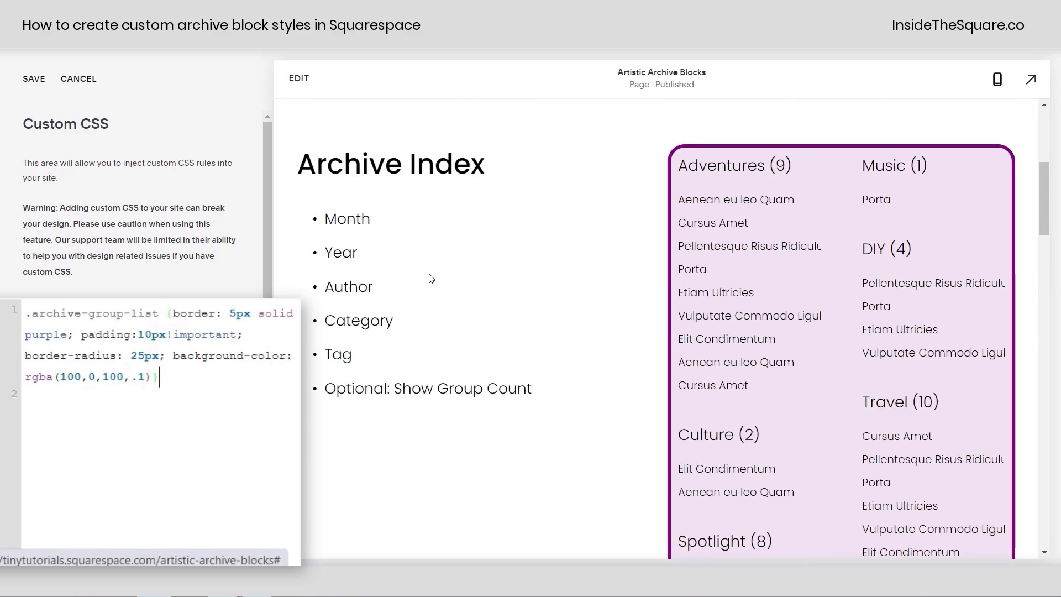
Step: Write .archive-group-name-link {font-size: 20px; color: purple; font-weight: bold}
{"action": "scroll", "scroll_direction": "down", "scroll_amount": 3}
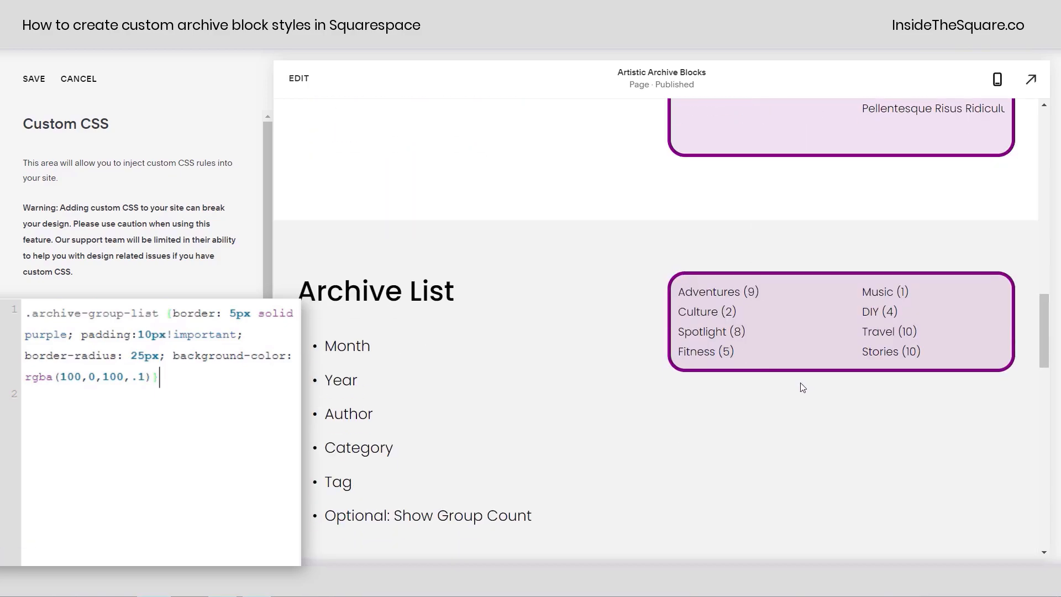
{"action": "mouse_move", "coordinate": [841, 411]}
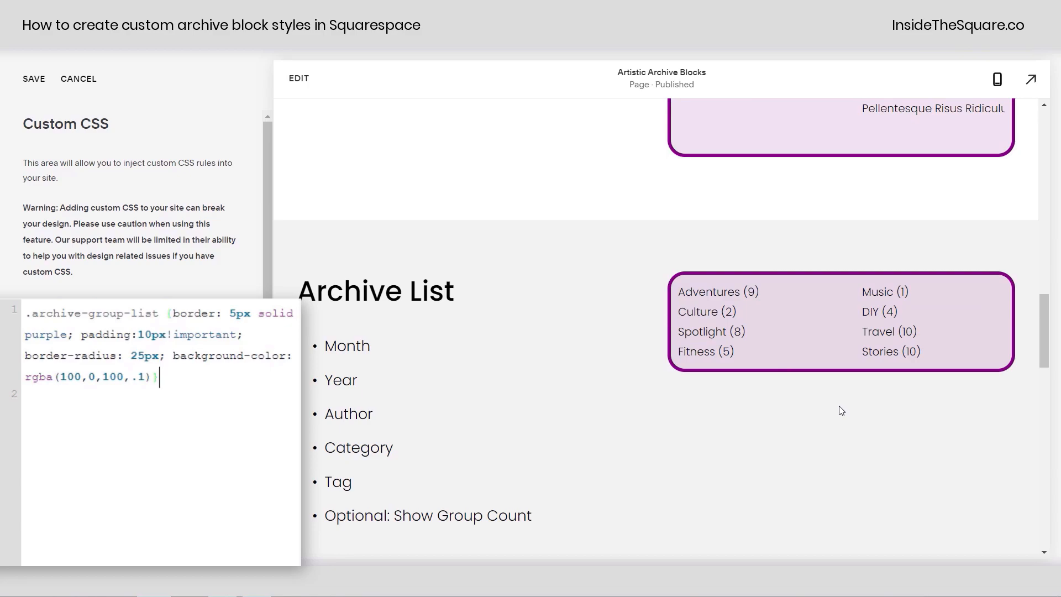
{"action": "scroll", "scroll_direction": "down", "scroll_amount": 3}
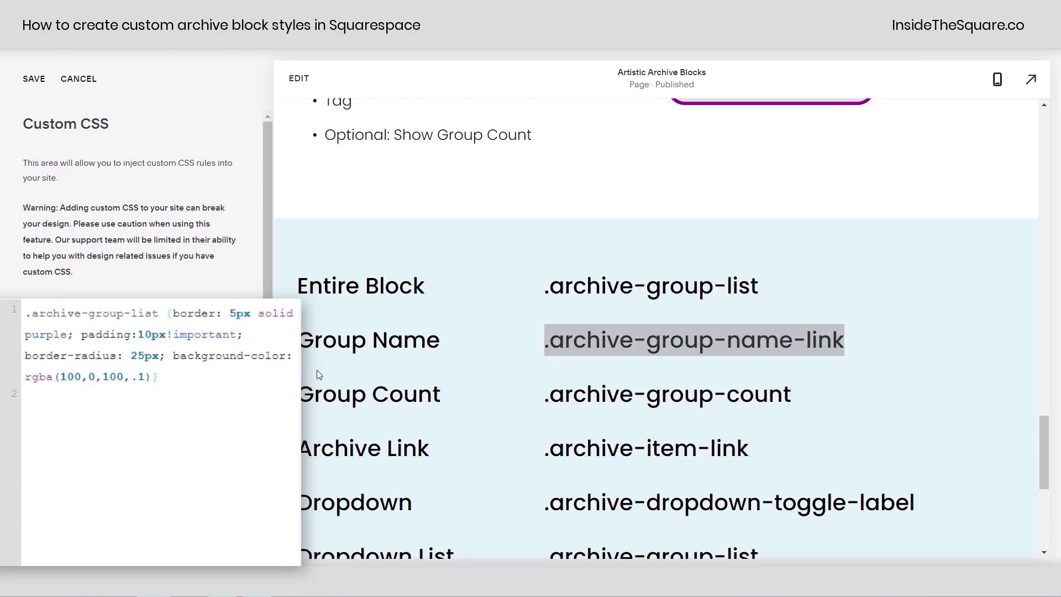
{"action": "type", "text": ".archive-group-name-link"}
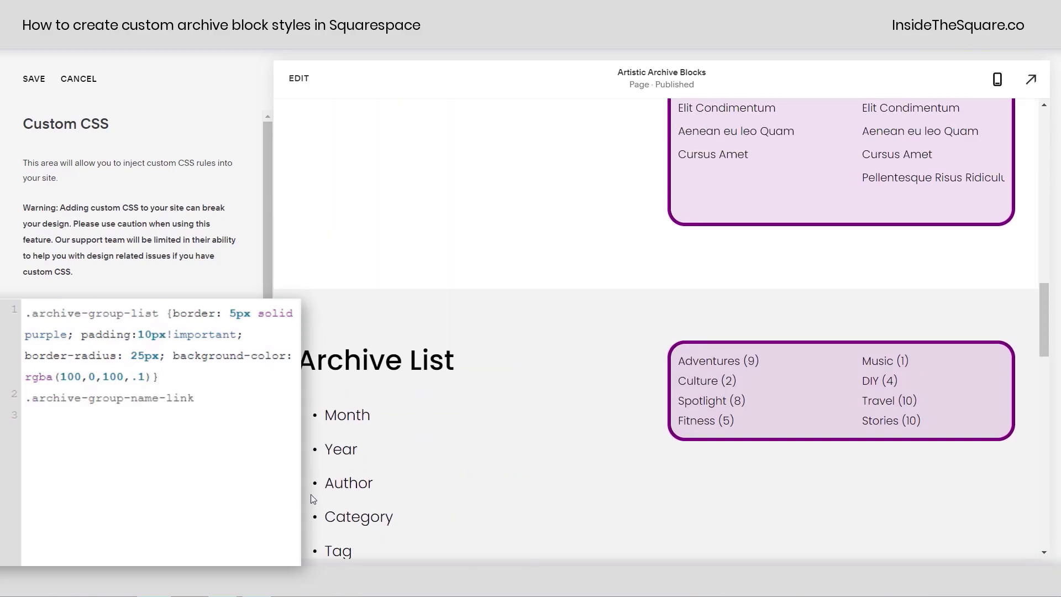
{"action": "type", "text": "{font-size: 20px"}
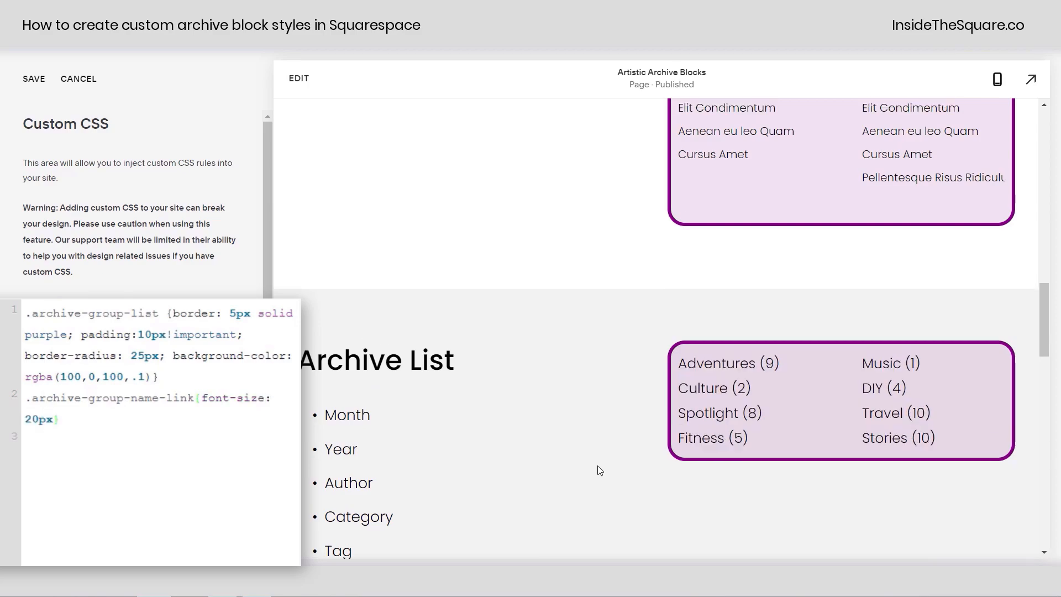
{"action": "scroll", "scroll_direction": "down", "scroll_amount": 3}
{"action": "type", "text": "; color:purp"}
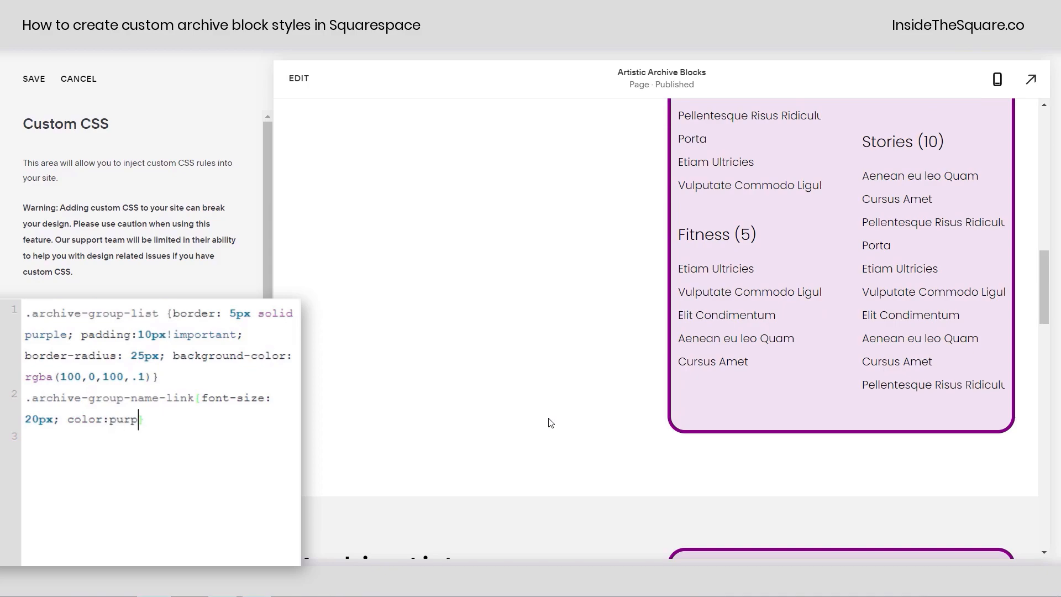
{"action": "type", "text": "le;}"}
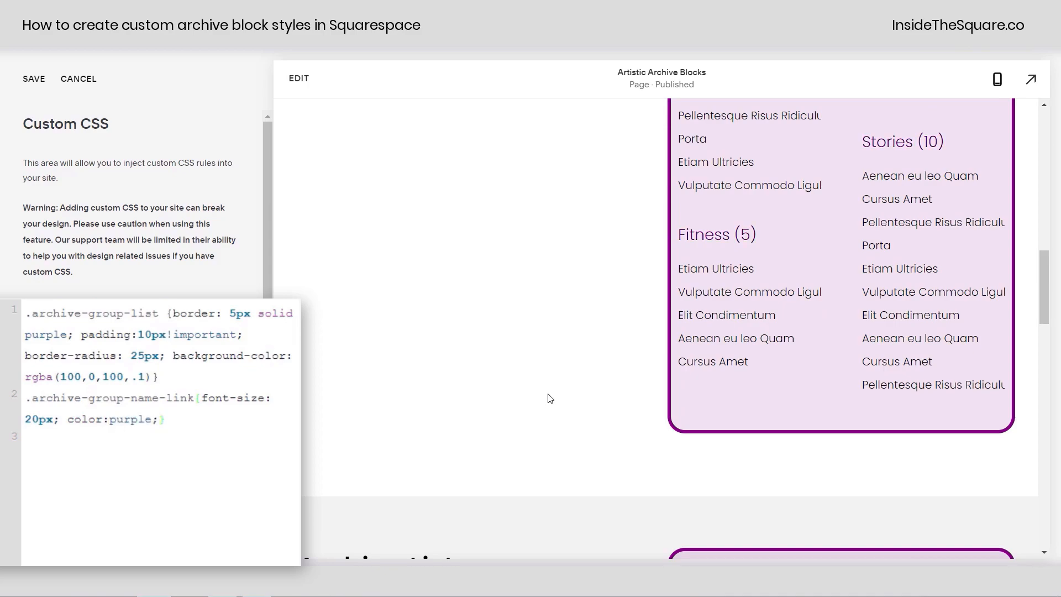
{"action": "type", "text": "font-we"}
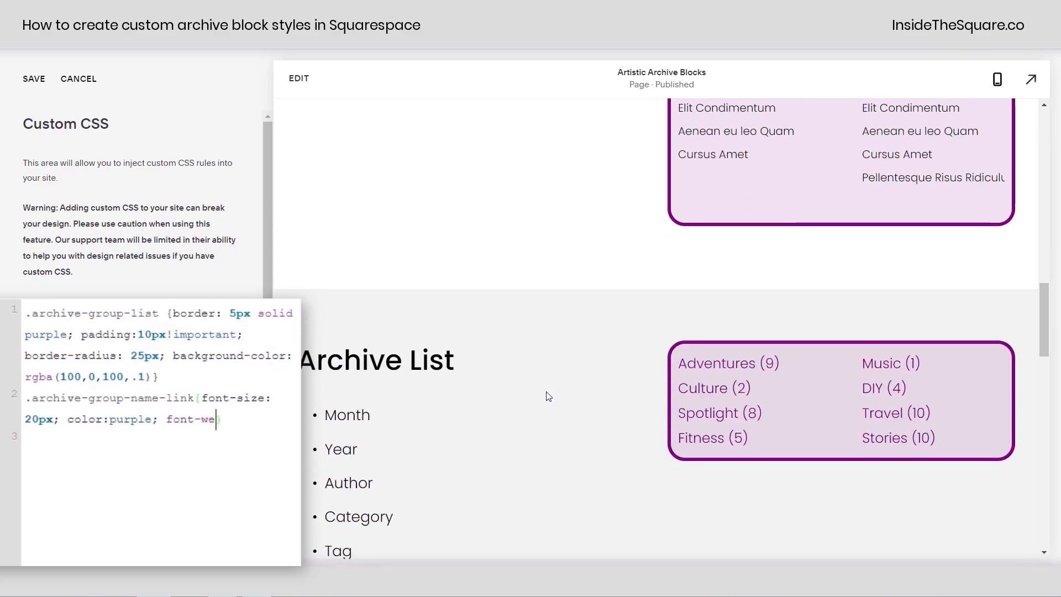
{"action": "type", "text": "ight: bold"}
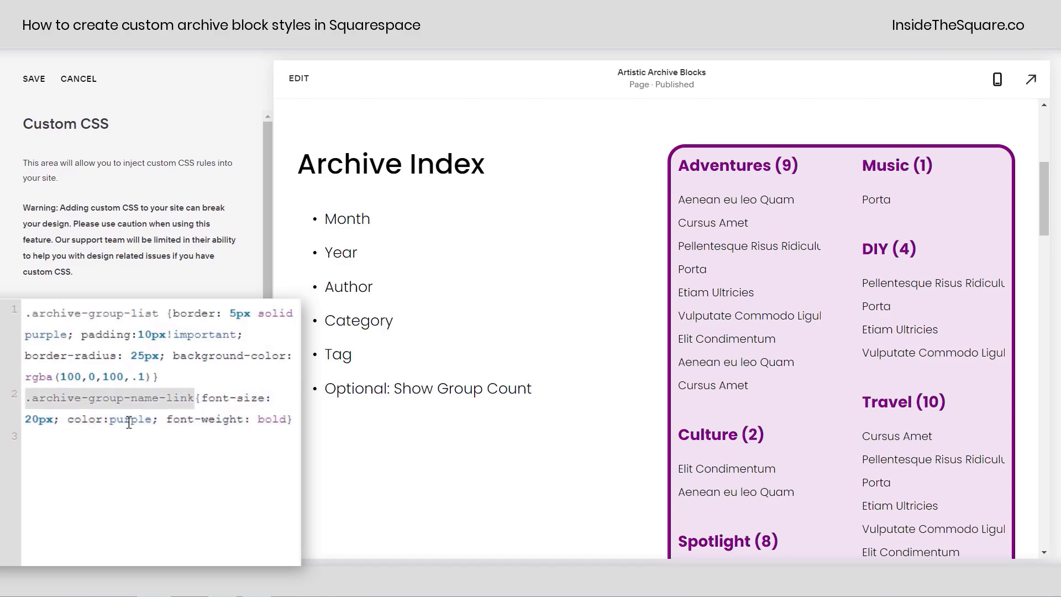
{"action": "mouse_move", "coordinate": [694, 251]}
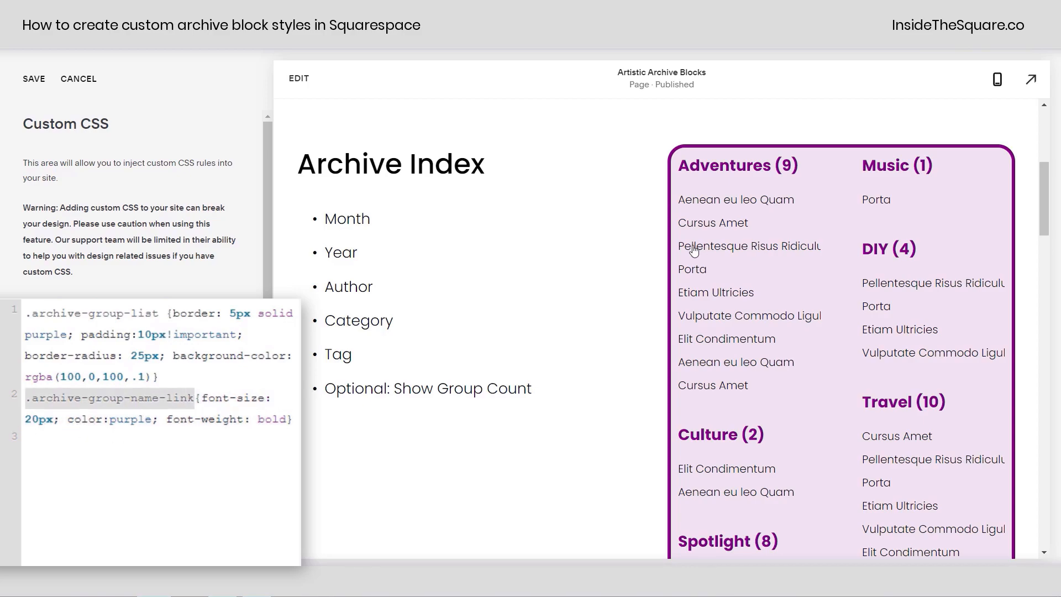
{"action": "scroll", "scroll_direction": "down", "scroll_amount": 3}
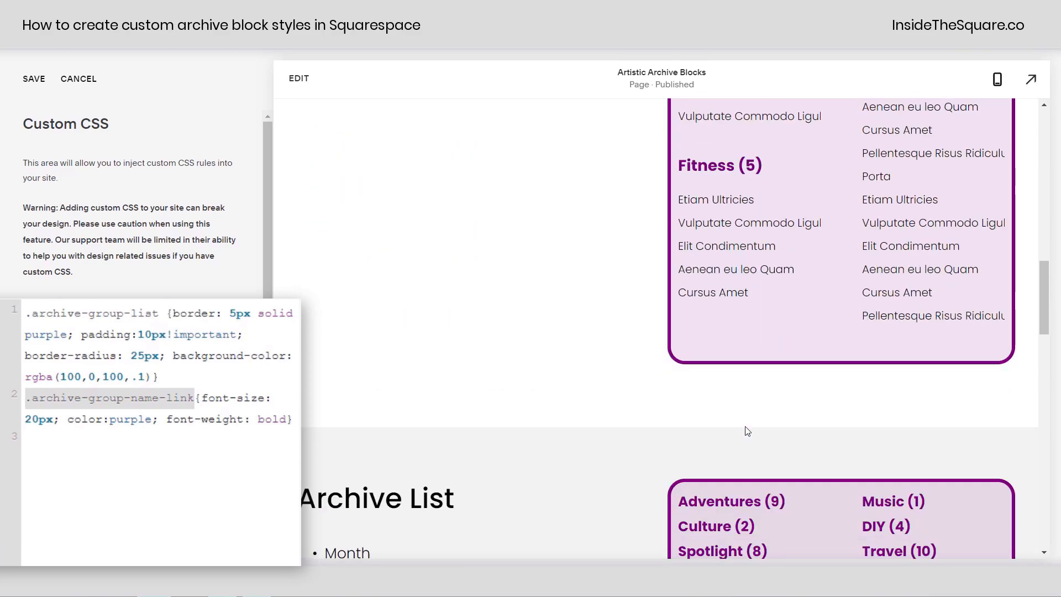
{"action": "scroll", "scroll_direction": "down", "scroll_amount": 3}
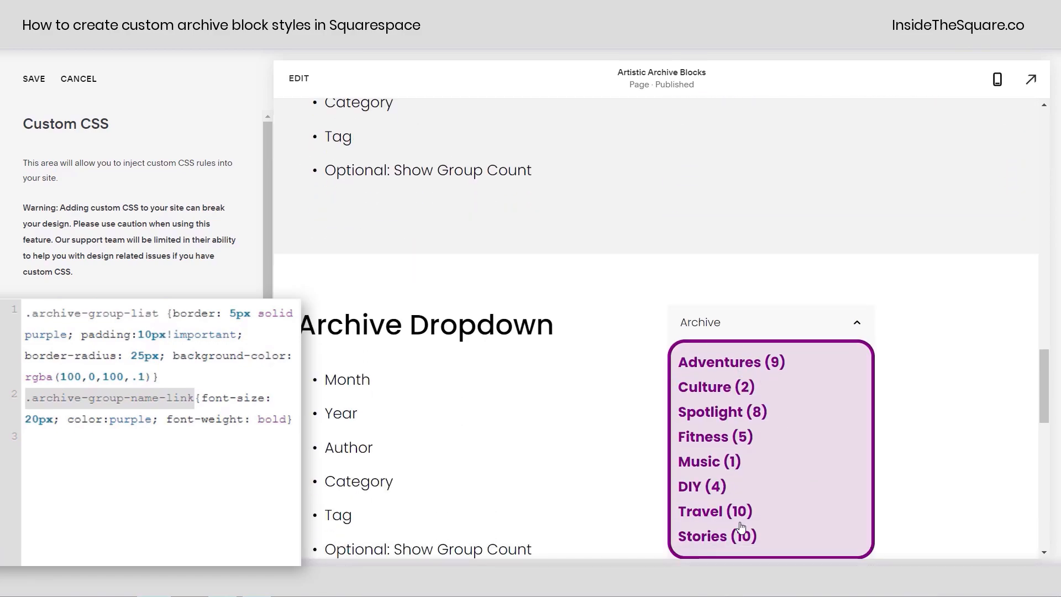
{"action": "scroll", "scroll_direction": "down", "scroll_amount": 3}
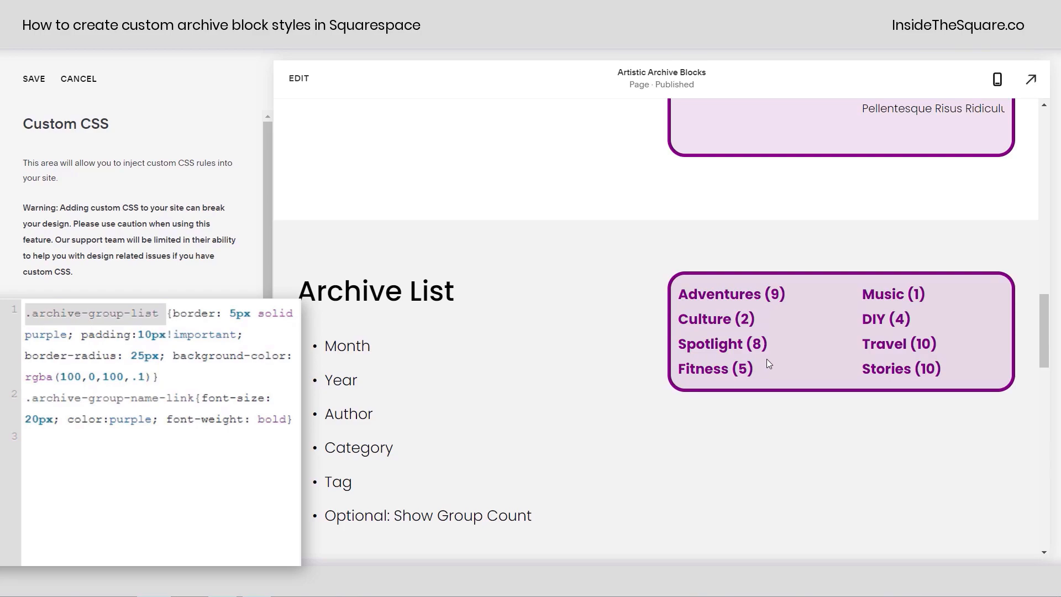
{"action": "scroll", "scroll_direction": "down", "scroll_amount": 3}
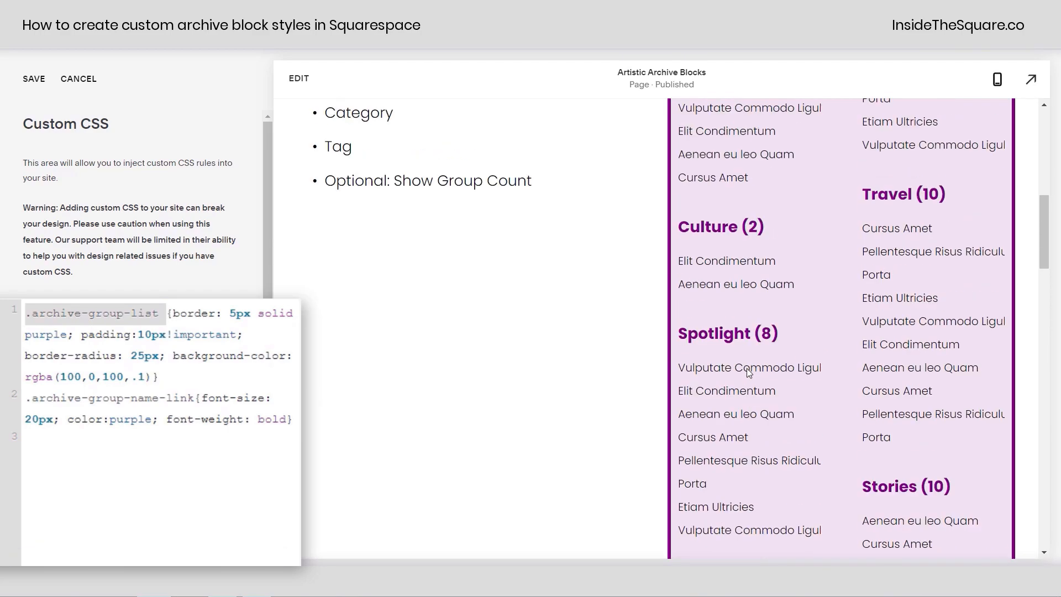
{"action": "scroll", "scroll_direction": "up", "scroll_amount": 3}
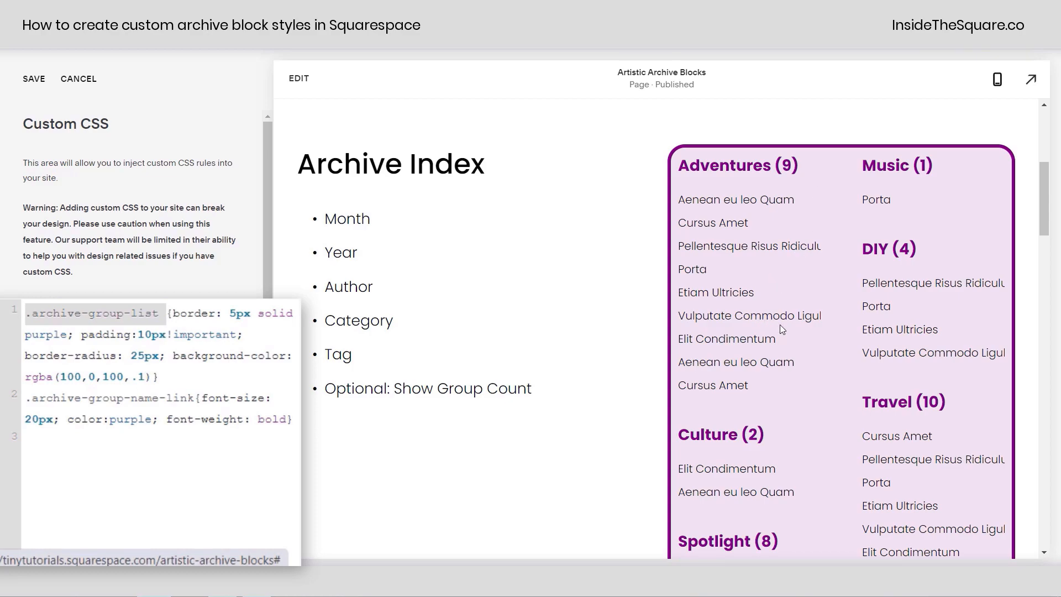
{"action": "scroll", "scroll_direction": "down", "scroll_amount": 3}
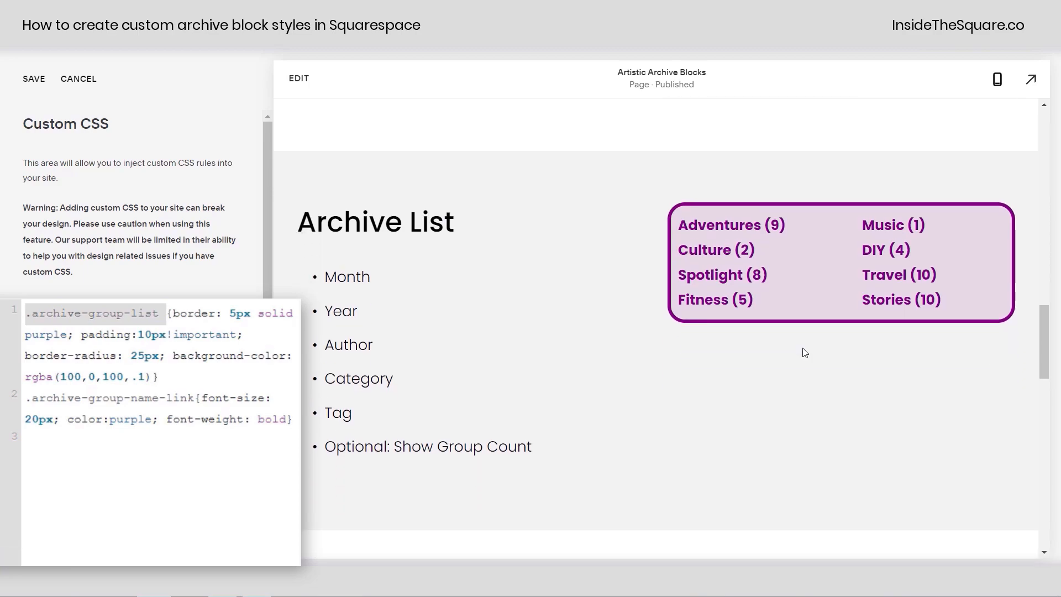
{"action": "scroll", "scroll_direction": "down", "scroll_amount": 3}
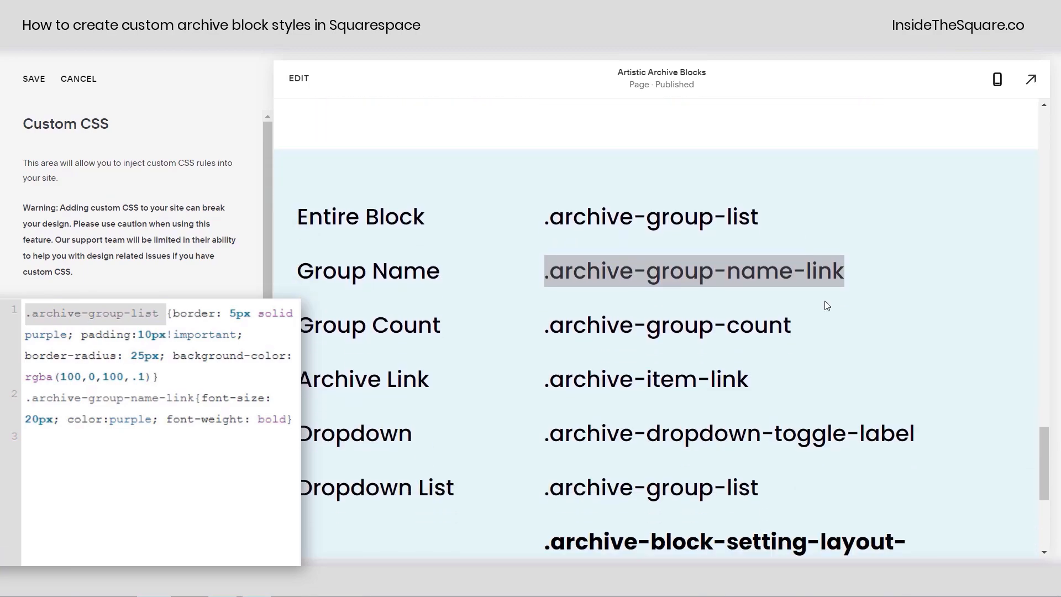
{"action": "double_click", "coordinate": [646, 379]}
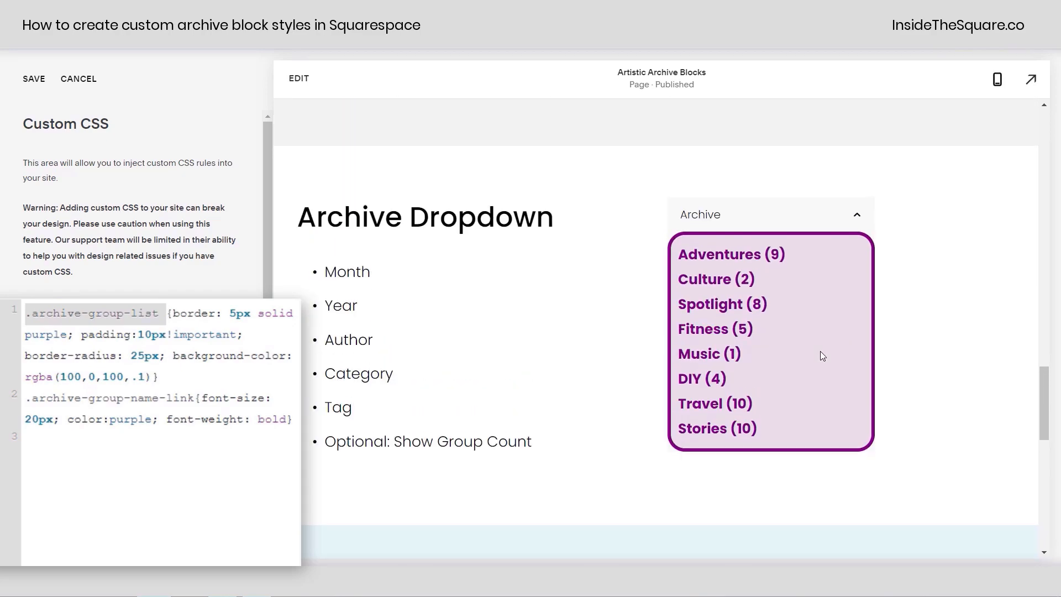
{"action": "scroll", "scroll_direction": "down", "scroll_amount": 3}
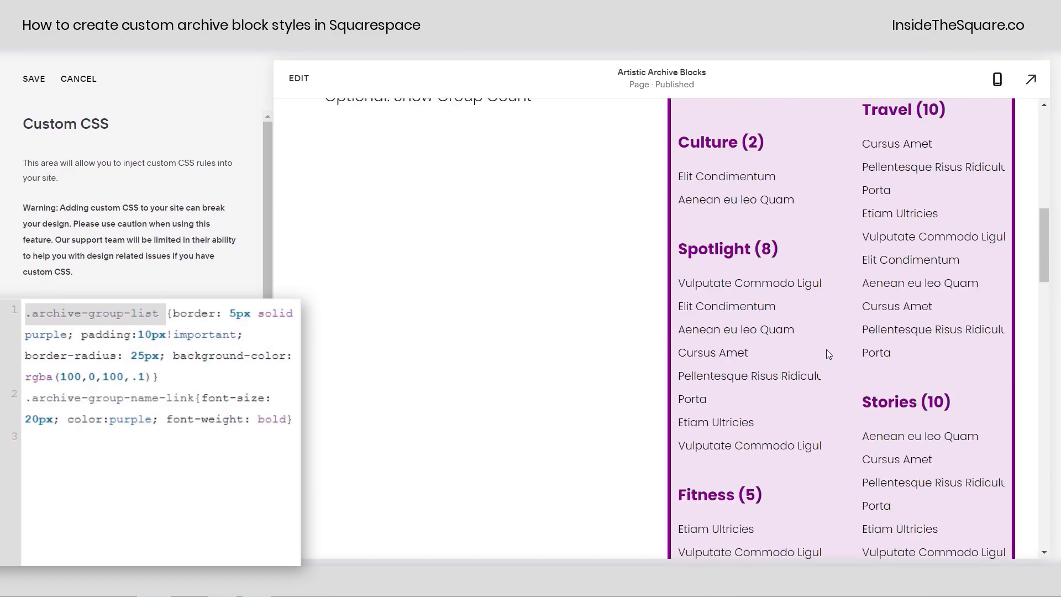
Step: Write .archive-item-link {text-decoration: underline; font-size: 18px; font-weight: bold}
{"action": "scroll", "scroll_direction": "up", "scroll_amount": 3}
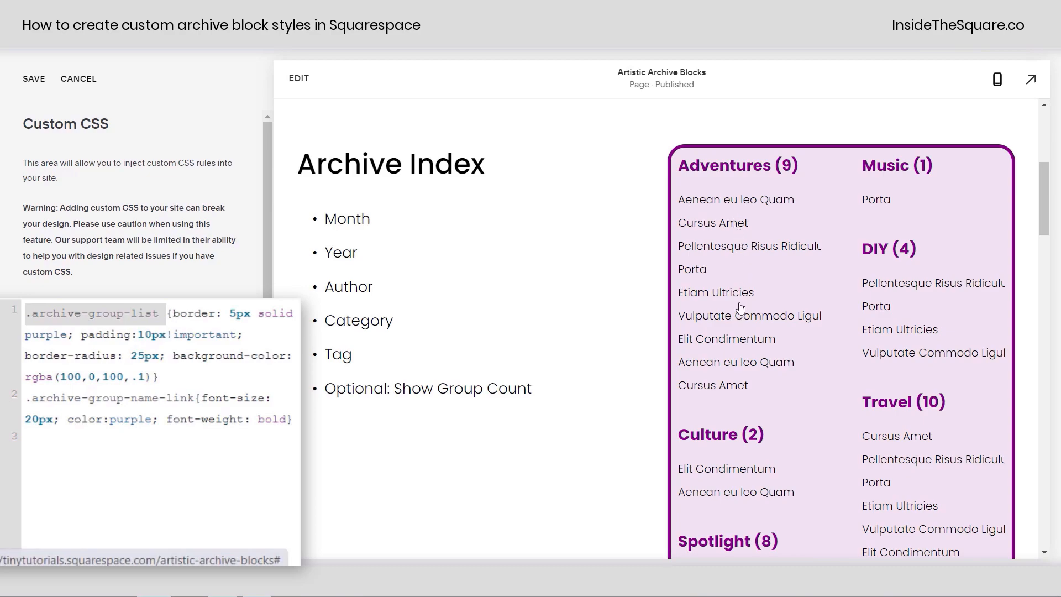
{"action": "left_click", "coordinate": [292, 419]}
{"action": "type", "text": ".archive-item-link {"}
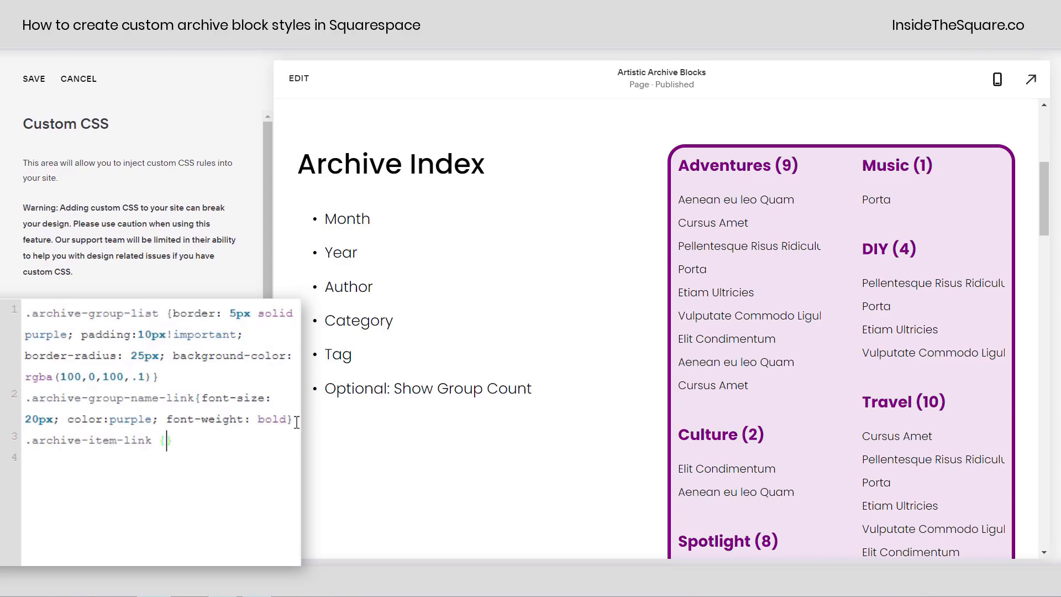
{"action": "type", "text": "{text-decoration:underline}"}
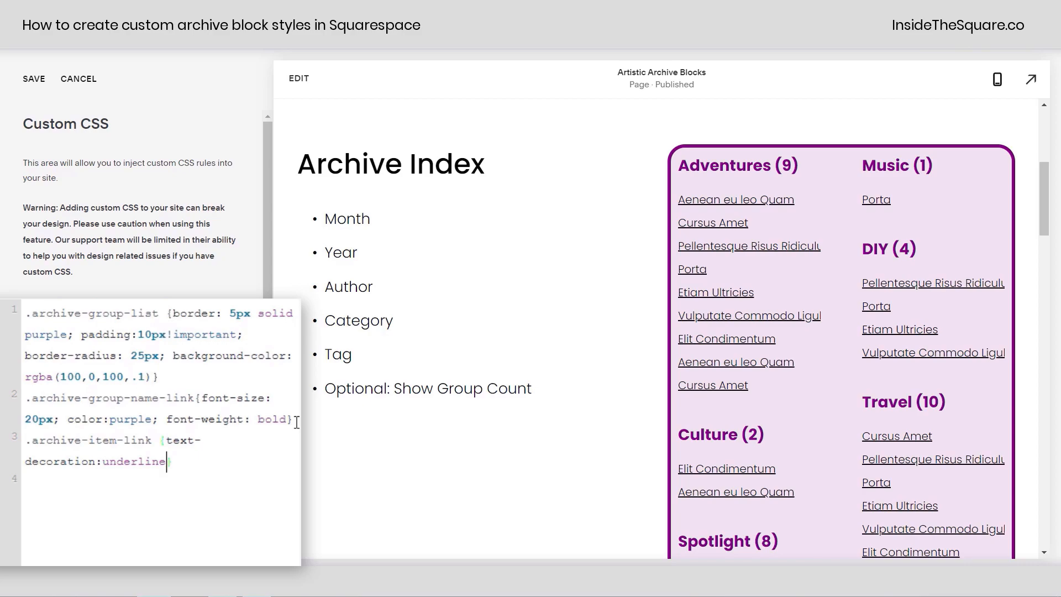
{"action": "type", "text": ";"}
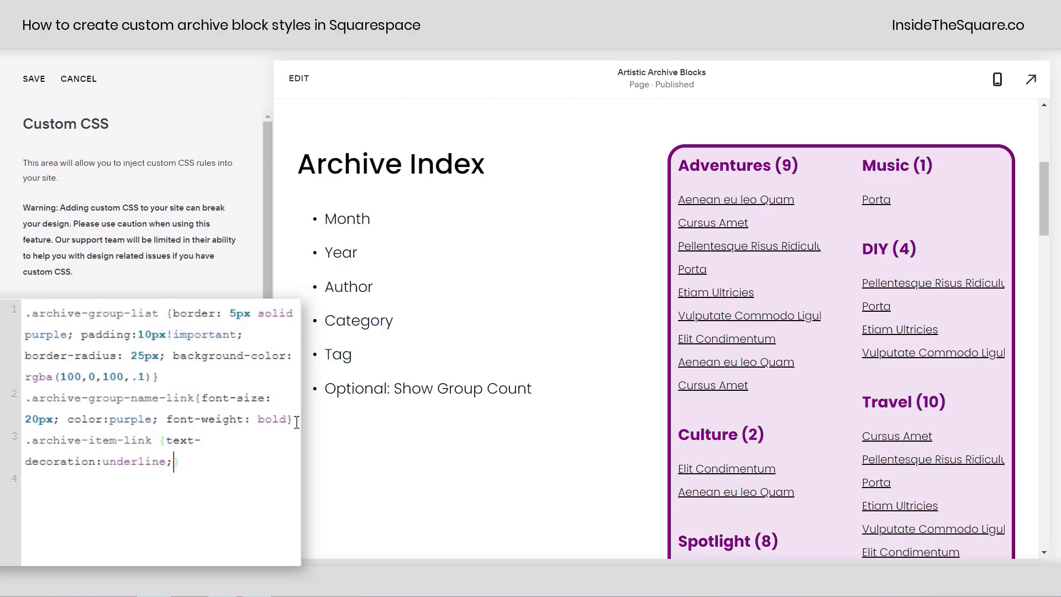
{"action": "type", "text": "font-size:"}
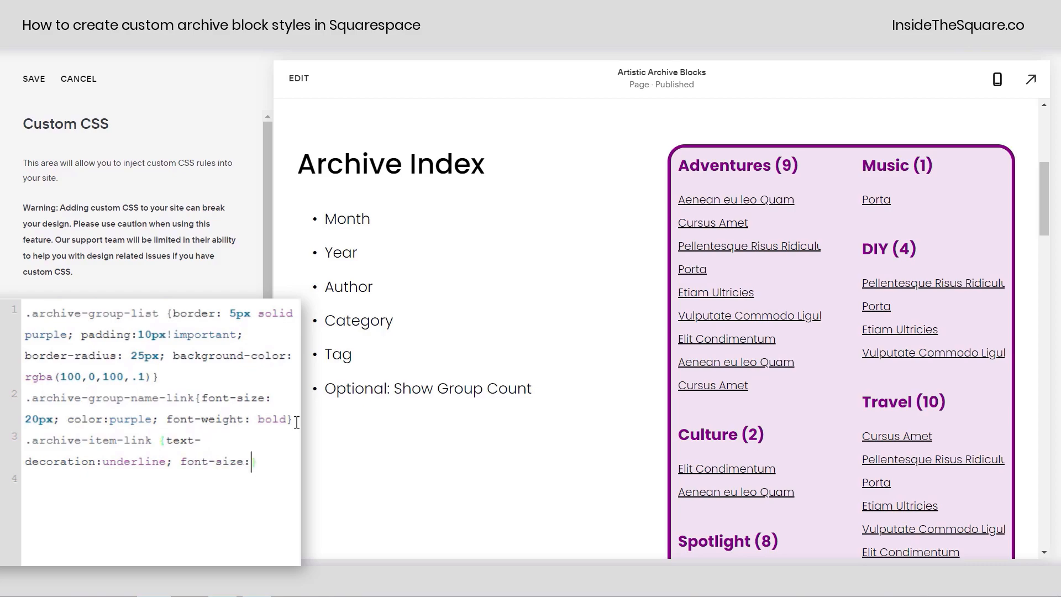
{"action": "type", "text": "1px"}
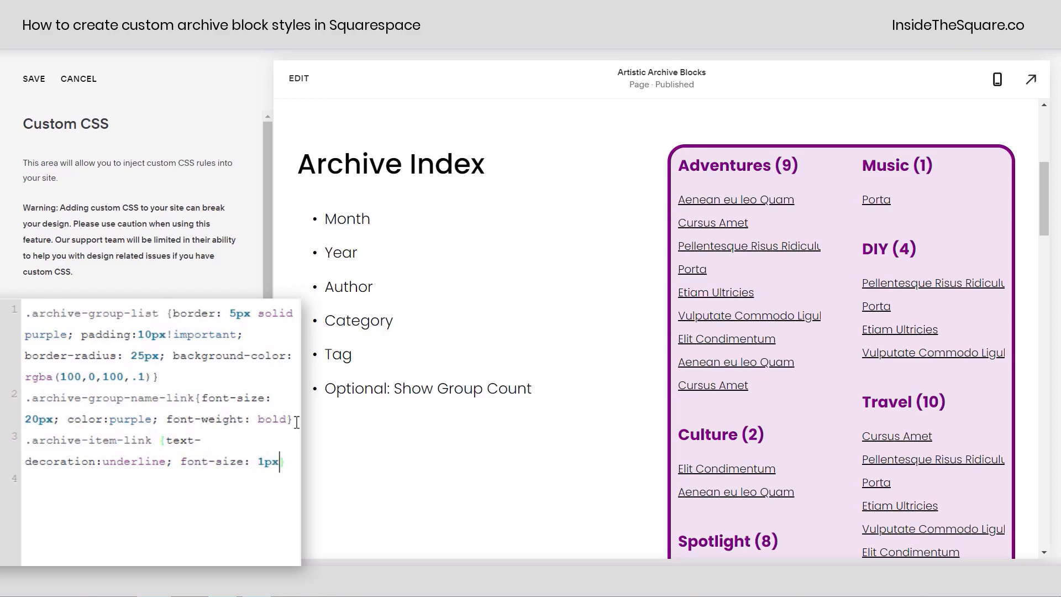
{"action": "type", "text": "18px;"}
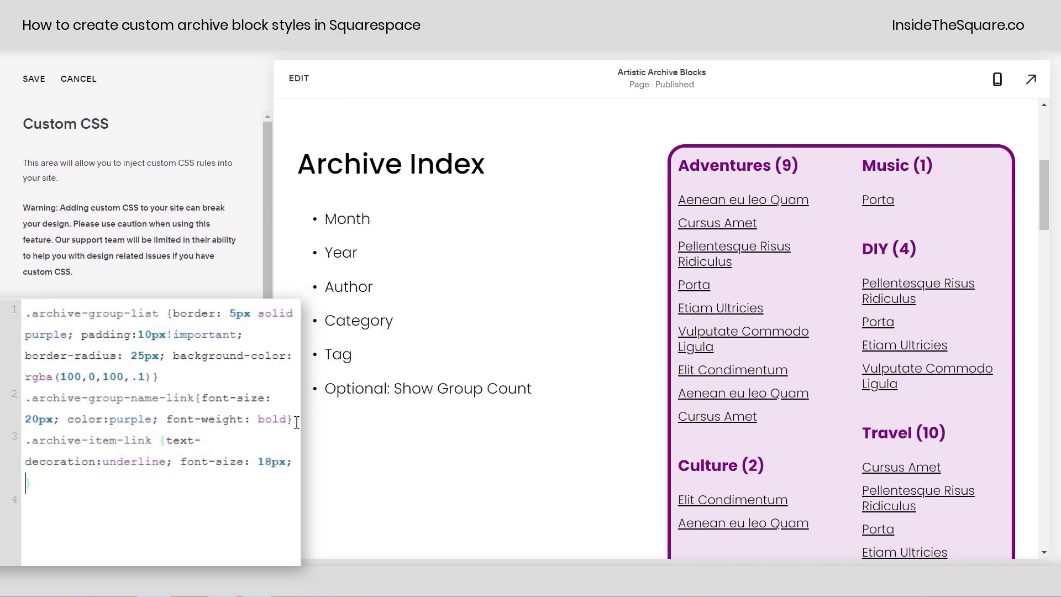
{"action": "type", "text": "font-weight:"}
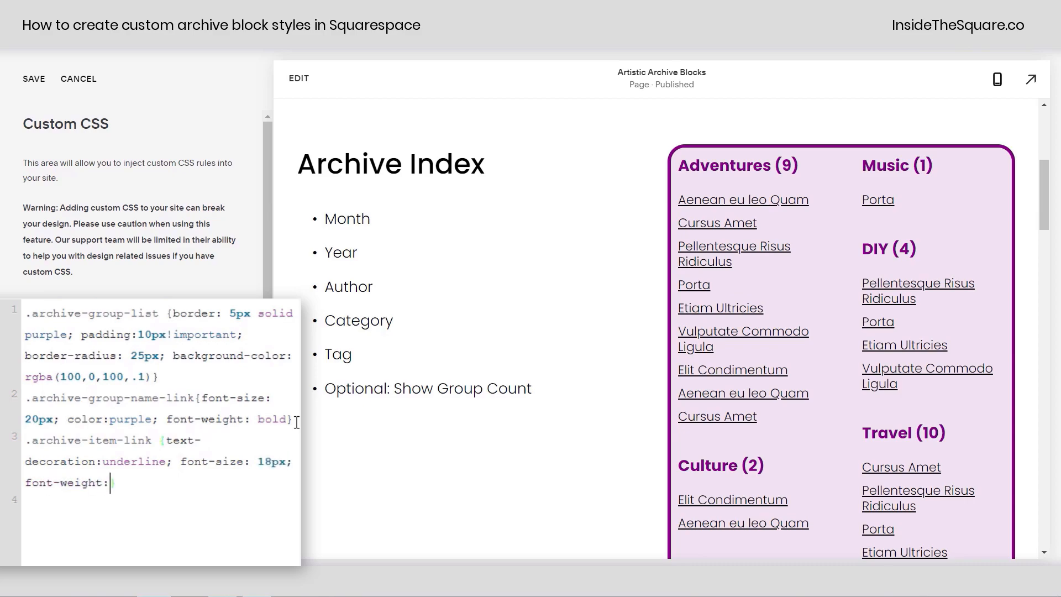
{"action": "type", "text": "bold"}
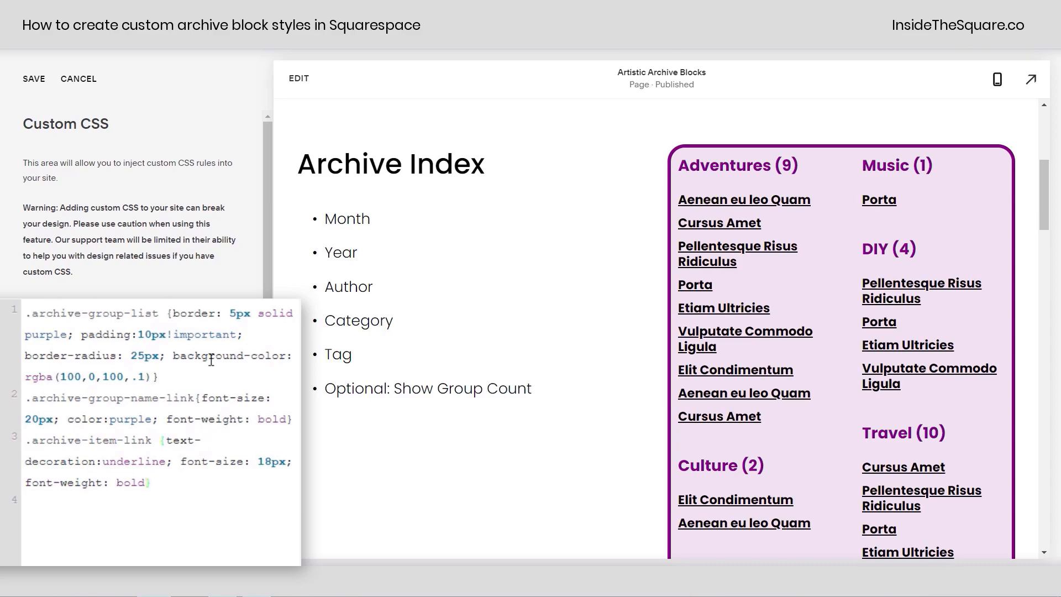
{"action": "double_click", "coordinate": [89, 441]}
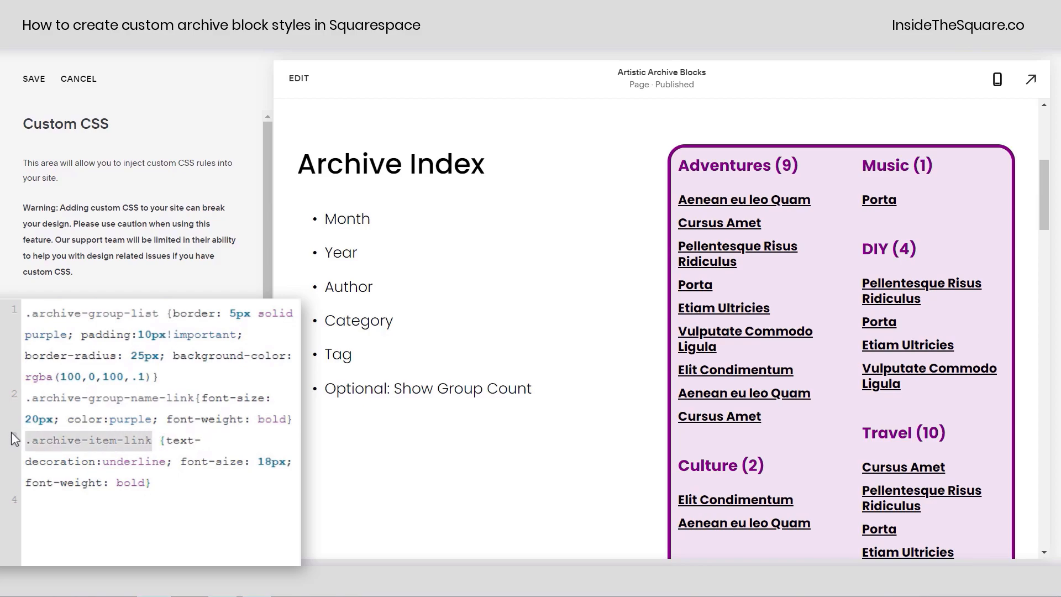
{"action": "mouse_move", "coordinate": [823, 372]}
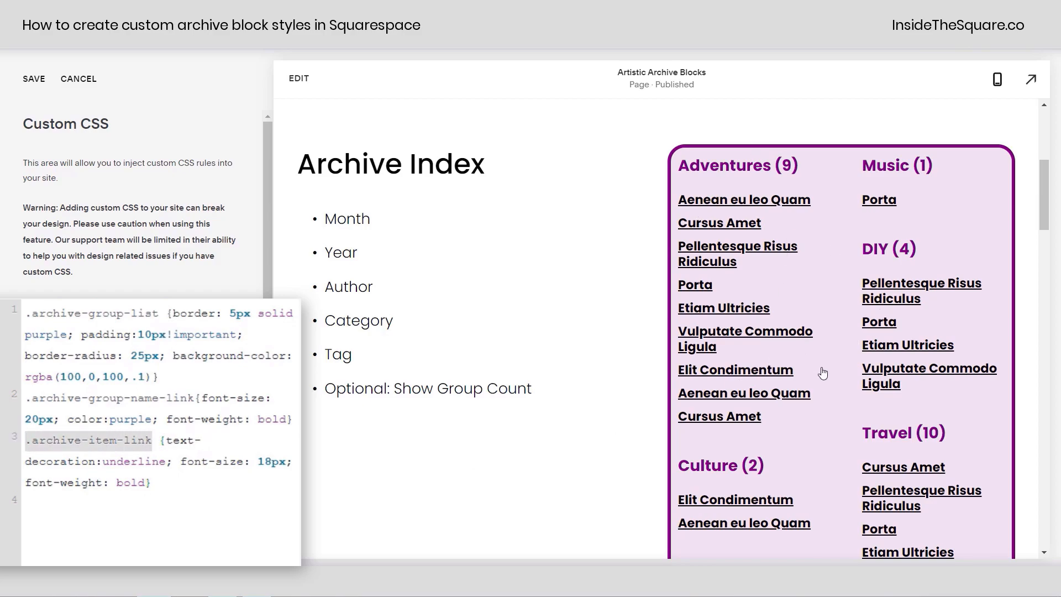
{"action": "mouse_move", "coordinate": [615, 357]}
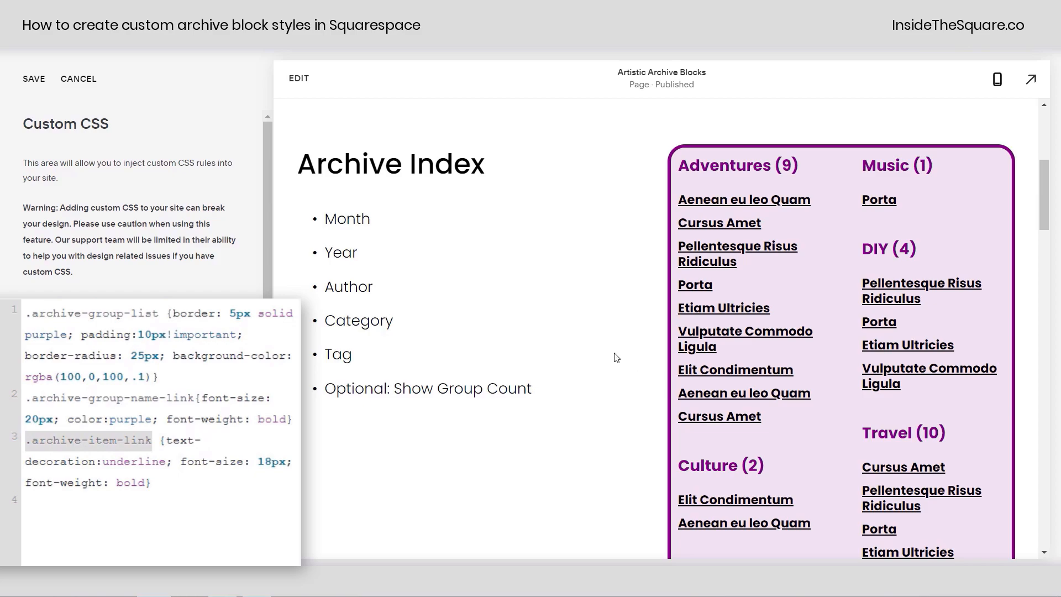
{"action": "scroll", "scroll_direction": "down", "scroll_amount": 3}
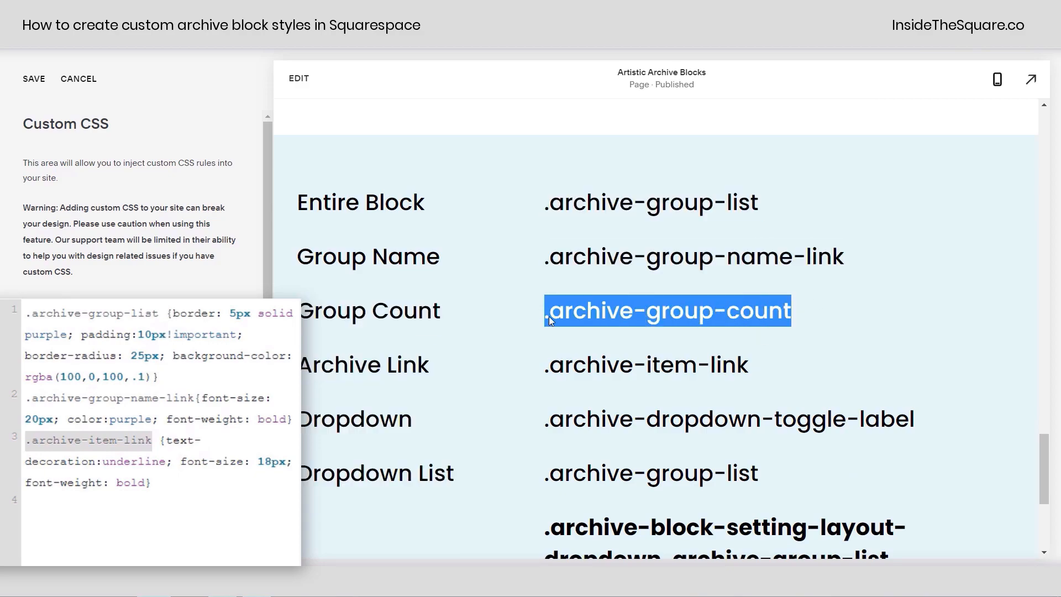
{"action": "scroll", "scroll_direction": "up", "scroll_amount": 3}
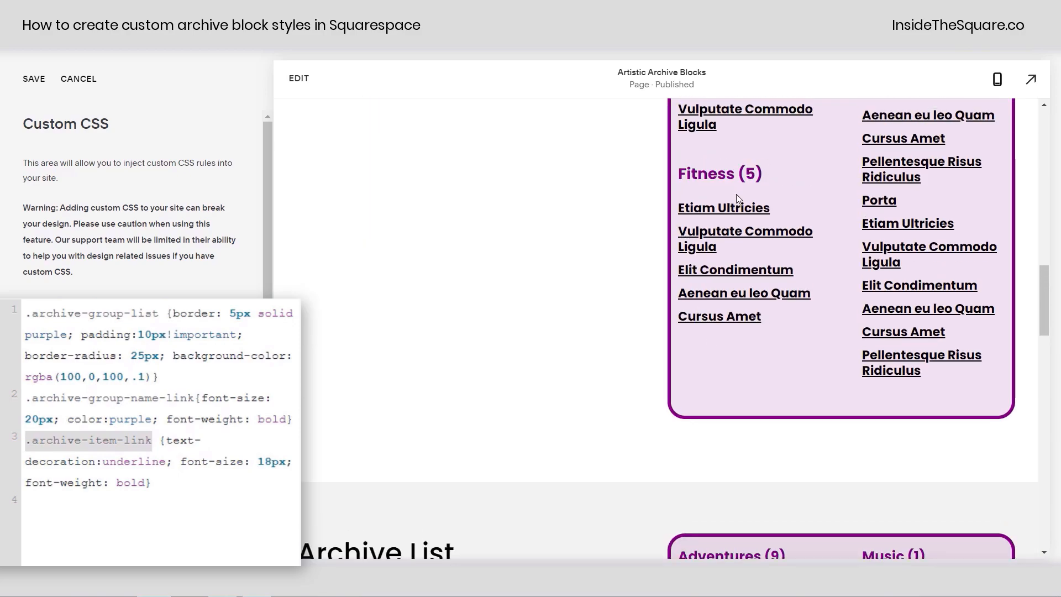
{"action": "scroll", "scroll_direction": "up", "scroll_amount": 3}
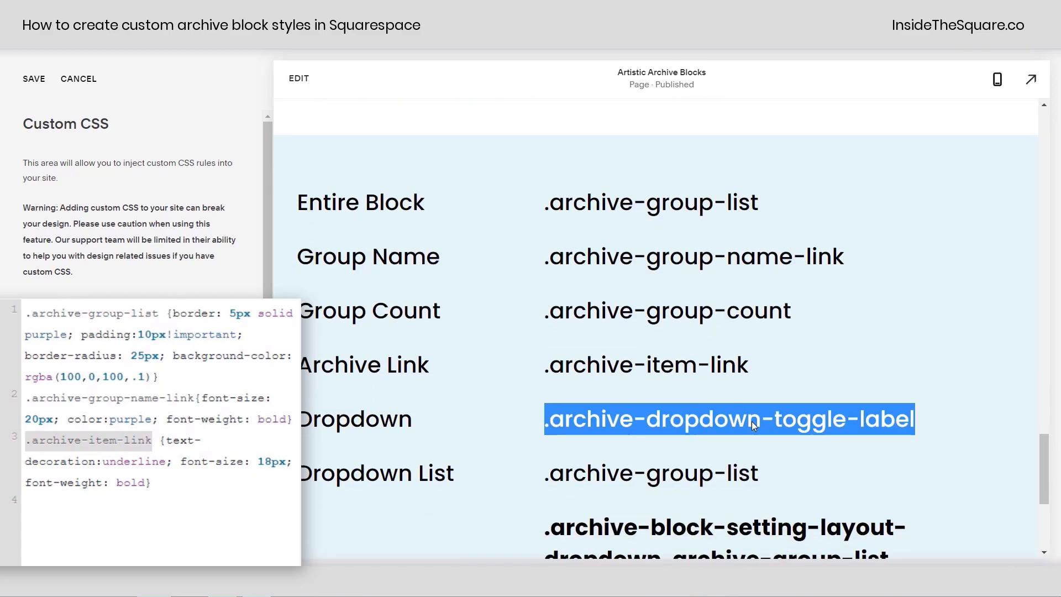
Step: Add .archive-dropdown-toggle-label as a selector to the border rule and the group-name rule
{"action": "left_click", "coordinate": [163, 313]}
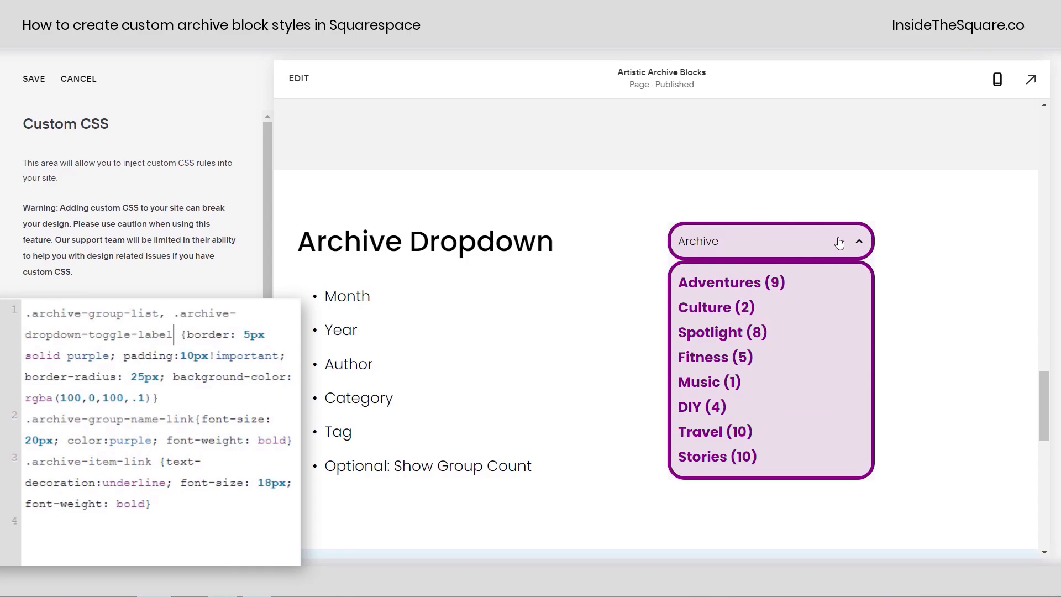
{"action": "mouse_move", "coordinate": [756, 251]}
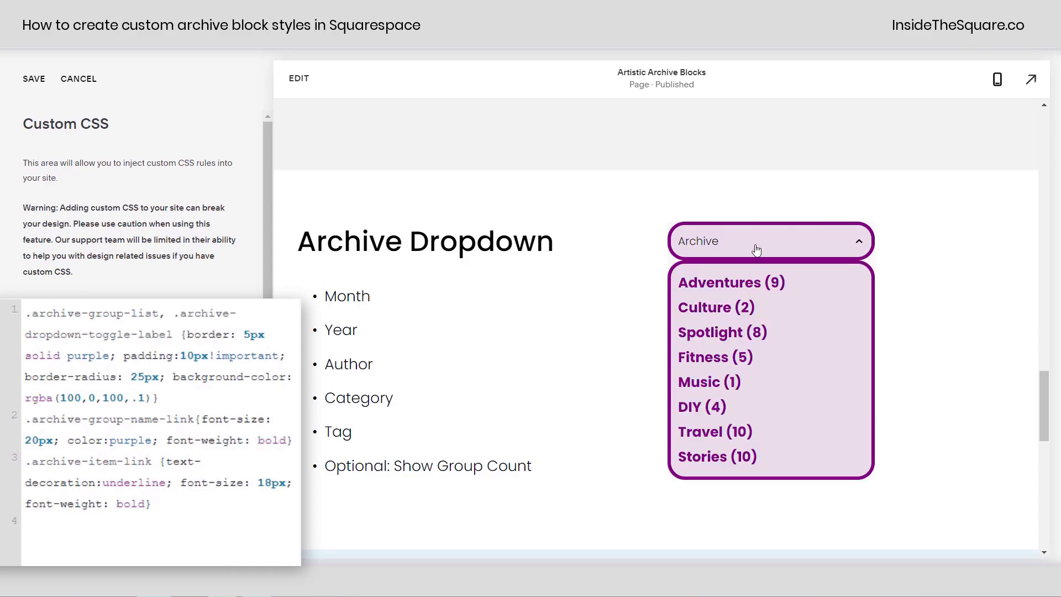
{"action": "mouse_move", "coordinate": [698, 245]}
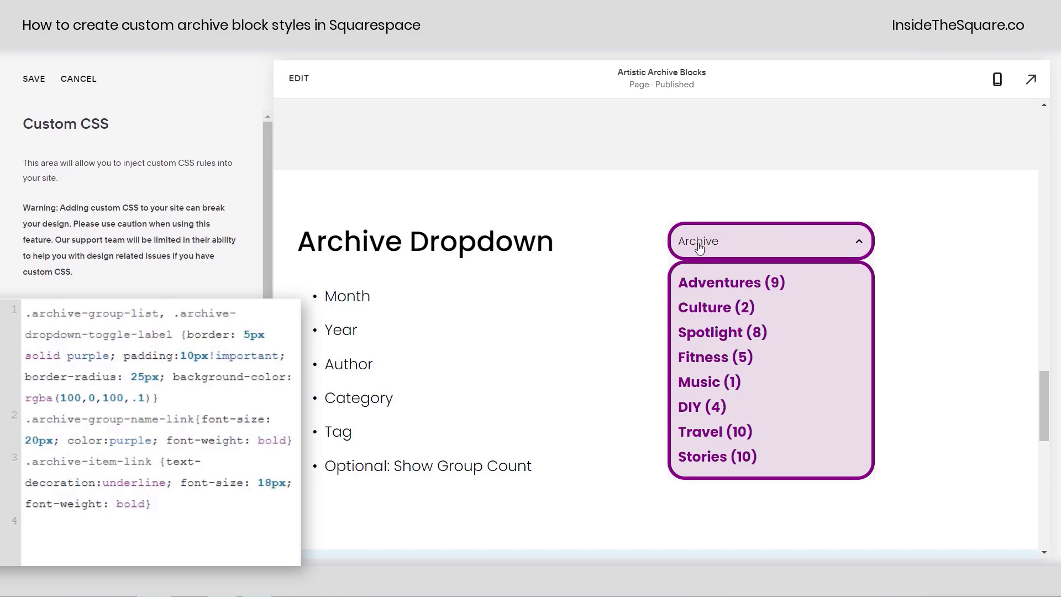
{"action": "mouse_move", "coordinate": [832, 273]}
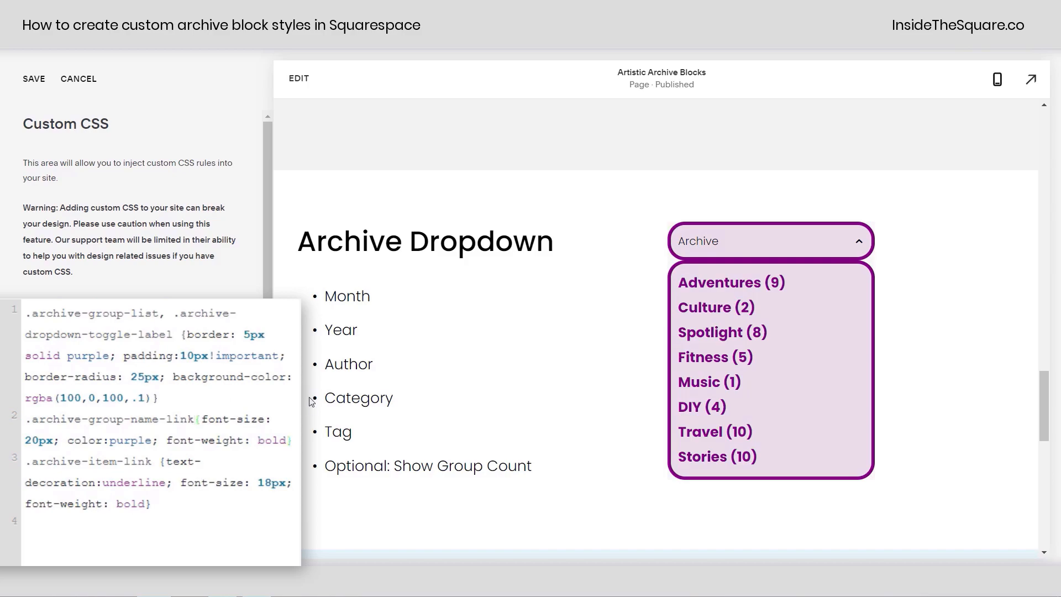
{"action": "left_click", "coordinate": [203, 419]}
{"action": "type", "text": ", .archive-dropdown-toggle-label *"}
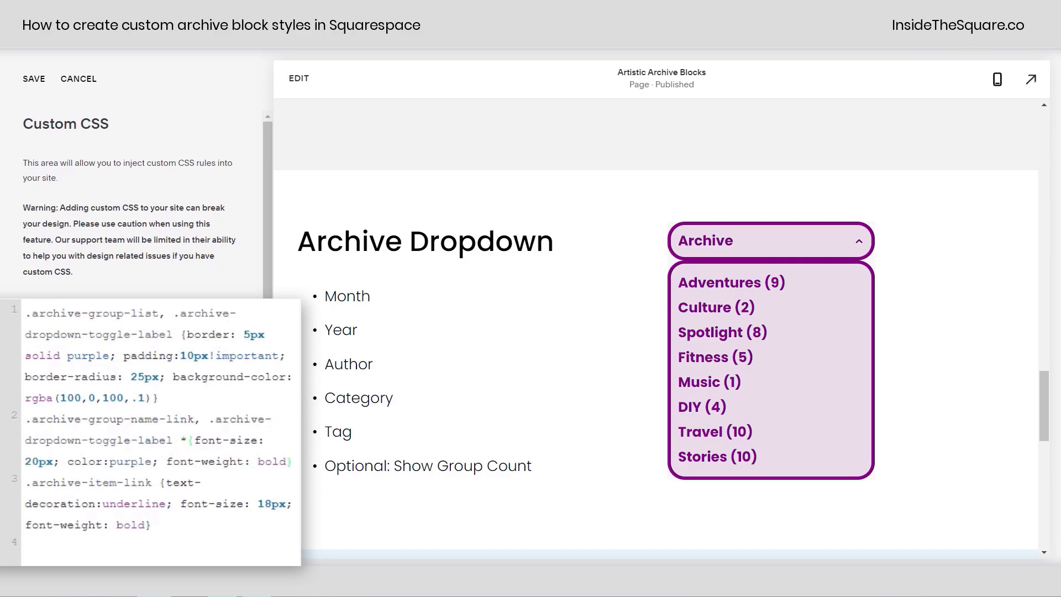
{"action": "mouse_move", "coordinate": [708, 252]}
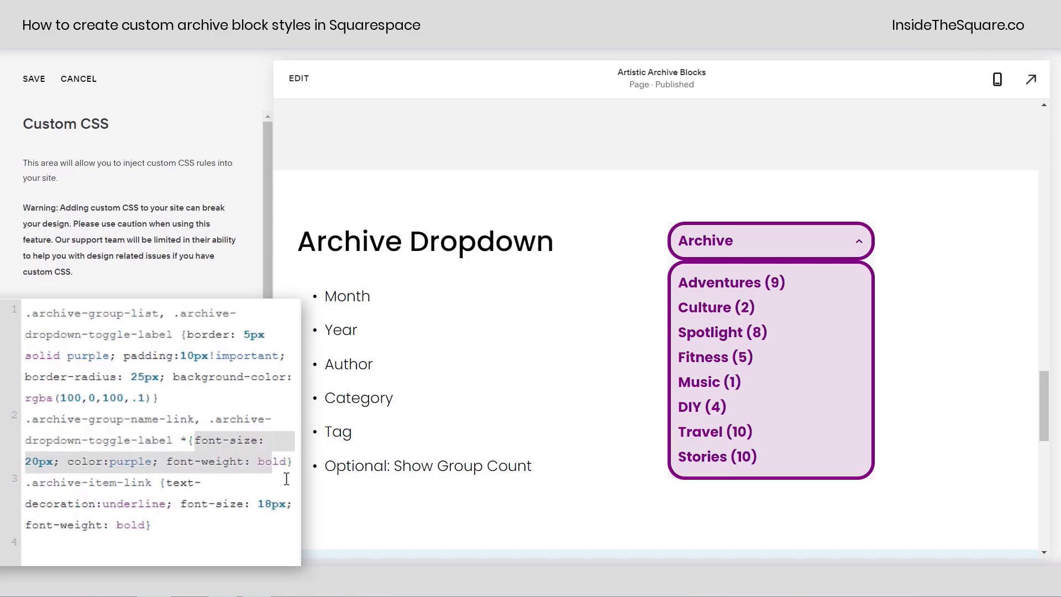
{"action": "left_click", "coordinate": [185, 441]}
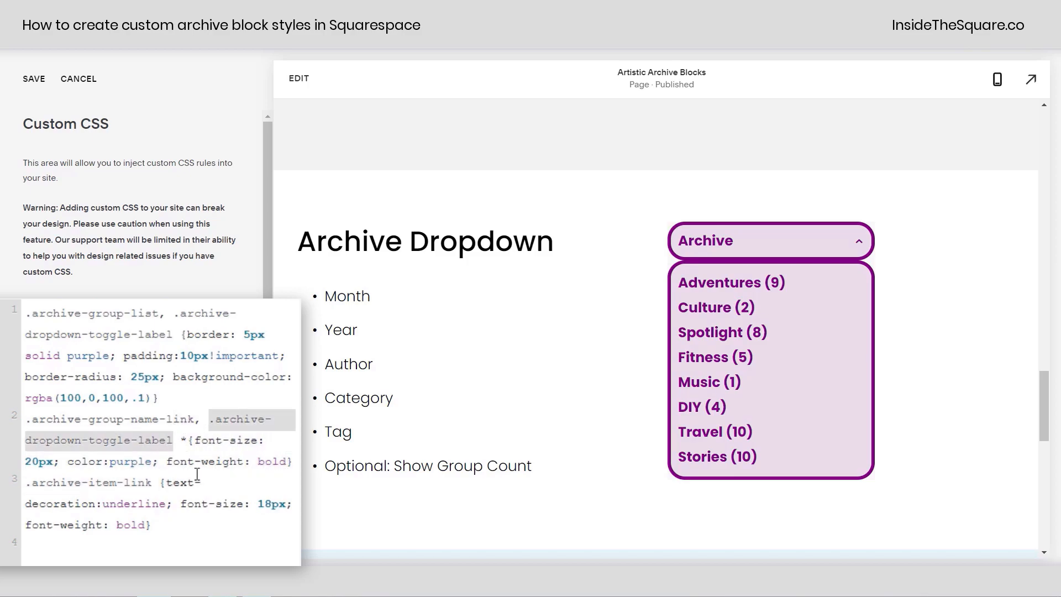
{"action": "mouse_move", "coordinate": [870, 392]}
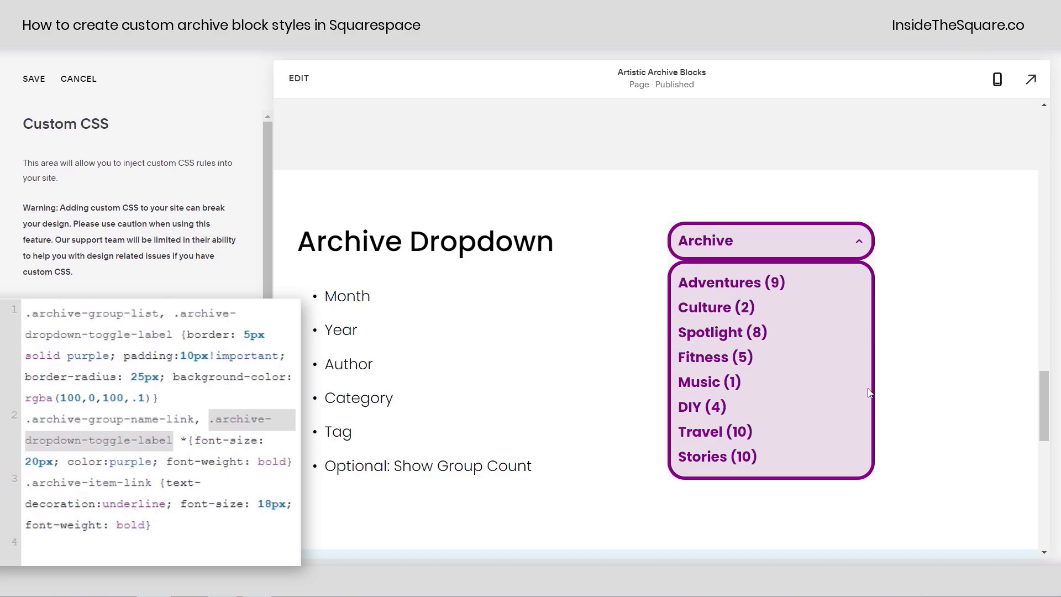
{"action": "scroll", "scroll_direction": "down", "scroll_amount": 3}
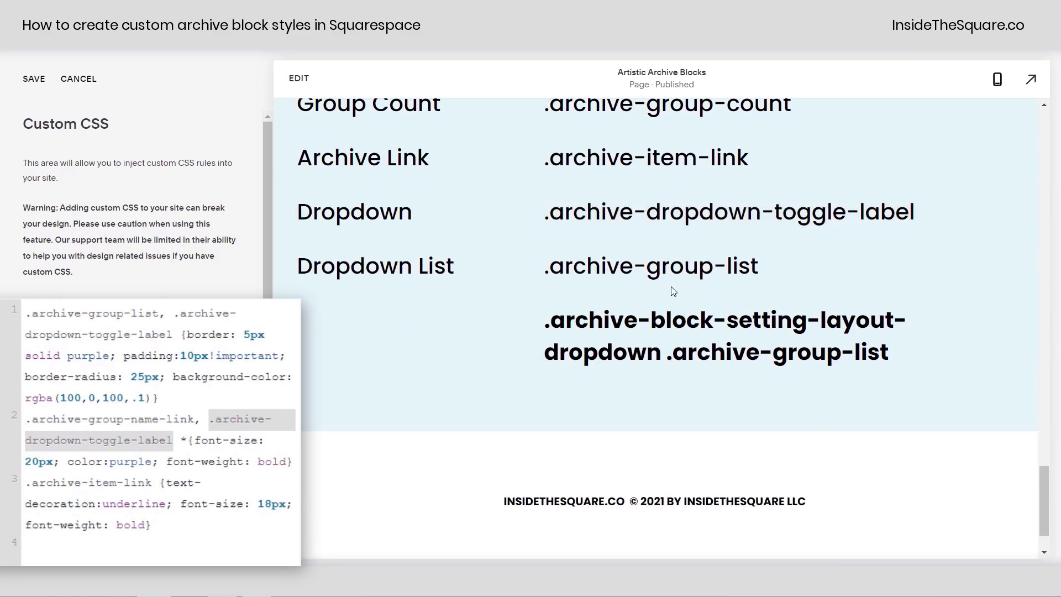
Step: Retarget the border-and-fill rule to .archive-block-setting-layout-dropdown .archive-group-list from the reference table
{"action": "scroll", "scroll_direction": "up", "scroll_amount": 3}
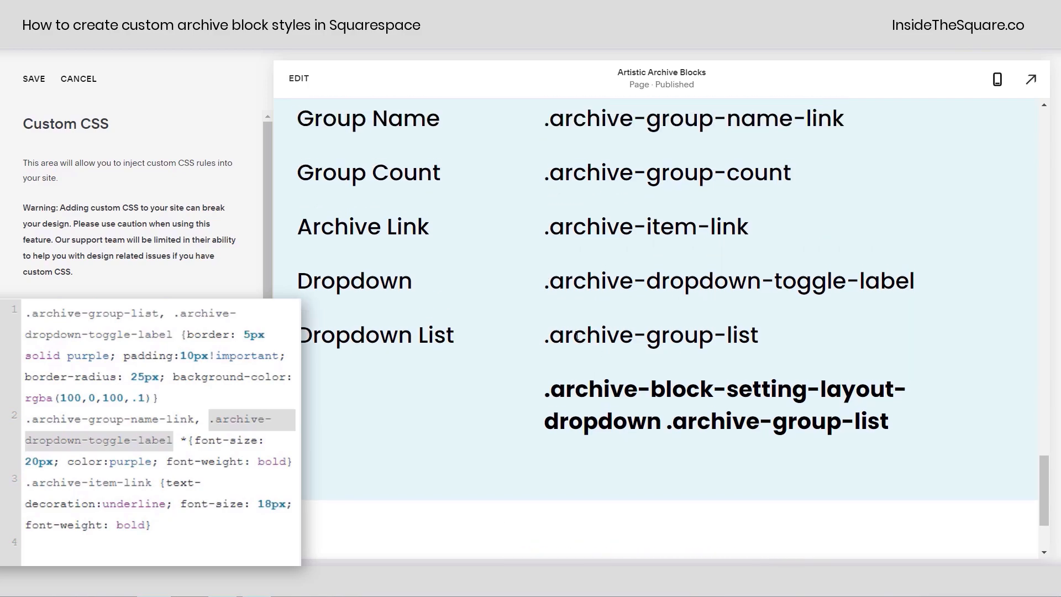
{"action": "double_click", "coordinate": [650, 335]}
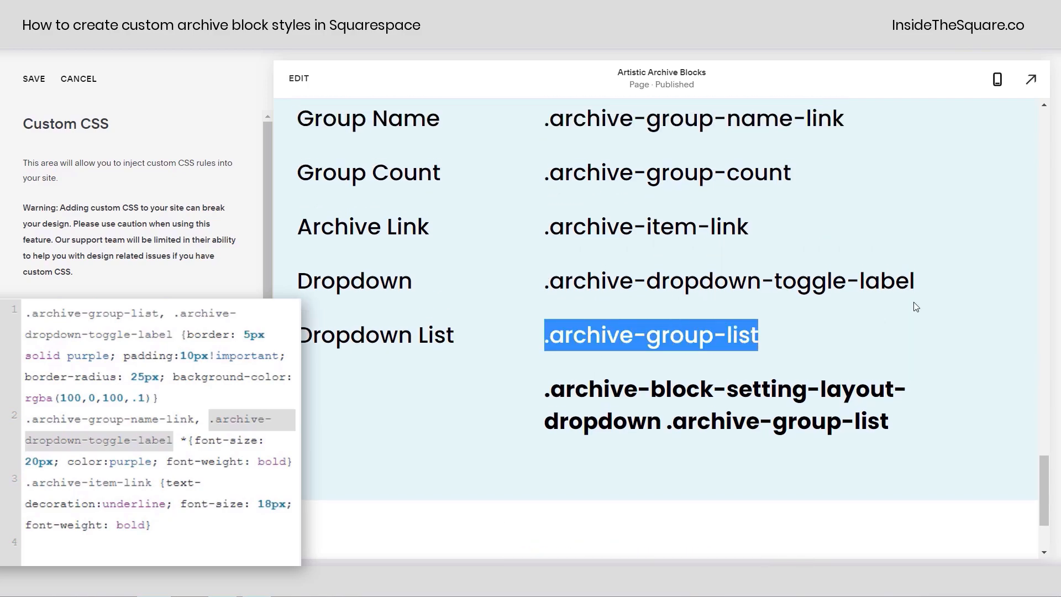
{"action": "scroll", "scroll_direction": "up", "scroll_amount": 3}
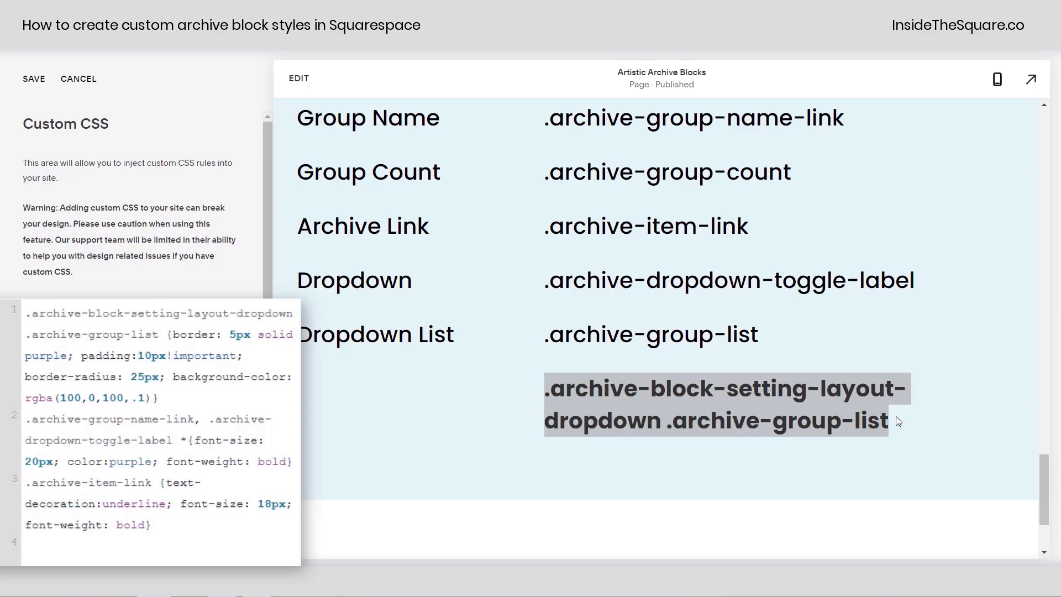
{"action": "scroll", "scroll_direction": "down", "scroll_amount": 3}
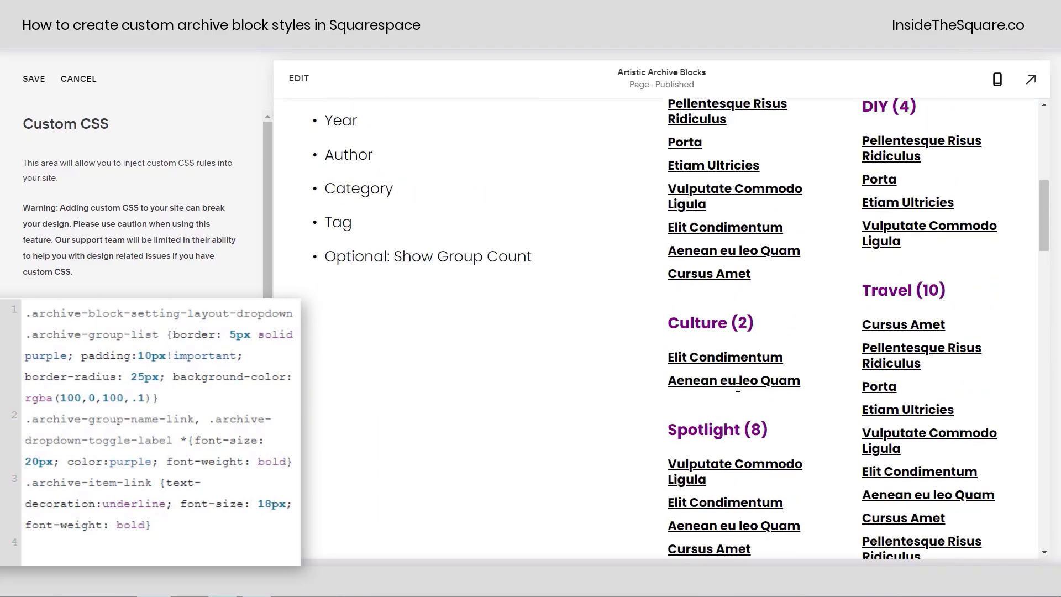
{"action": "scroll", "scroll_direction": "up", "scroll_amount": 3}
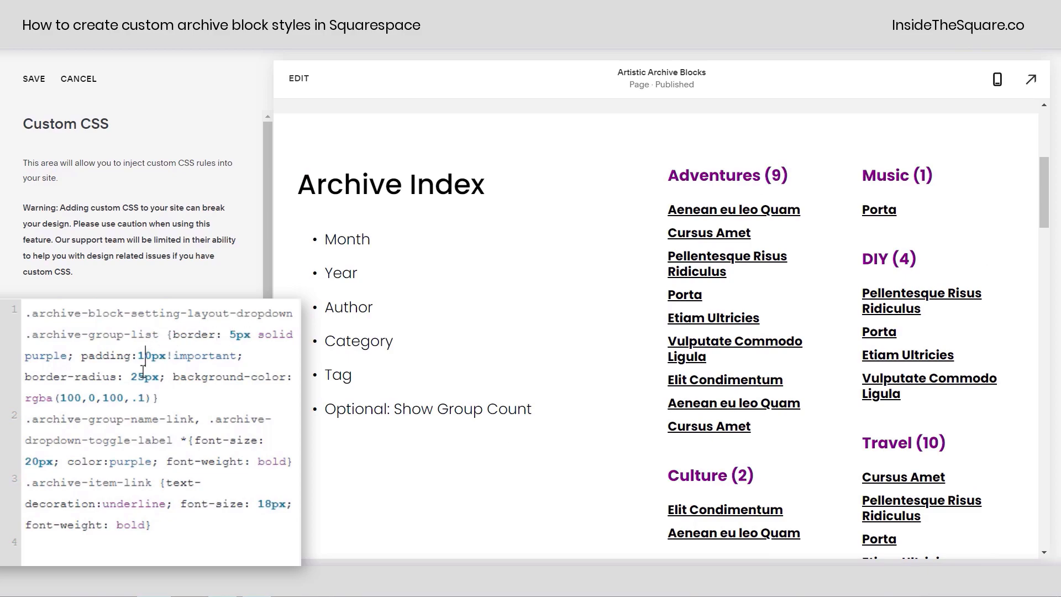
{"action": "scroll", "scroll_direction": "down", "scroll_amount": 3}
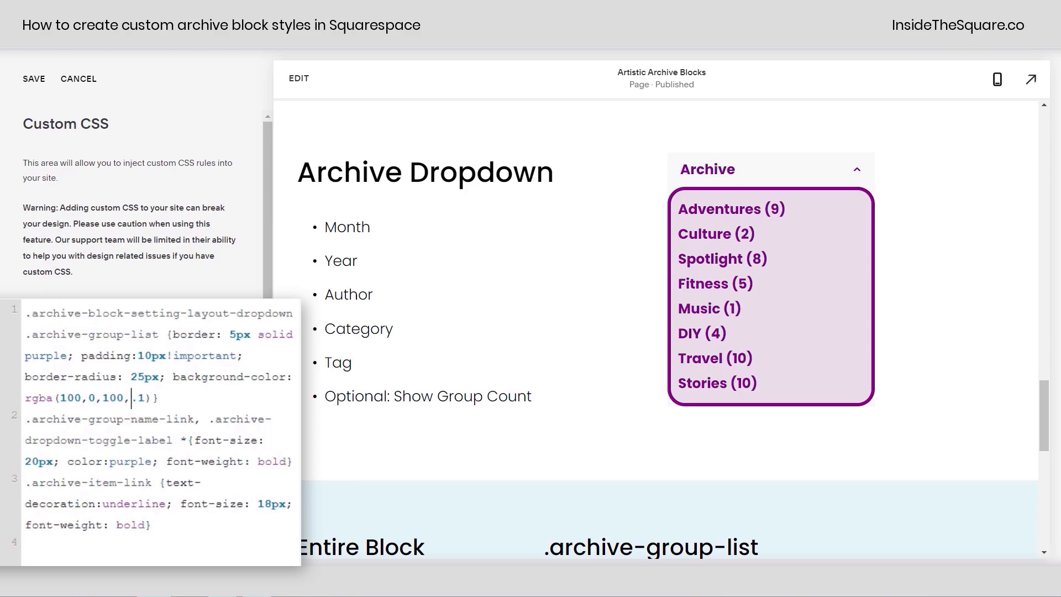
{"action": "scroll", "scroll_direction": "down", "scroll_amount": 3}
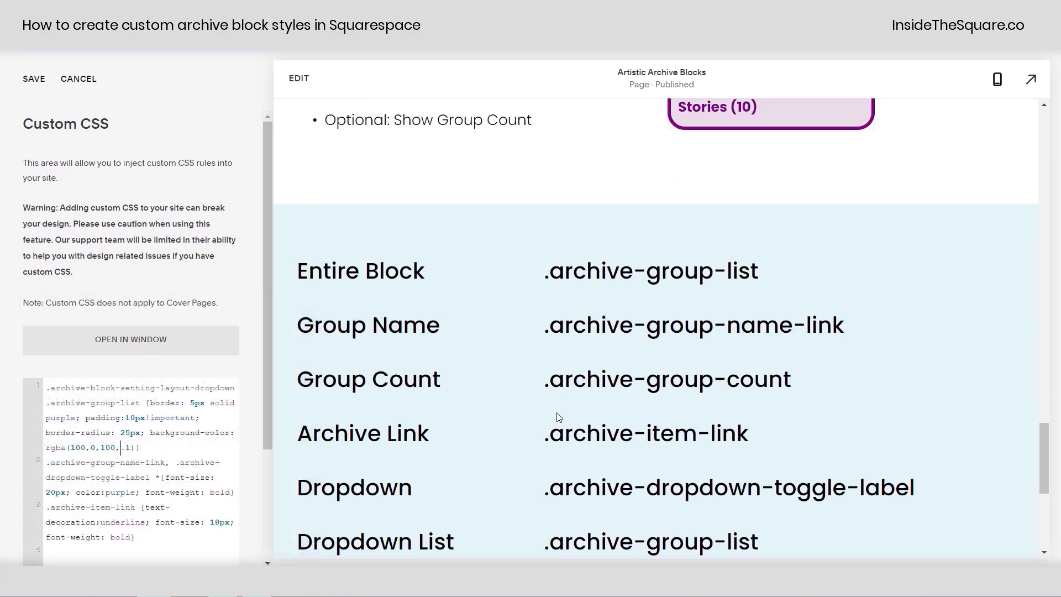
{"action": "scroll", "scroll_direction": "down", "scroll_amount": 3}
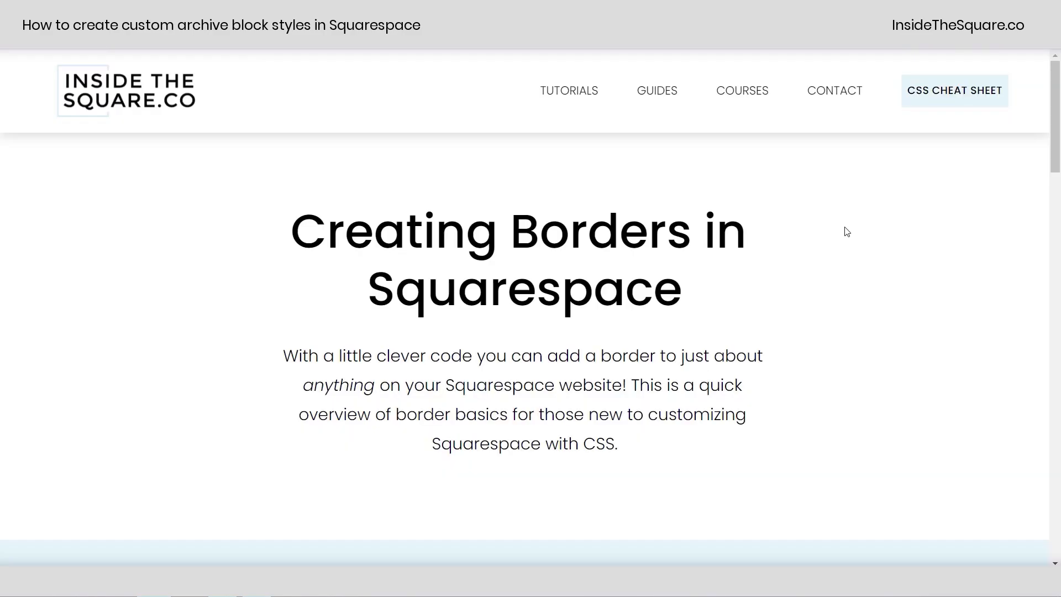
Step: Browse the borders guide down to its Border Styles and radius examples
{"action": "scroll", "scroll_direction": "down", "scroll_amount": 3}
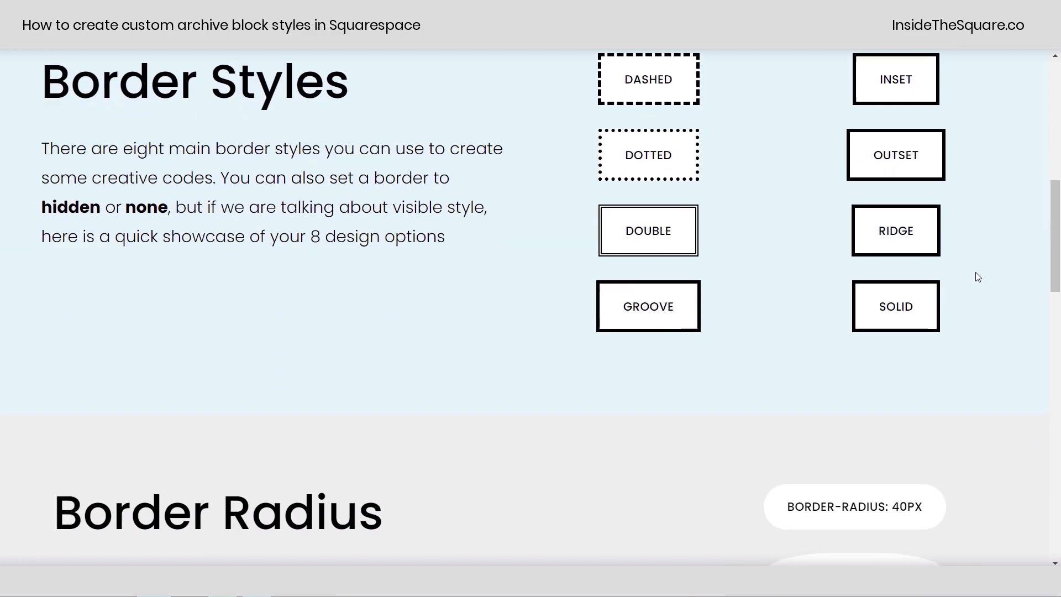
{"action": "scroll", "scroll_direction": "down", "scroll_amount": 3}
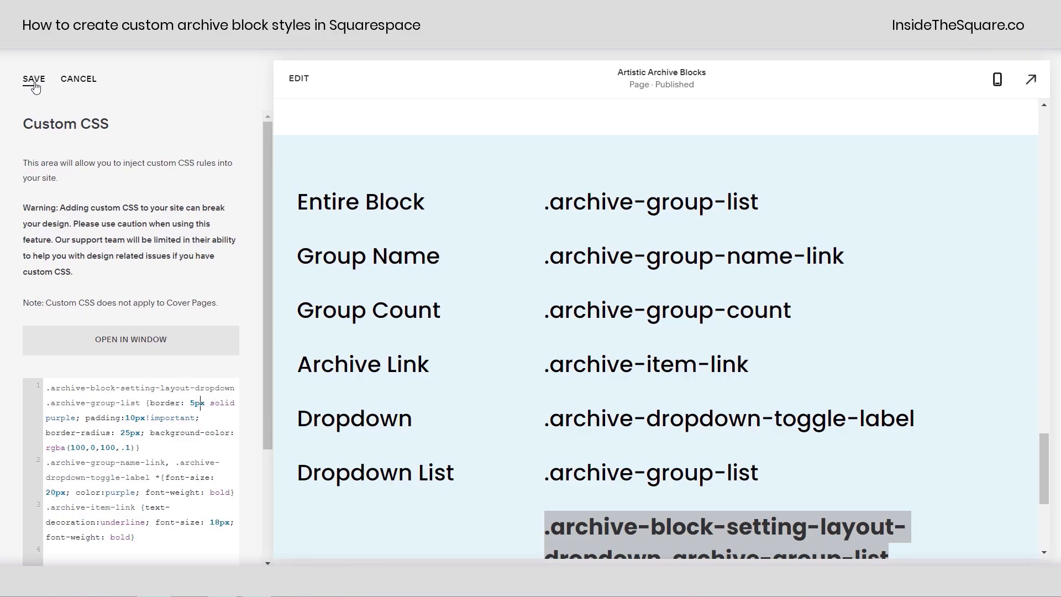
Step: Save the custom CSS holding the dropdown-only archive styling
{"action": "left_click", "coordinate": [35, 78]}
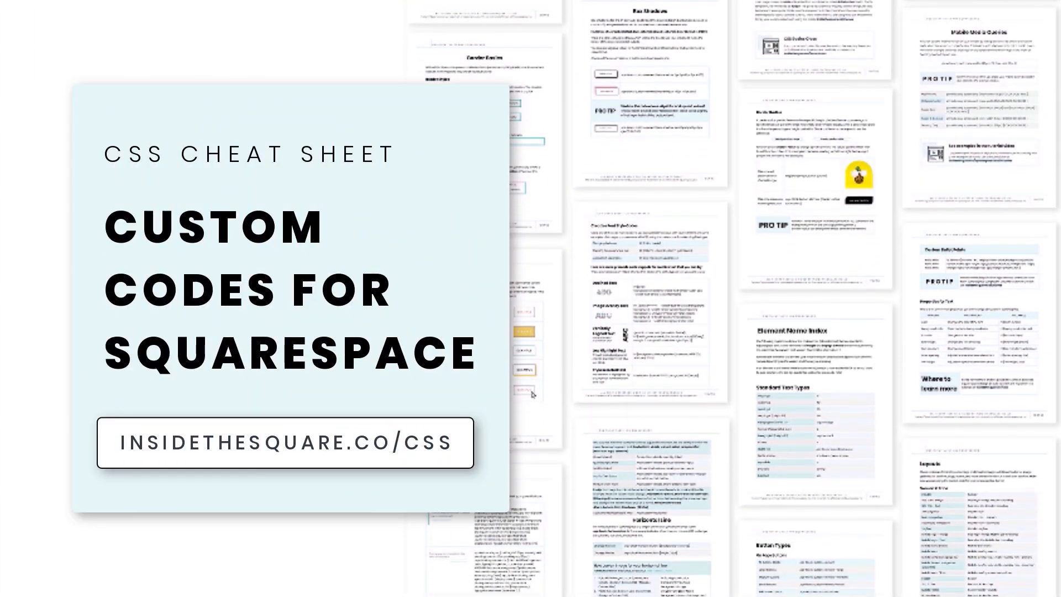
{"action": "scroll", "scroll_direction": "down", "scroll_amount": 3}
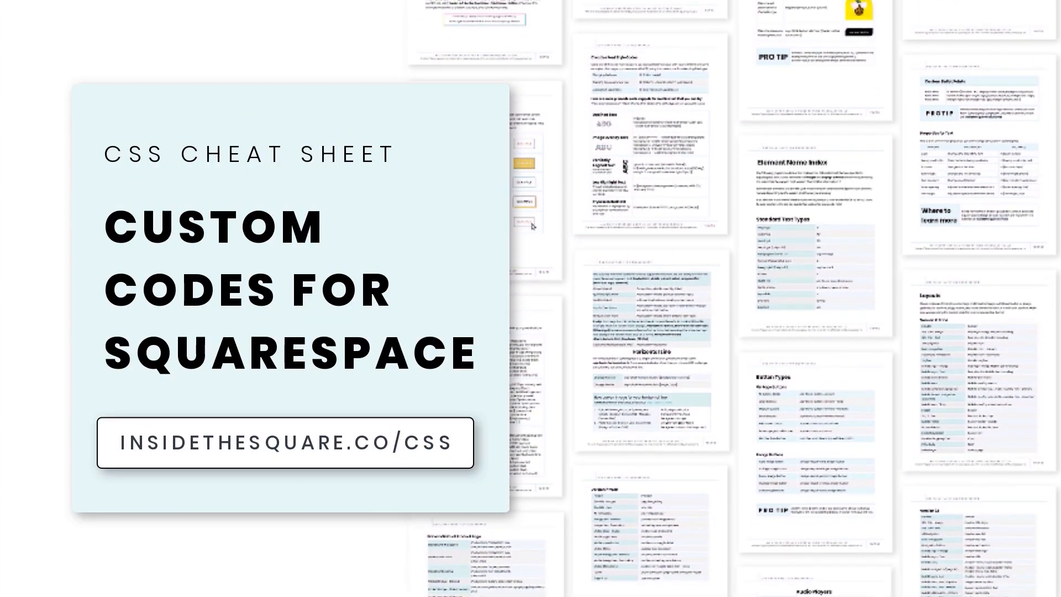
{"action": "scroll", "scroll_direction": "down", "scroll_amount": 3}
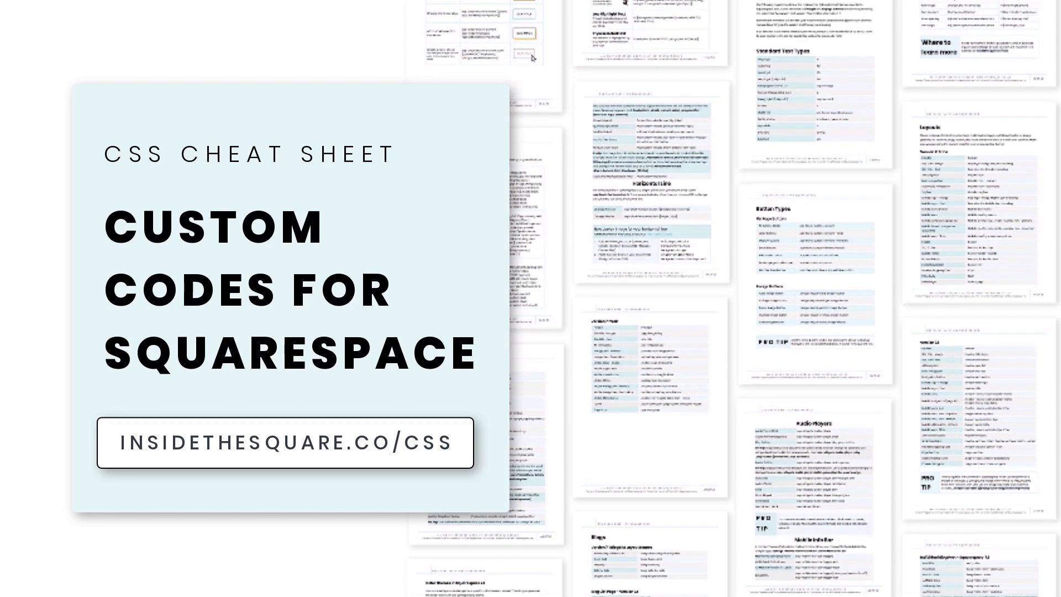
{"action": "scroll", "scroll_direction": "down", "scroll_amount": 3}
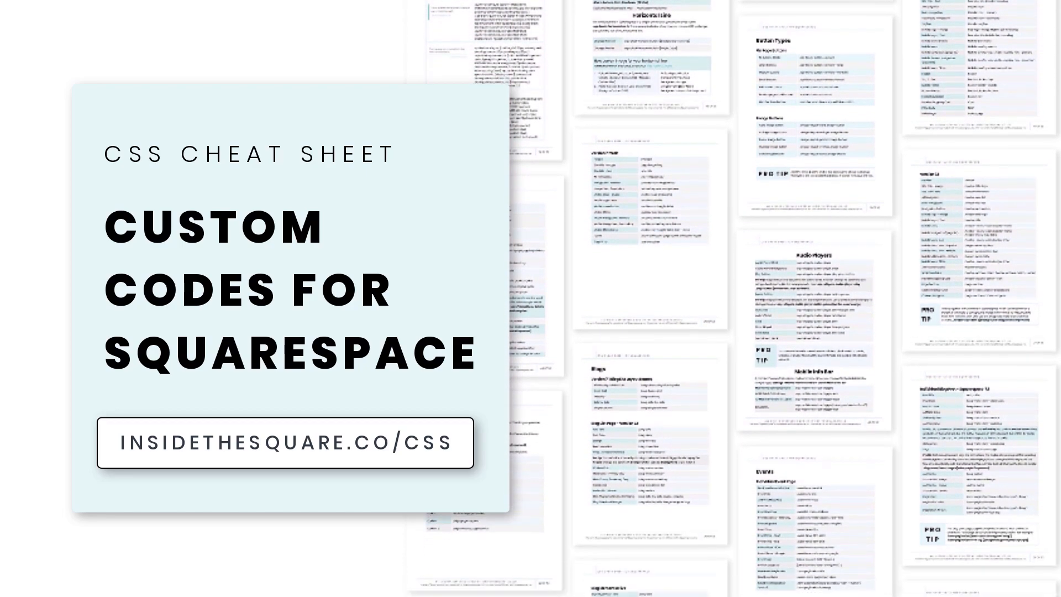
{"action": "scroll", "scroll_direction": "down", "scroll_amount": 3}
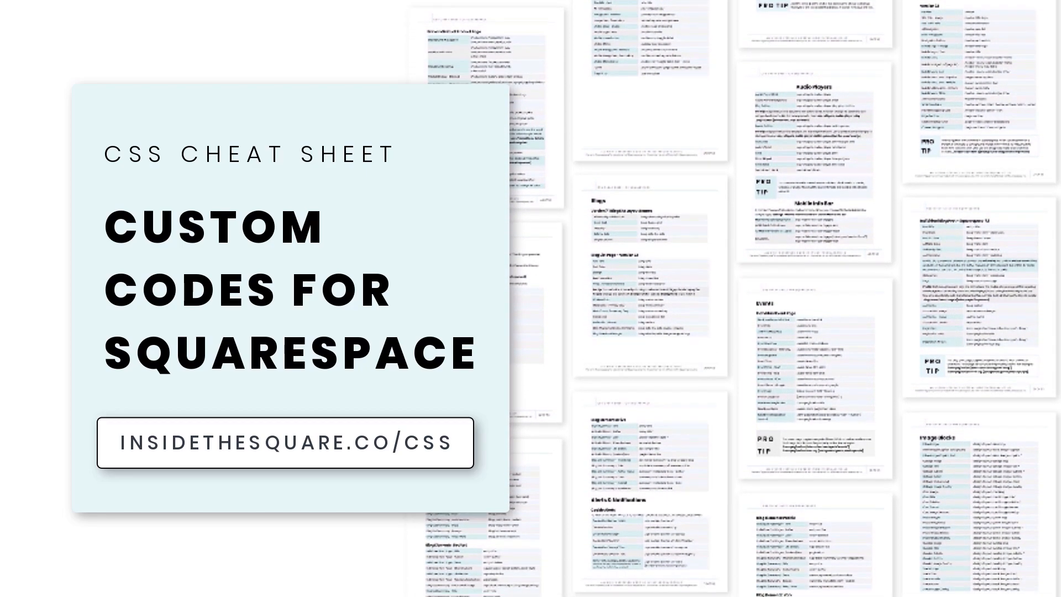
{"action": "scroll", "scroll_direction": "down", "scroll_amount": 3}
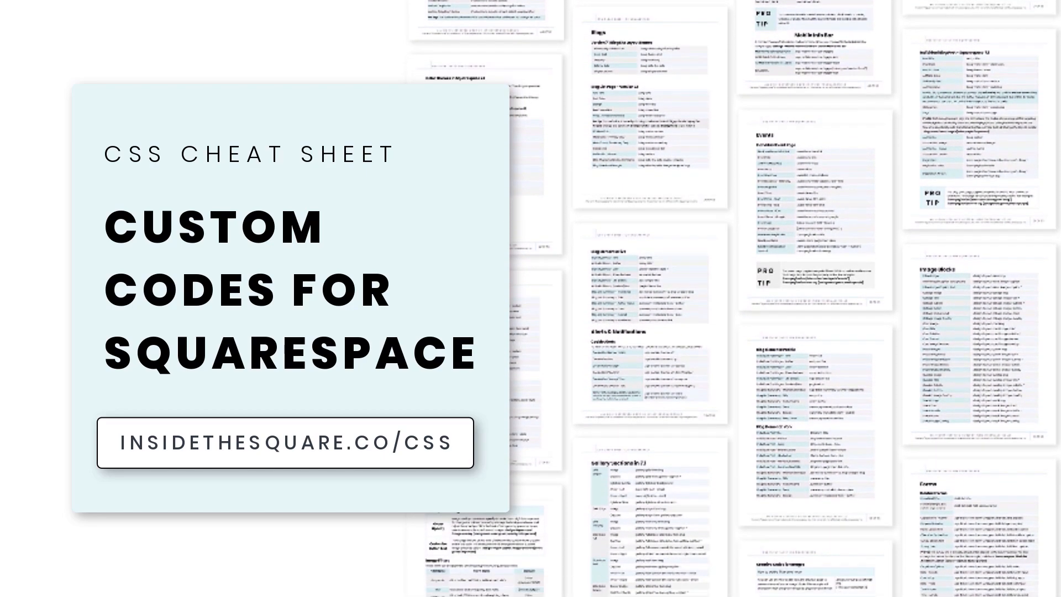
{"action": "scroll", "scroll_direction": "down", "scroll_amount": 3}
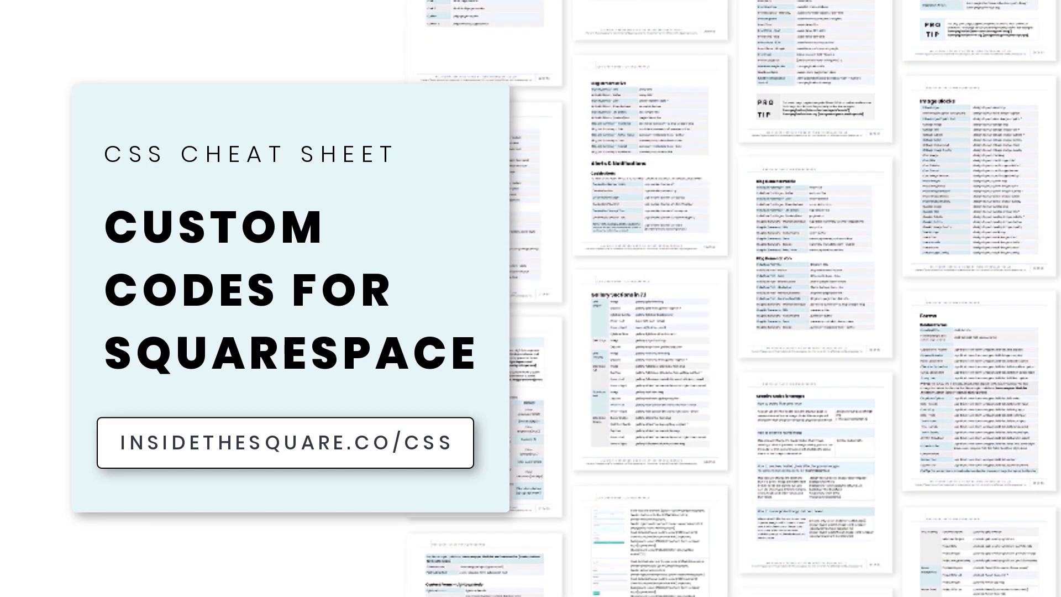